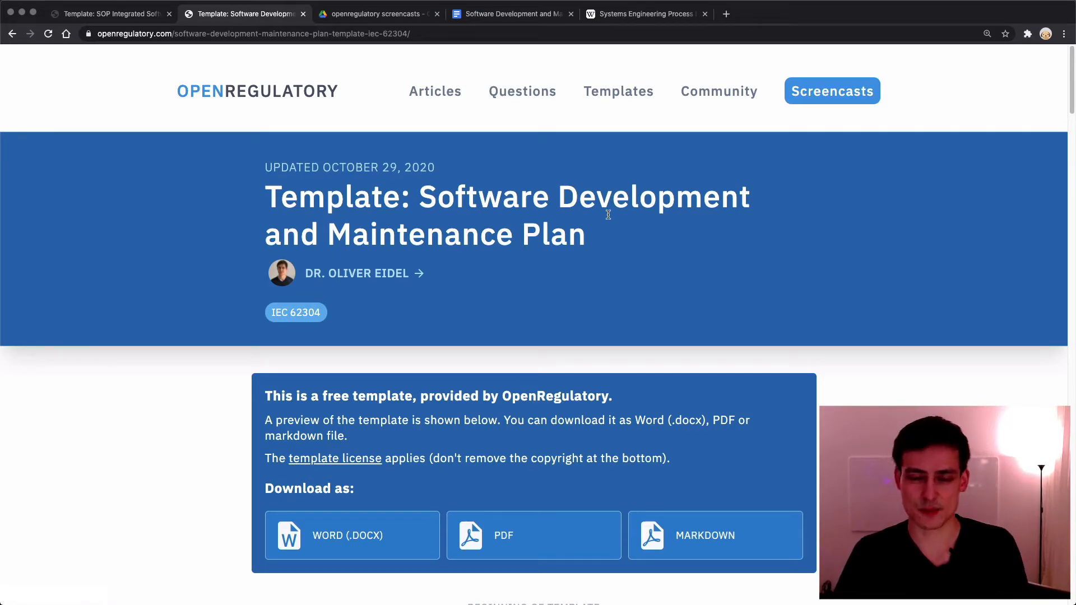
# Switch to the Software Development and Maintenance Plan doc and scroll through its mapping table
pyautogui.scroll(-3)
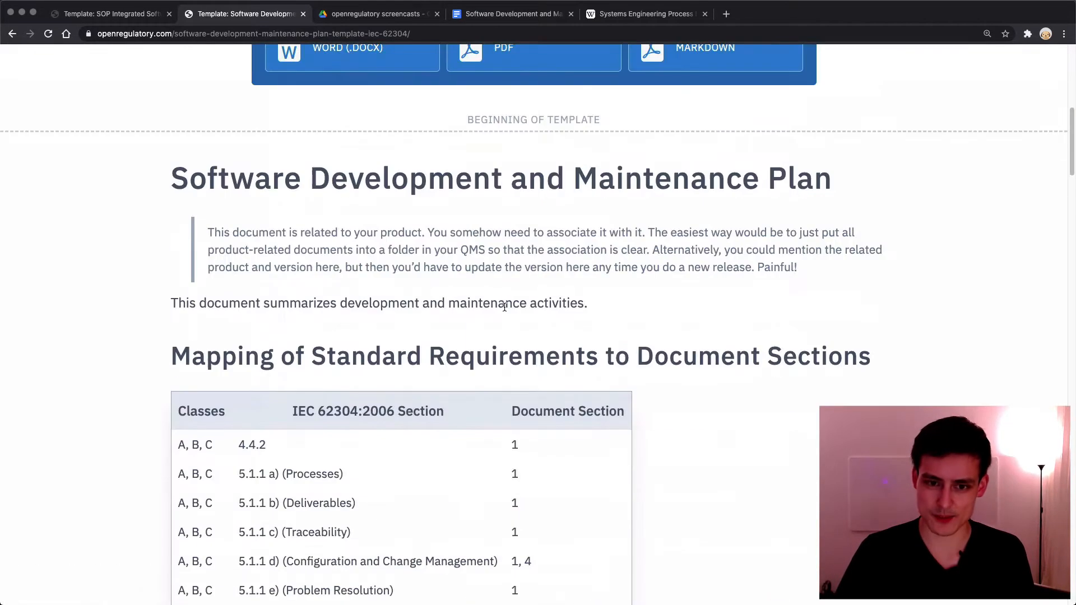
pyautogui.scroll(-3)
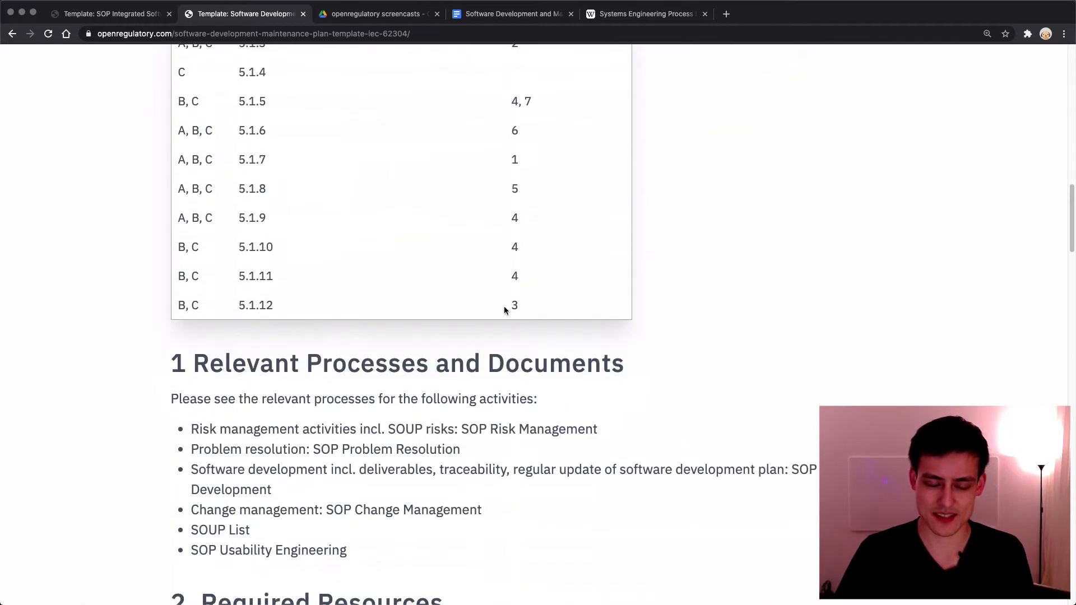
pyautogui.scroll(-3)
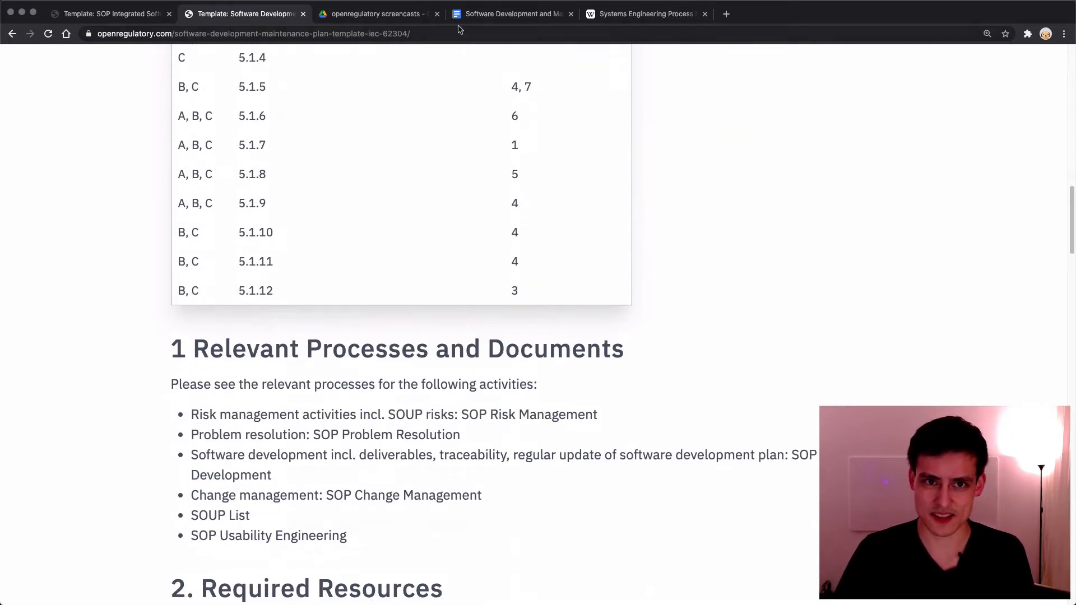
pyautogui.moveTo(511, 13)
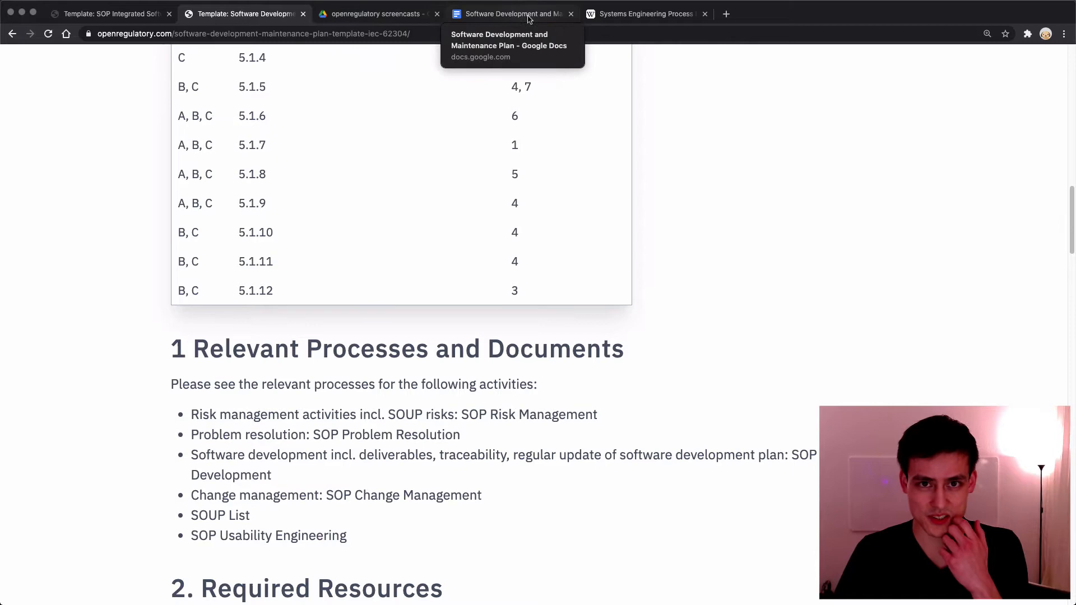
pyautogui.click(511, 13)
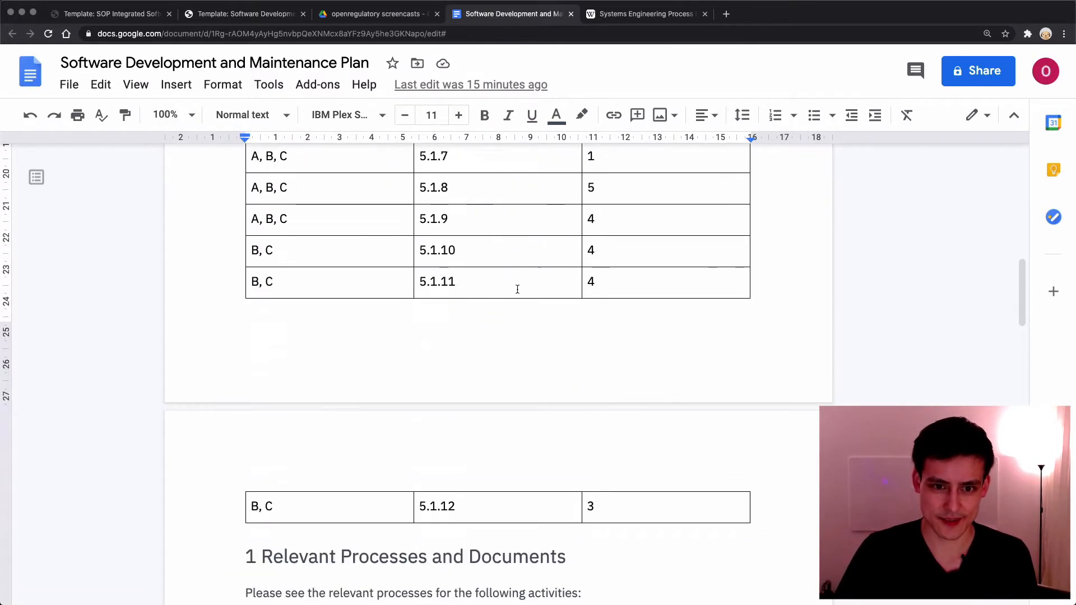
pyautogui.scroll(-3)
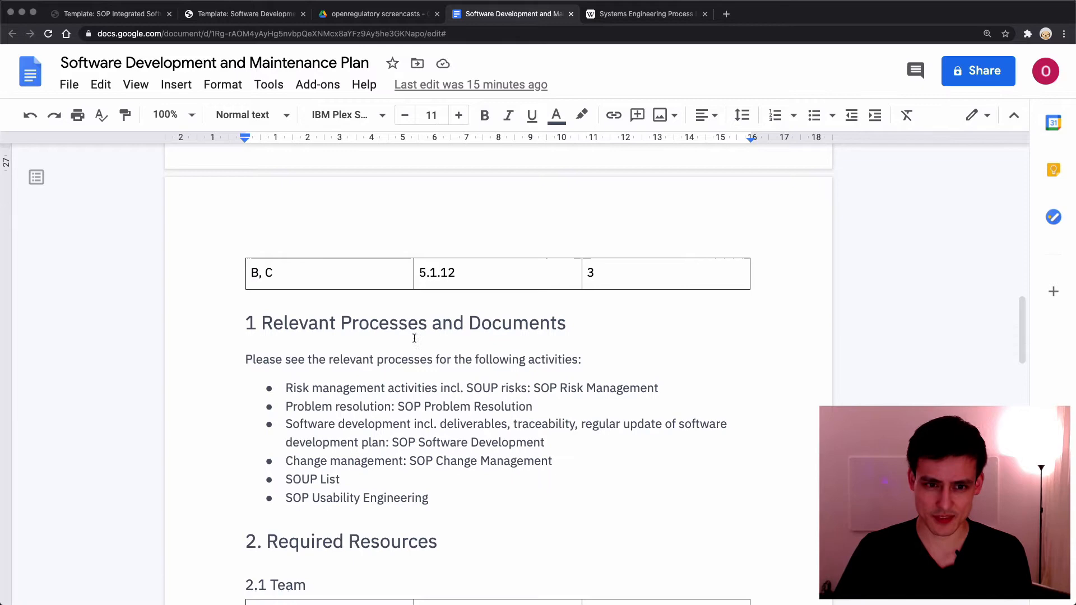
pyautogui.scroll(-3)
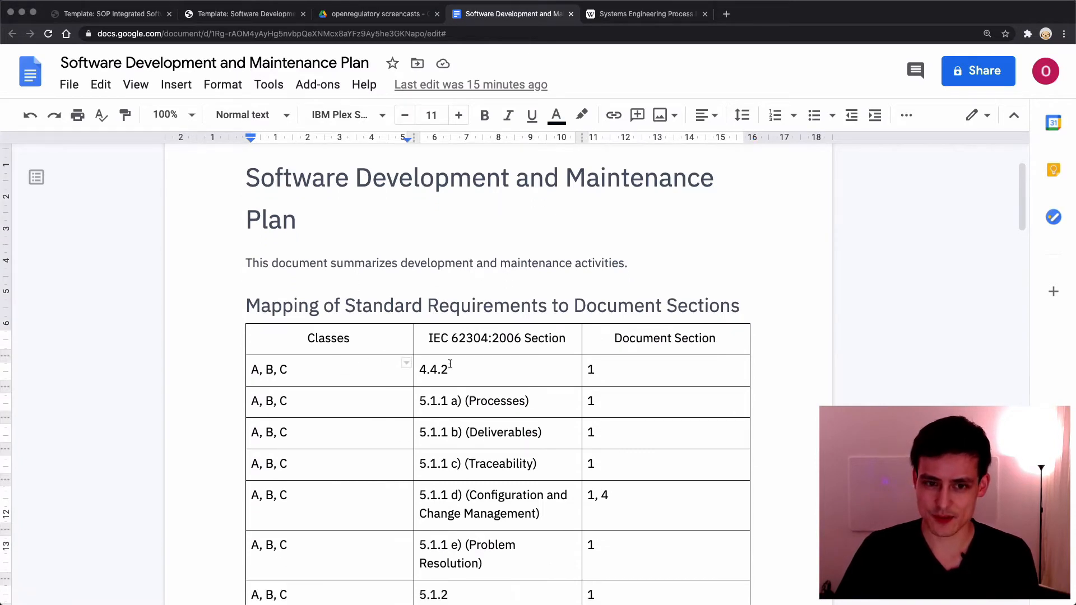
pyautogui.scroll(-3)
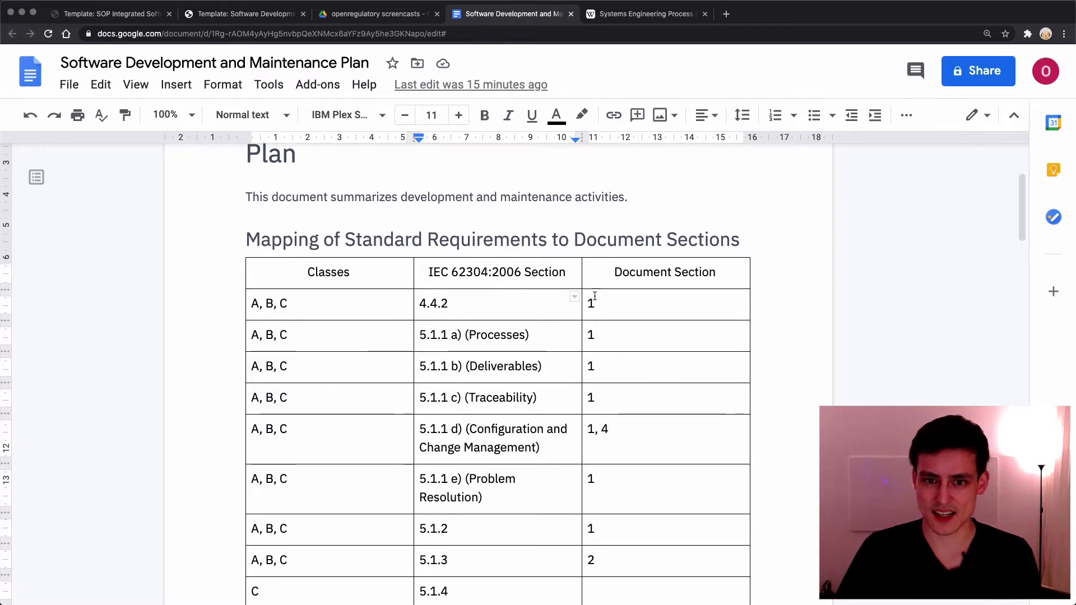
pyautogui.scroll(-3)
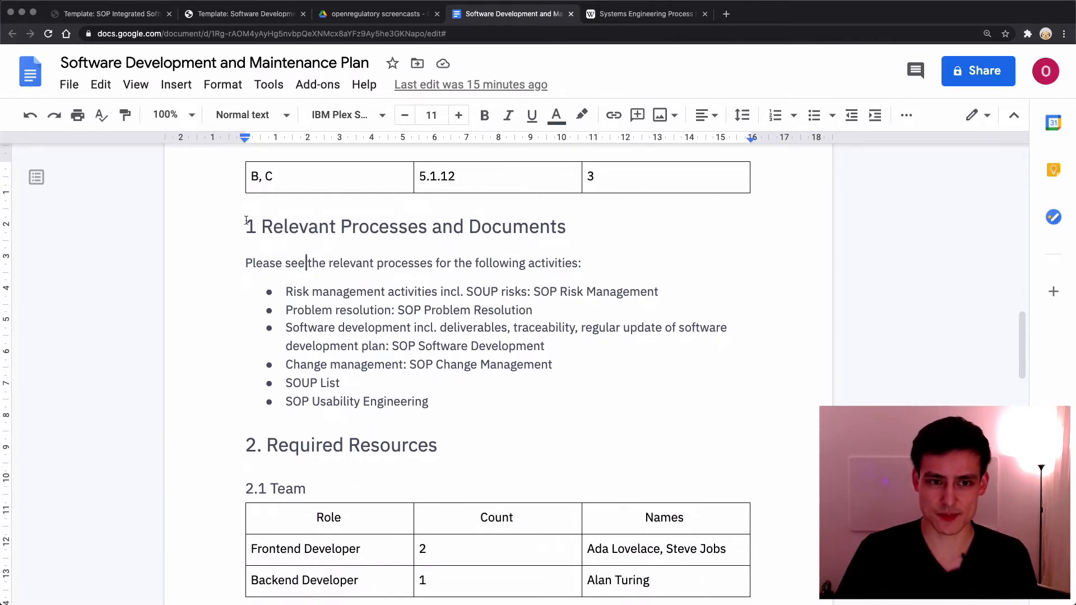
pyautogui.scroll(-3)
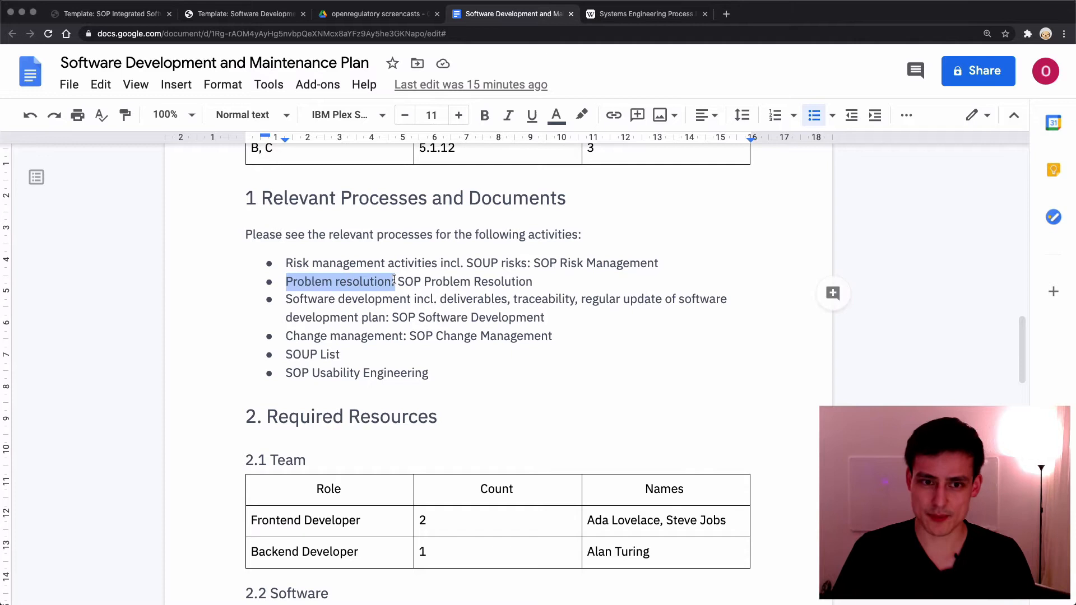
# Highlight the Problem resolution label, then scroll on to Required Resources
pyautogui.moveTo(398, 281); pyautogui.dragTo(540, 281)
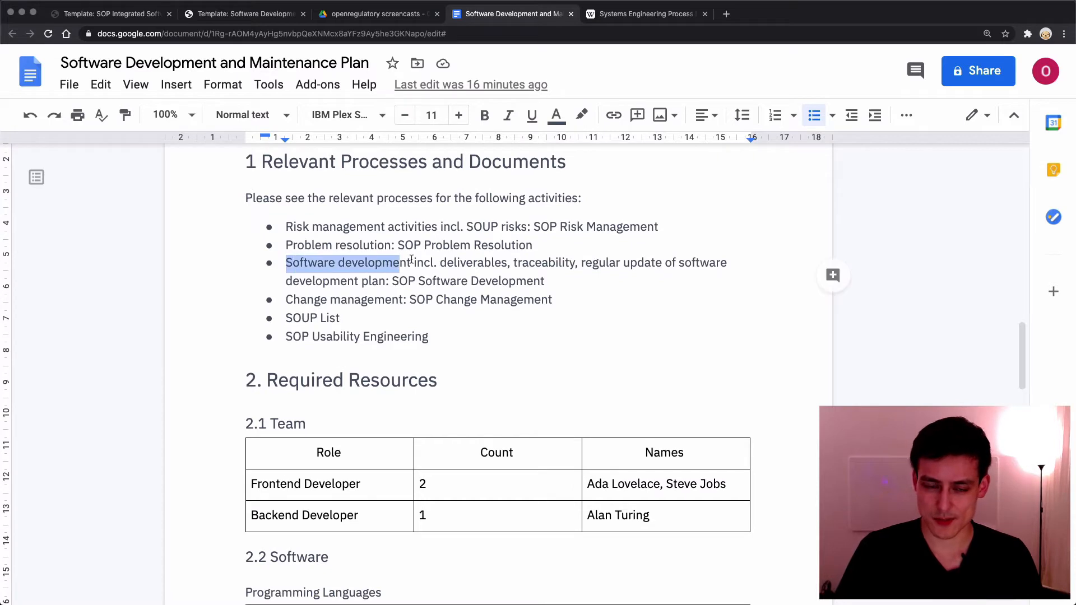
pyautogui.click(391, 281)
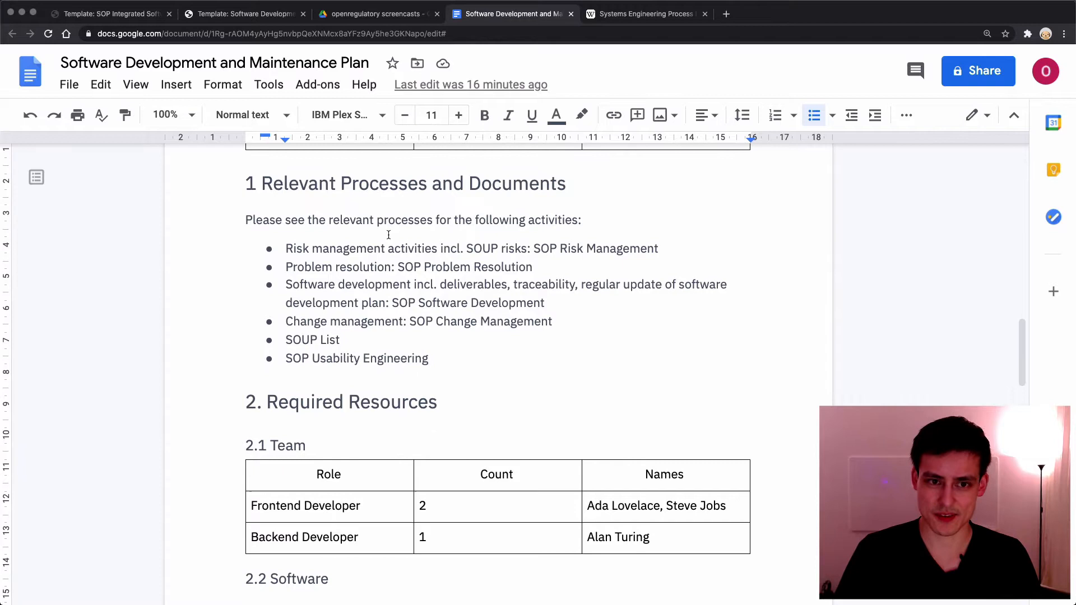
pyautogui.scroll(-3)
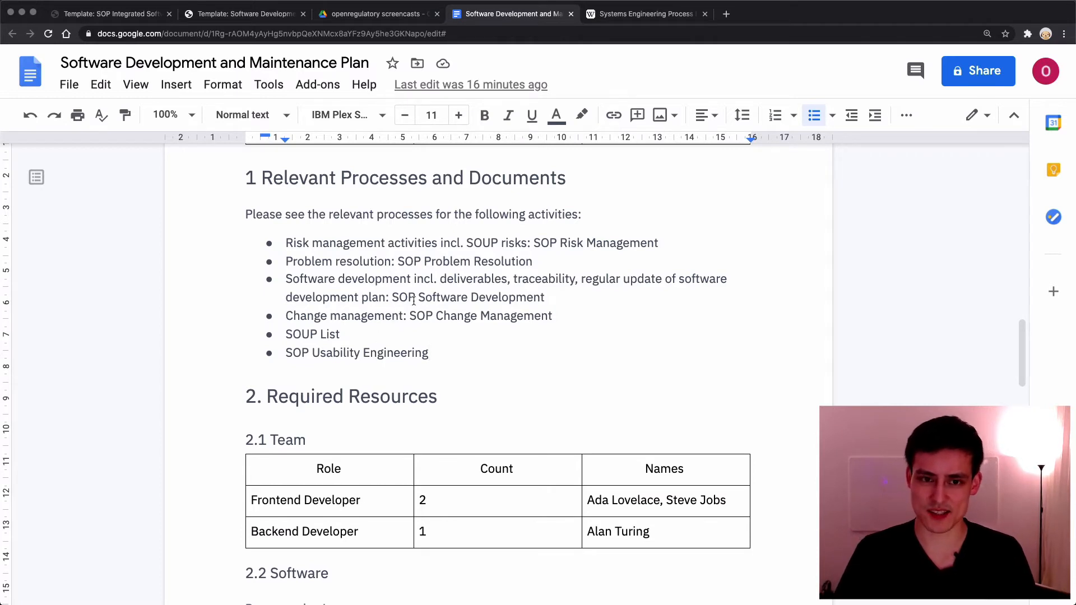
pyautogui.scroll(-3)
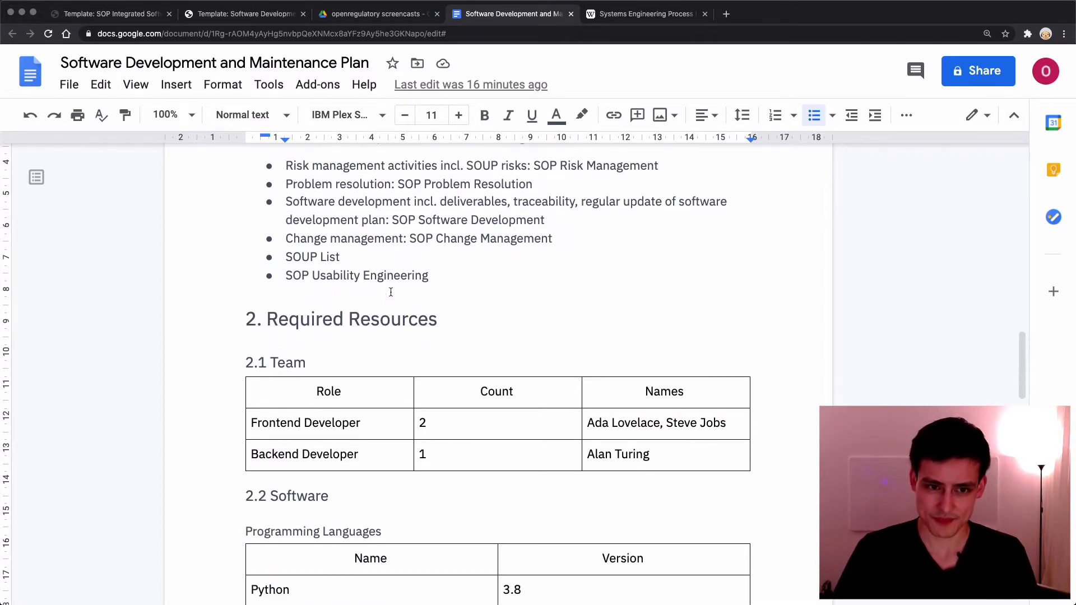
pyautogui.scroll(-3)
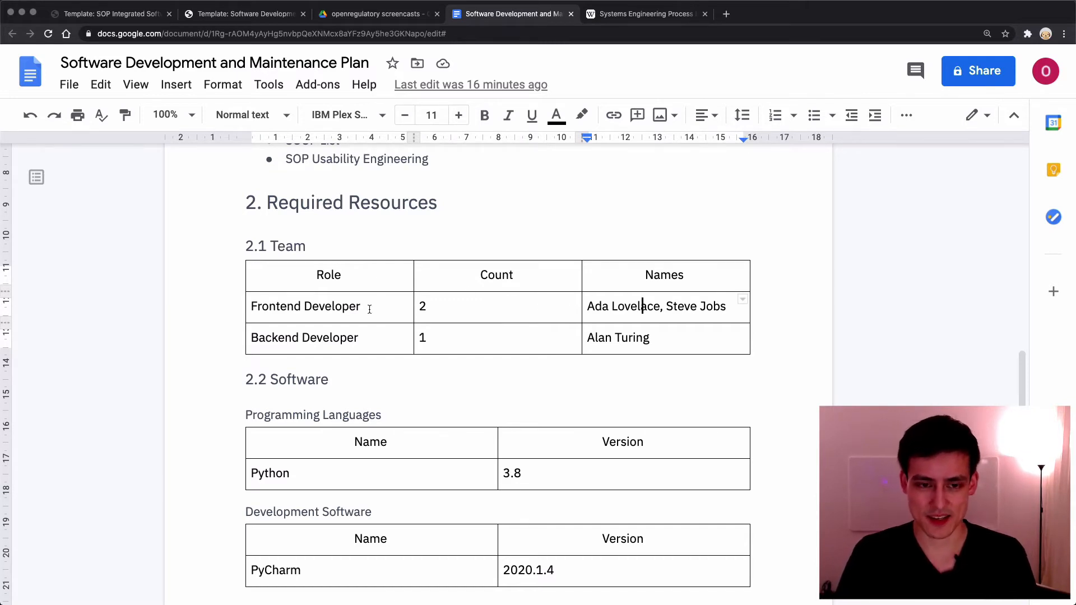
pyautogui.doubleClick(304, 306)
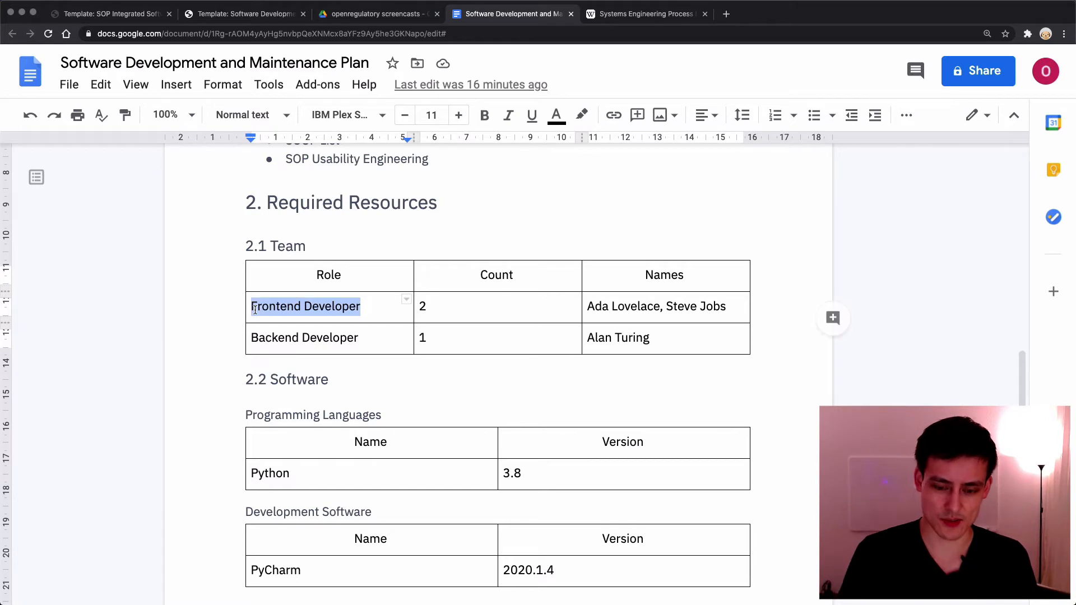
pyautogui.write('Full-stack d')
pyautogui.click(498, 306)
pyautogui.write('1')
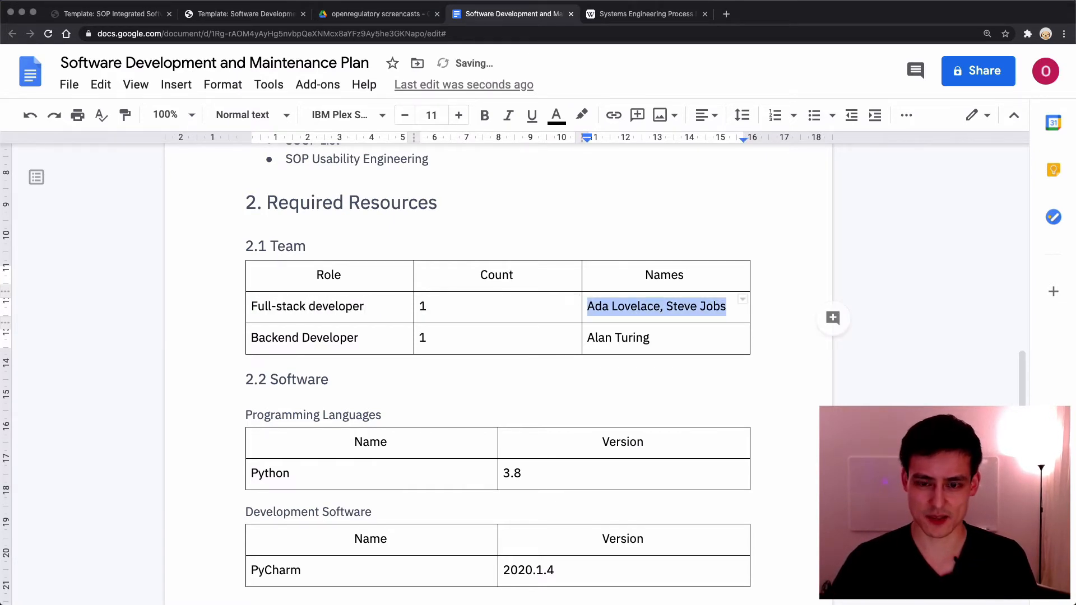
pyautogui.write('Oliver Eidel')
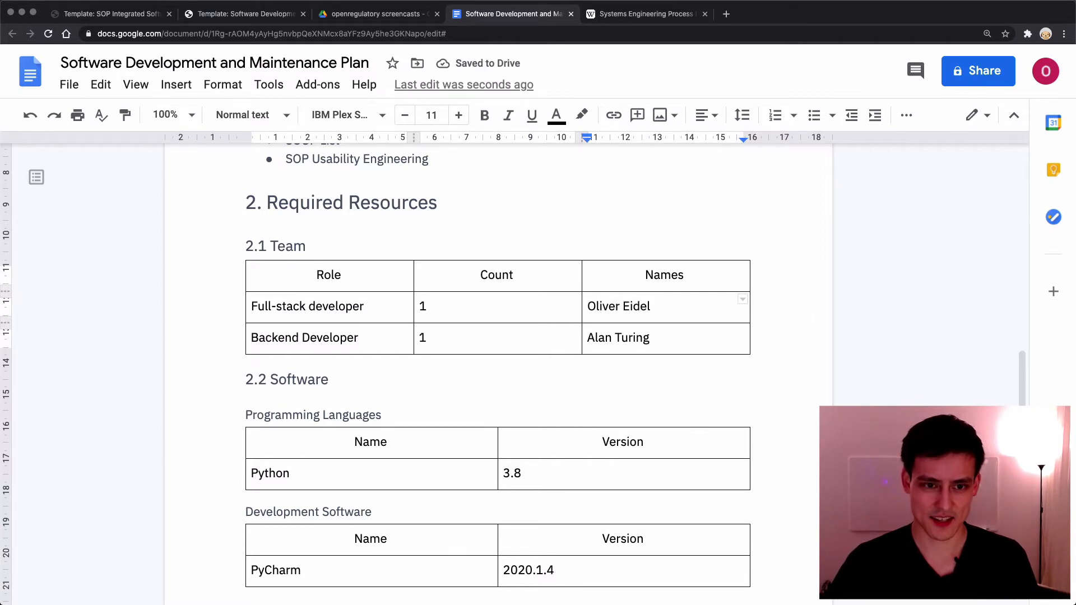
# Change the second row to Data Scientist and add a Frontend developer row
pyautogui.doubleClick(304, 337)
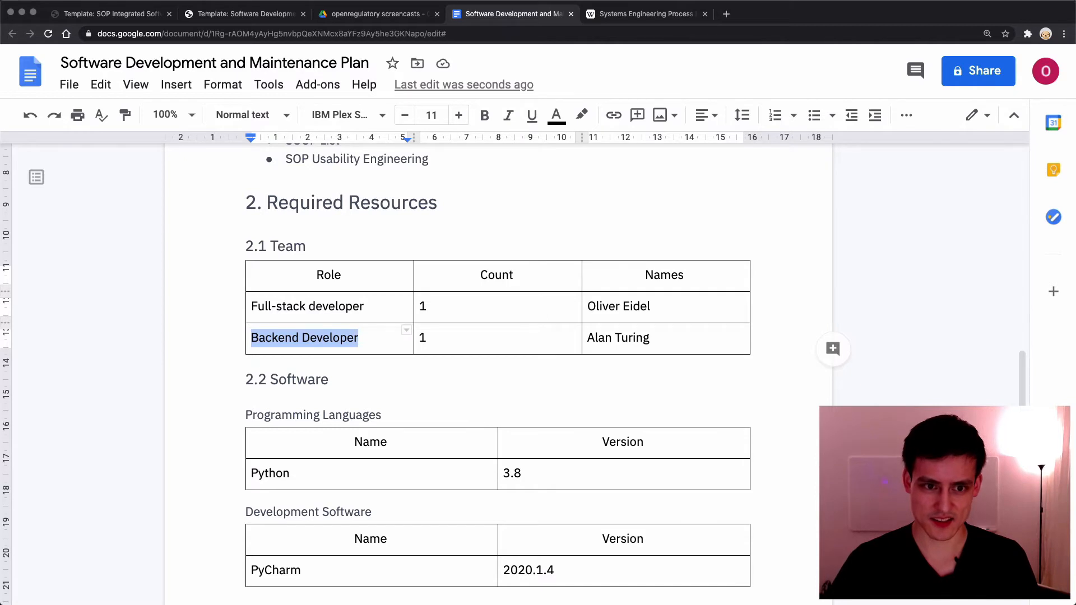
pyautogui.write('Data Scientist')
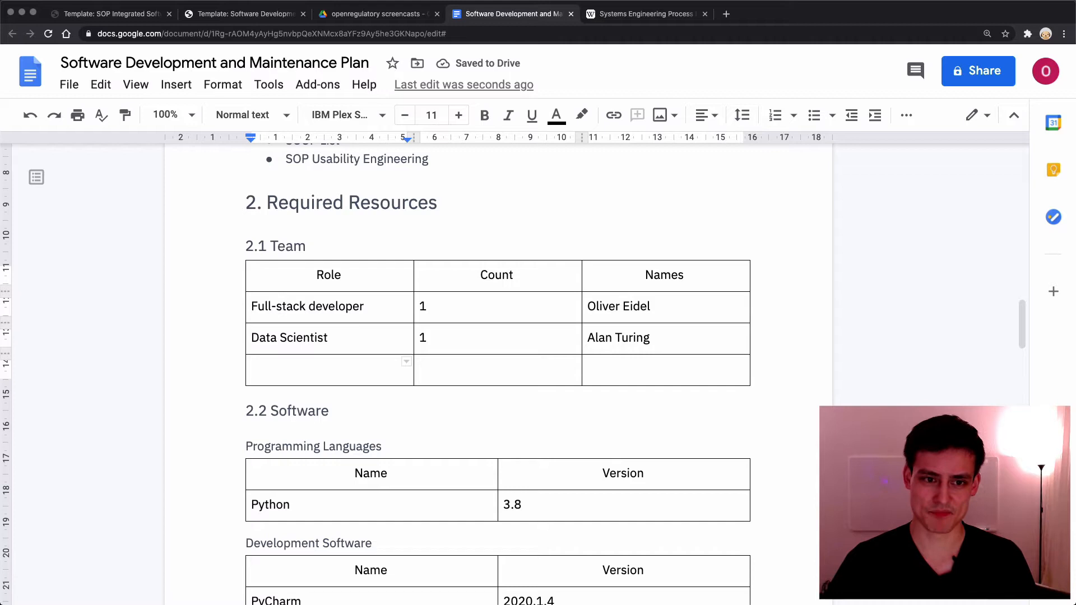
pyautogui.write('CEO')
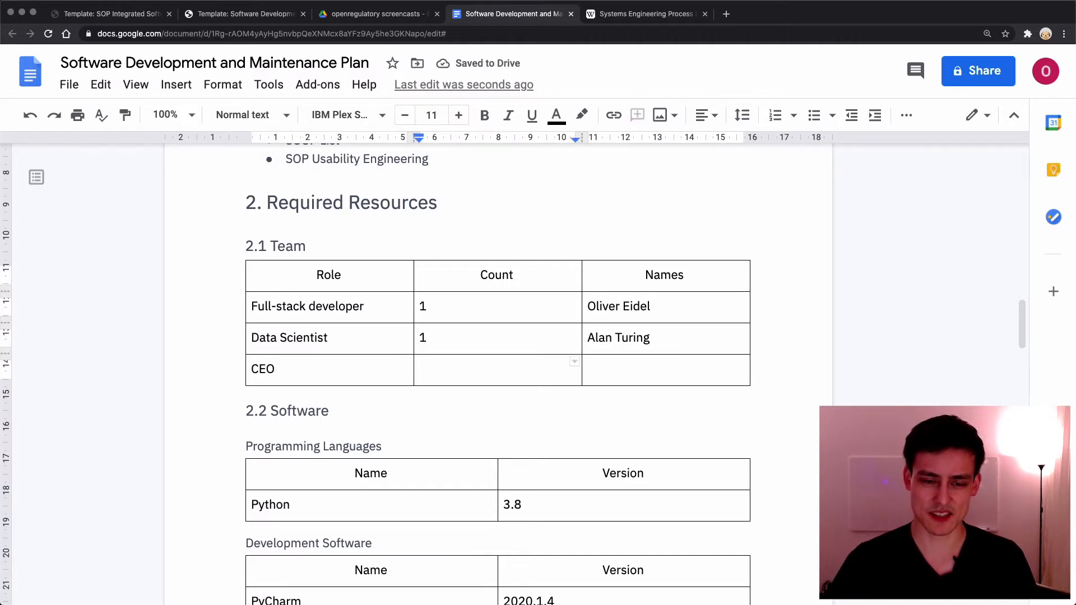
pyautogui.write('Steve Jobs')
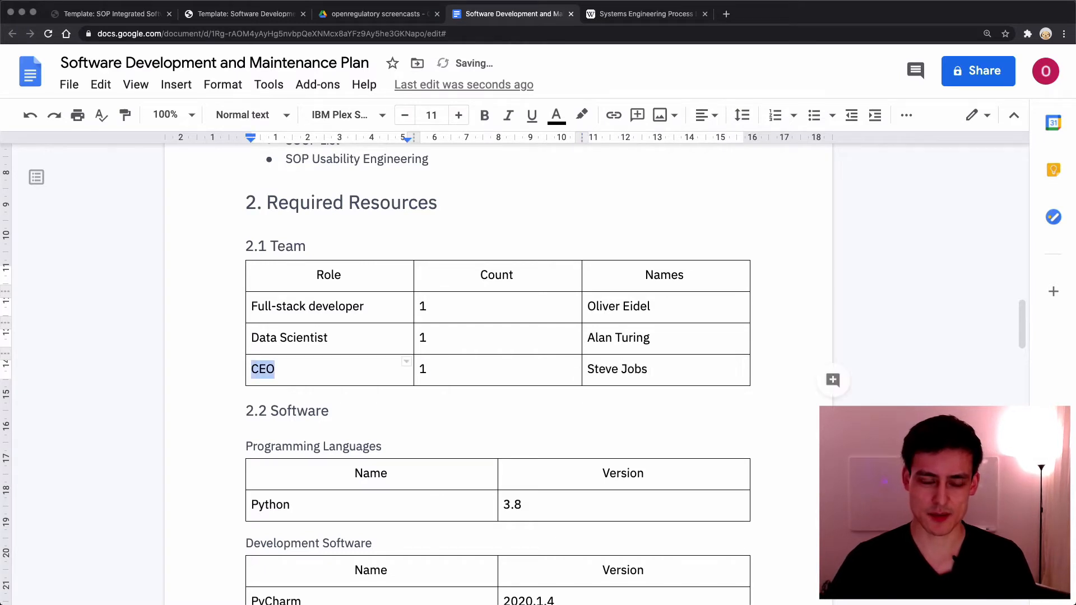
pyautogui.write('Frontend')
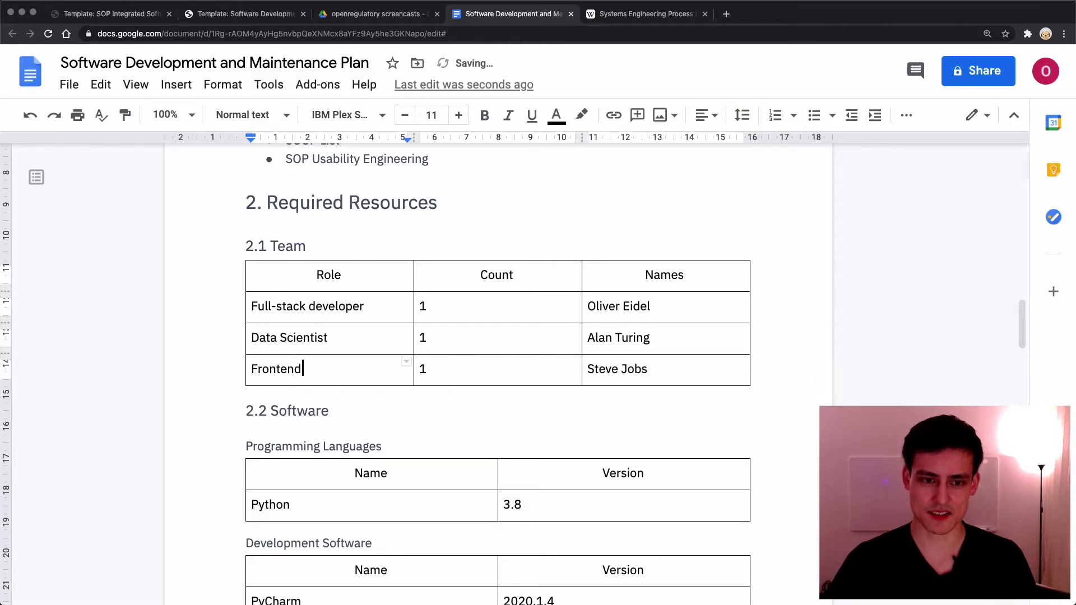
pyautogui.write('developer')
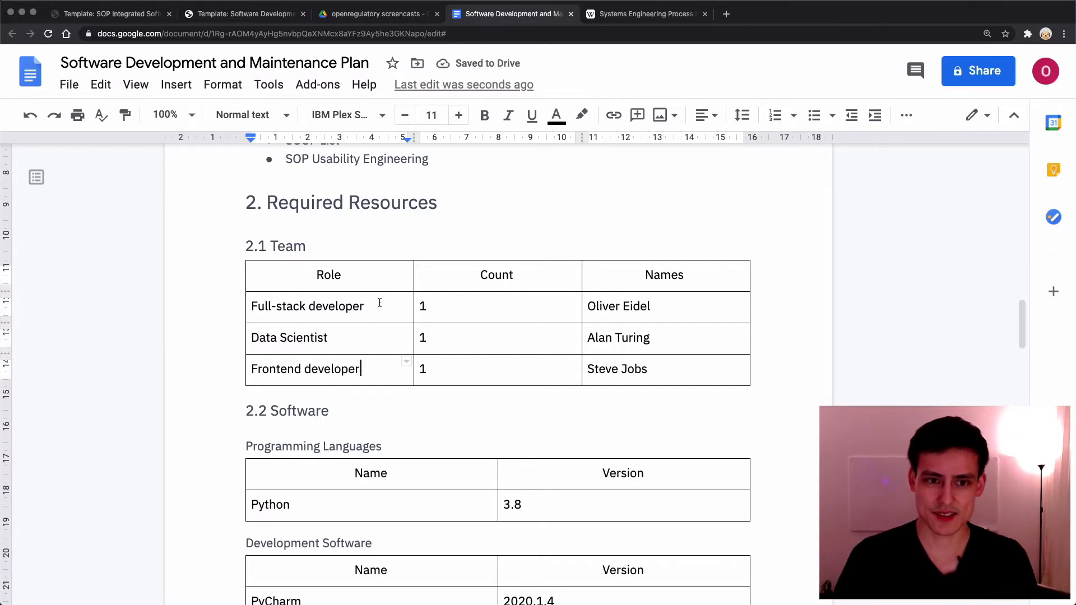
# Replace Python with Ruby 2.6 and add JavaScript to the programming languages
pyautogui.scroll(-3)
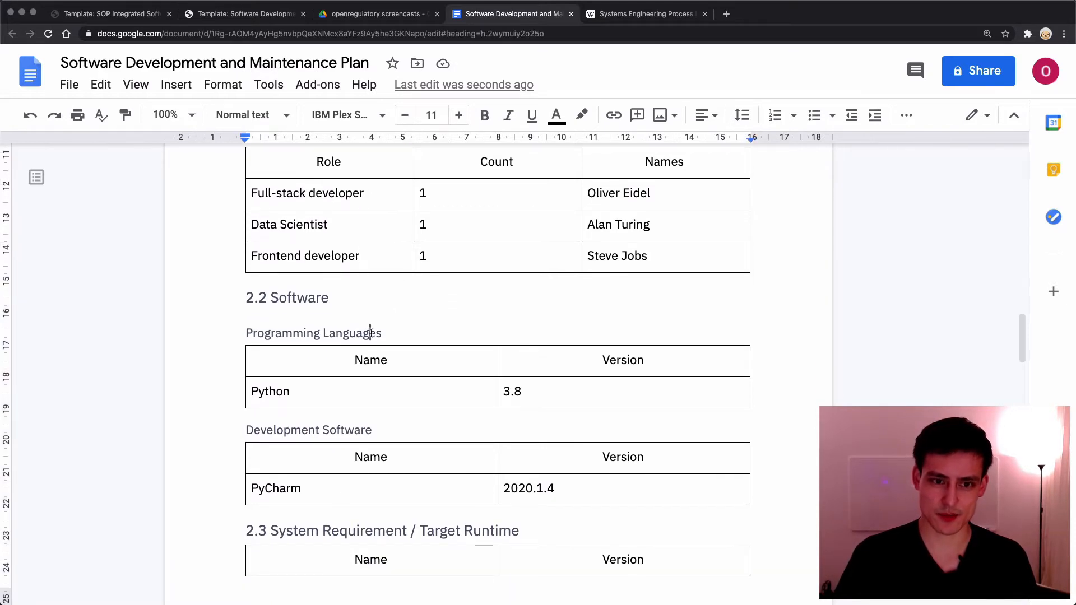
pyautogui.doubleClick(270, 391)
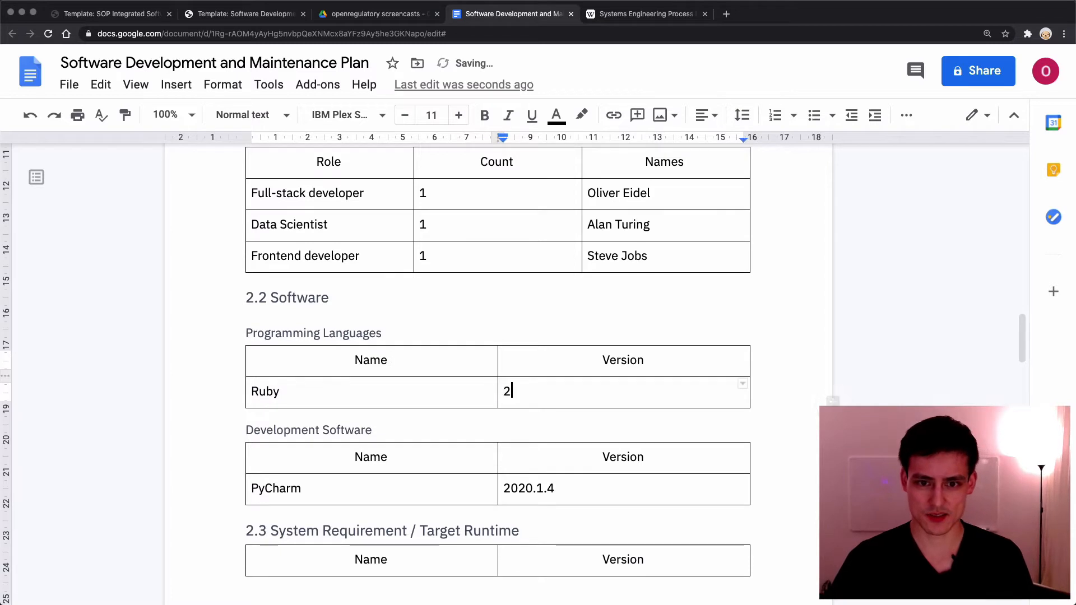
pyautogui.write('6')
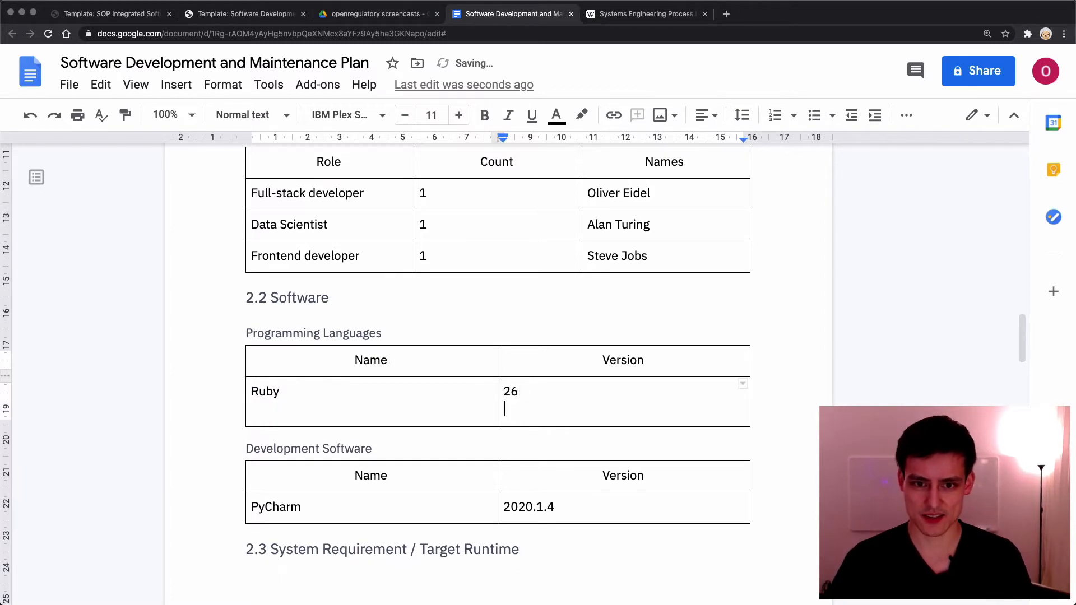
pyautogui.press('backspace')
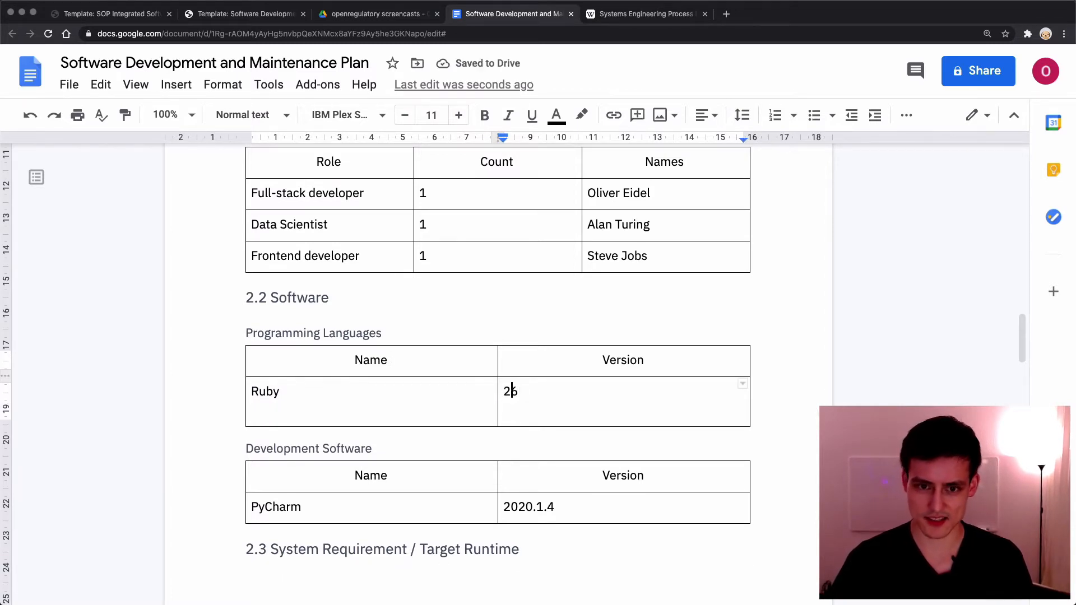
pyautogui.write('.')
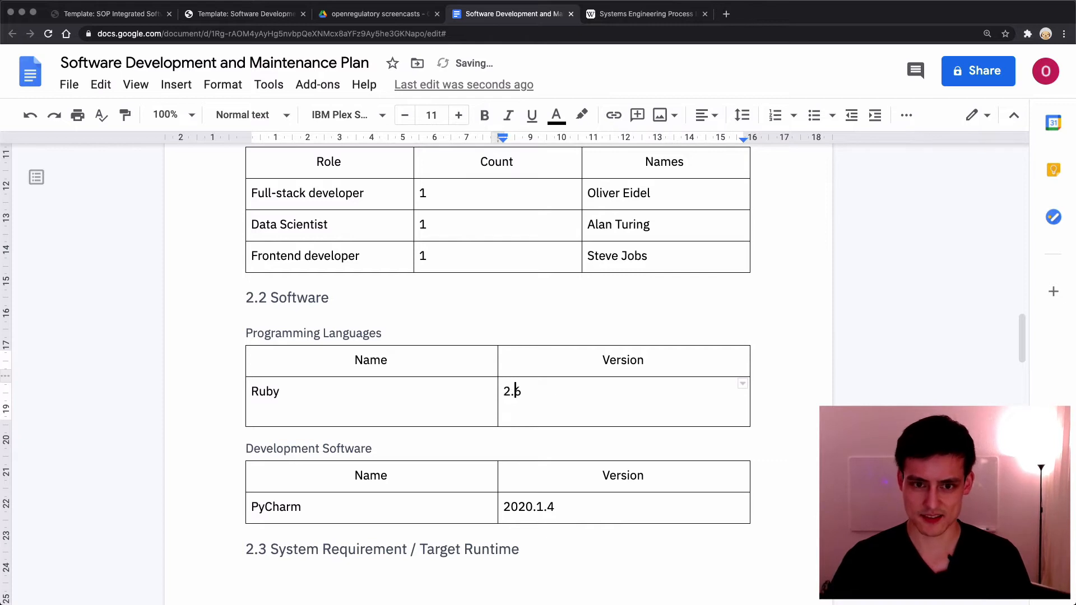
pyautogui.write('6')
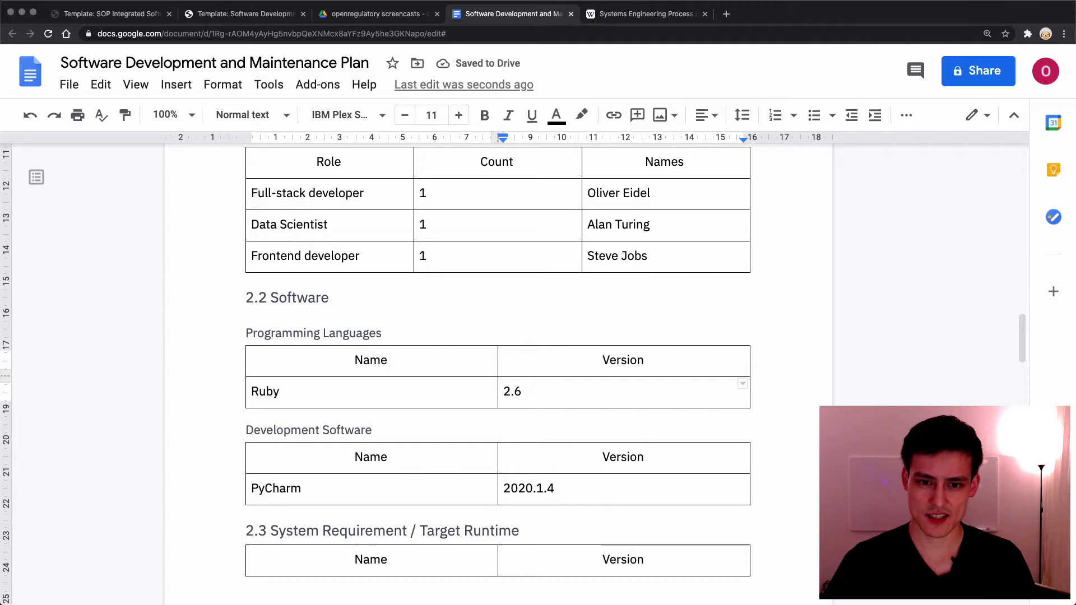
pyautogui.write('JavaS')
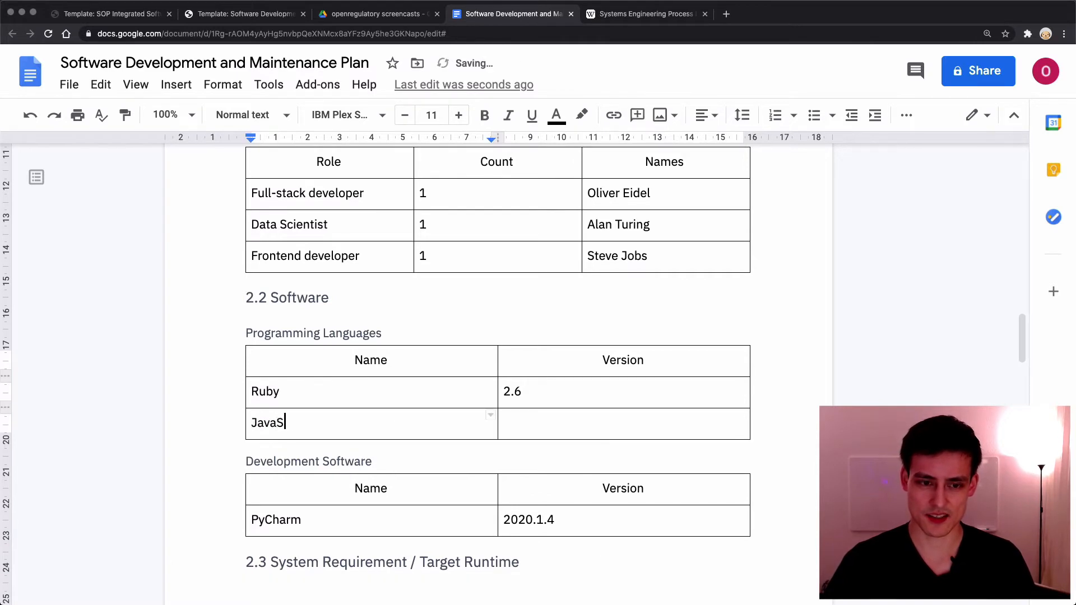
pyautogui.write('cript')
pyautogui.click(624, 424)
pyautogui.write('?')
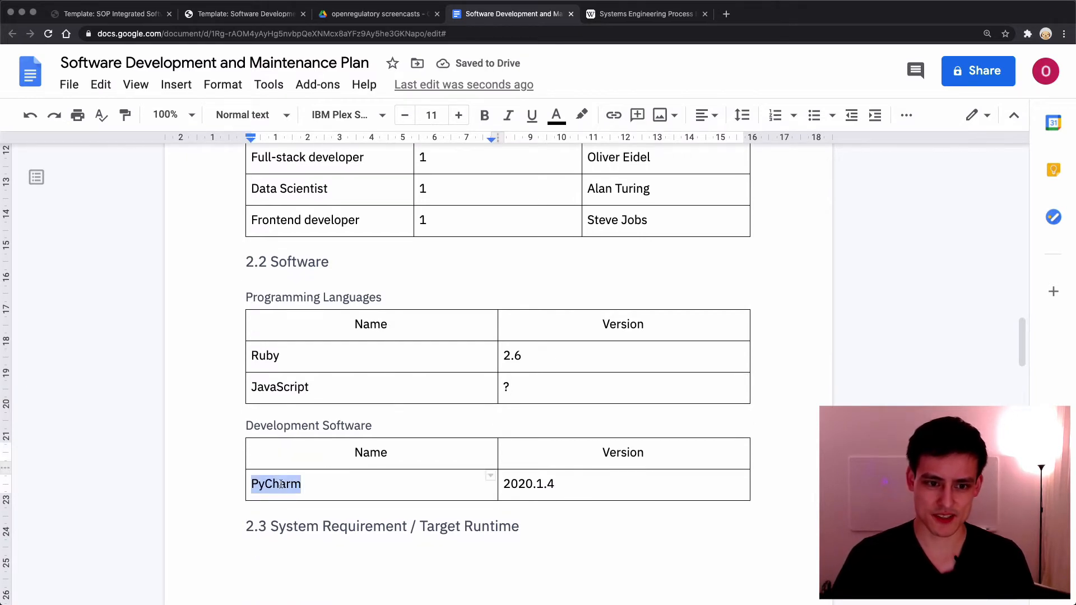
# Replace PyCharm 2020.1.4 with Emacs 26 as development software
pyautogui.write('Emacs')
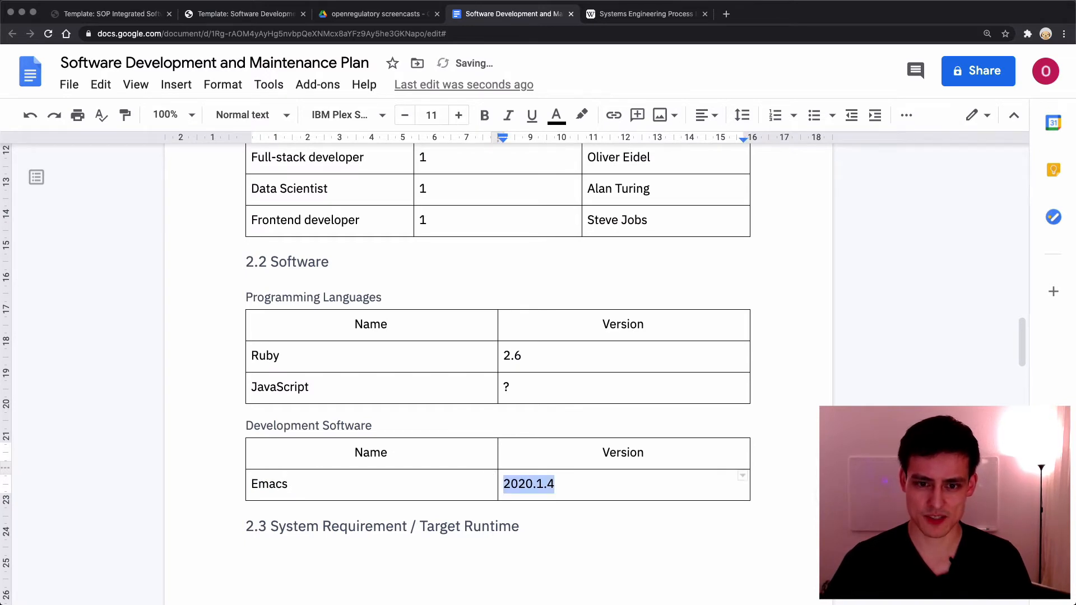
pyautogui.write('26')
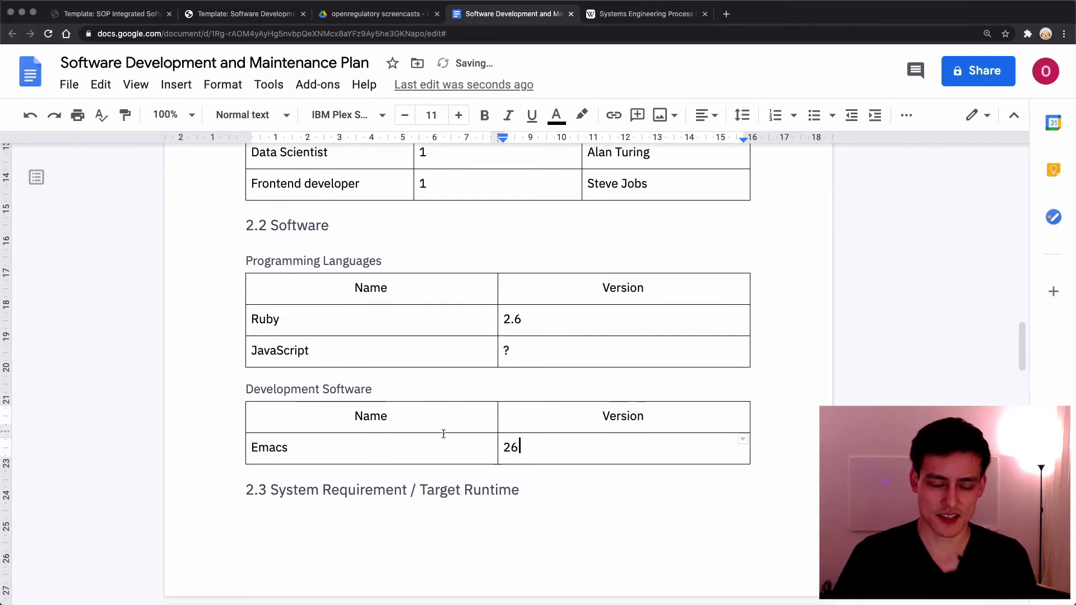
pyautogui.scroll(-3)
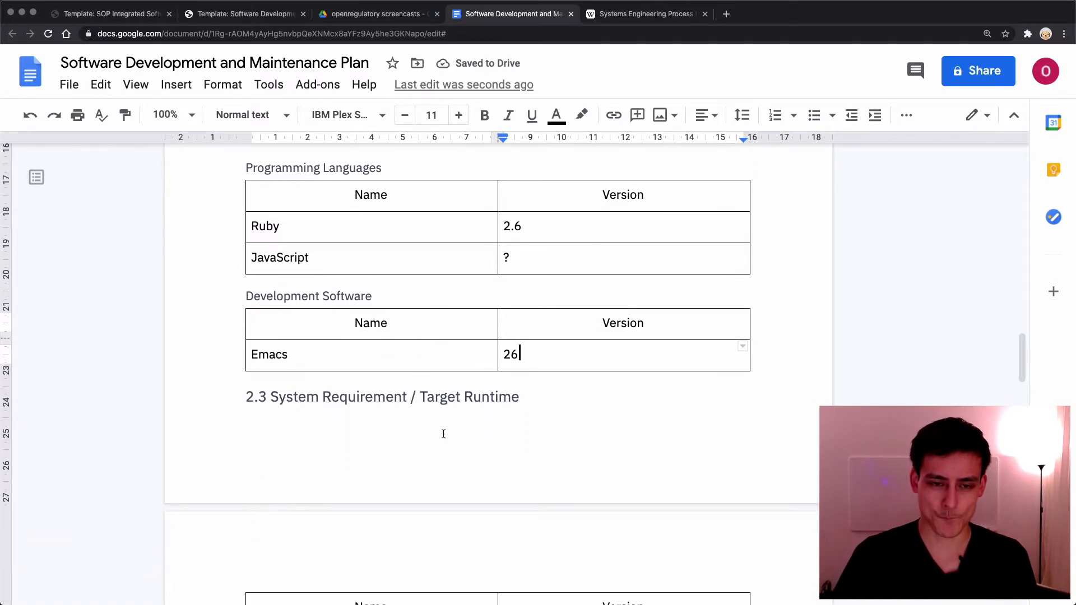
pyautogui.scroll(-3)
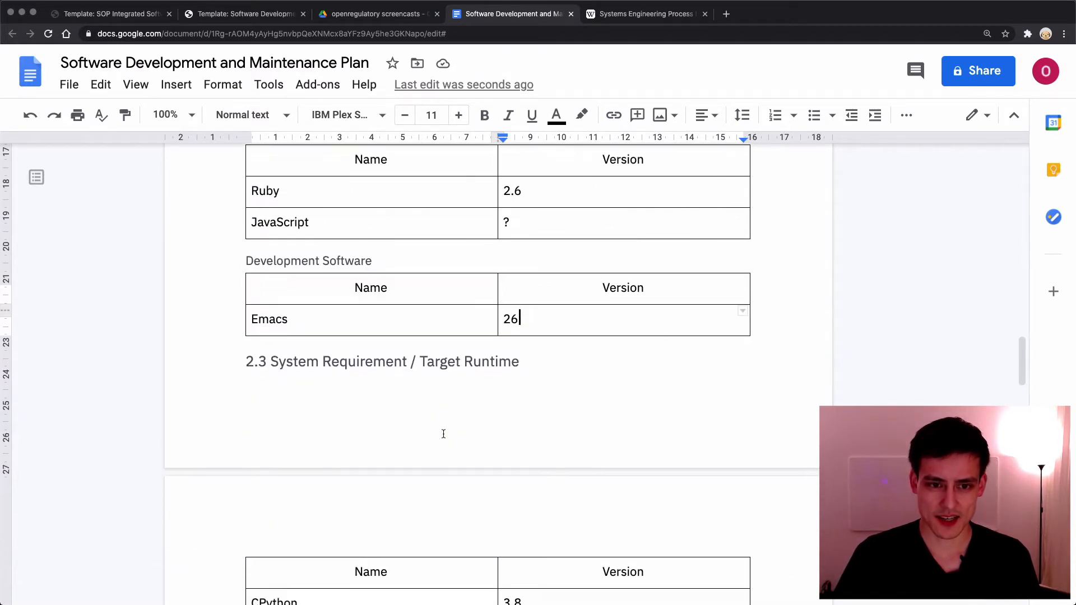
# Replace CPython 3.8 with MRI 2.6 in the target runtime table
pyautogui.scroll(-3)
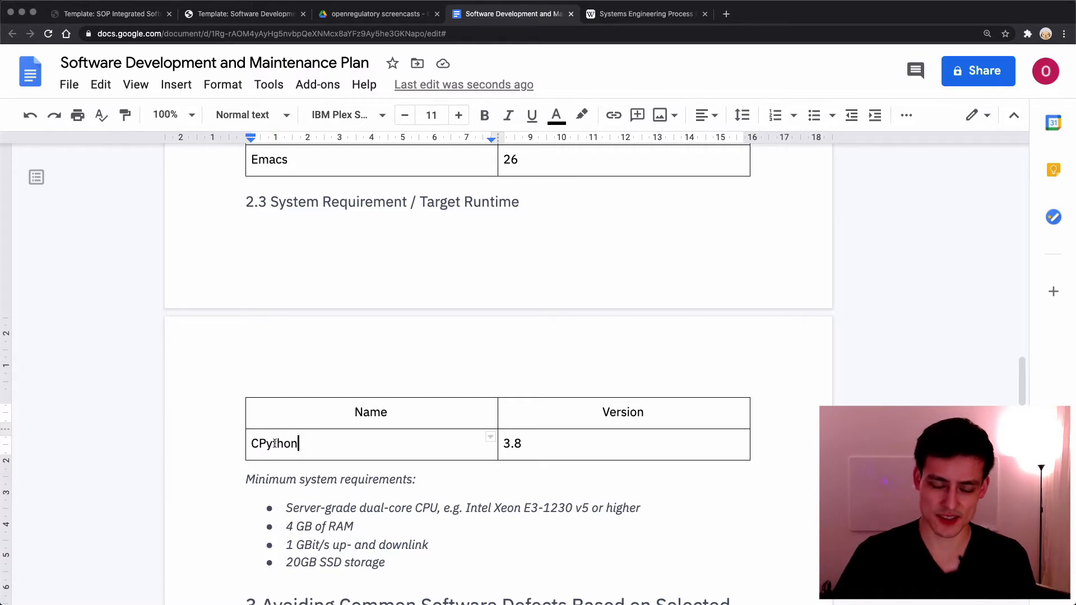
pyautogui.doubleClick(274, 443)
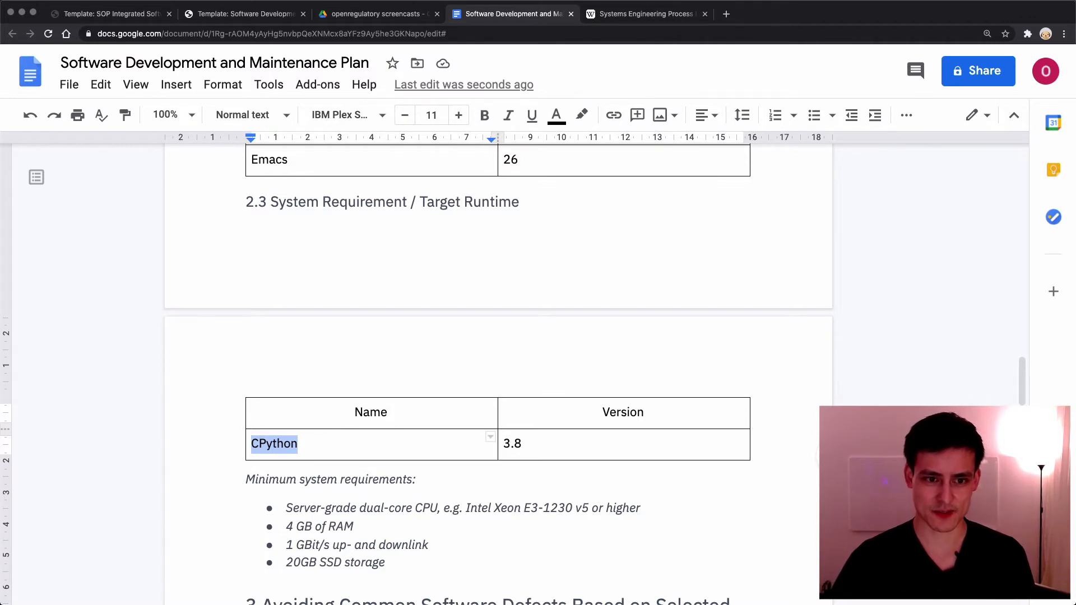
pyautogui.write('MRI')
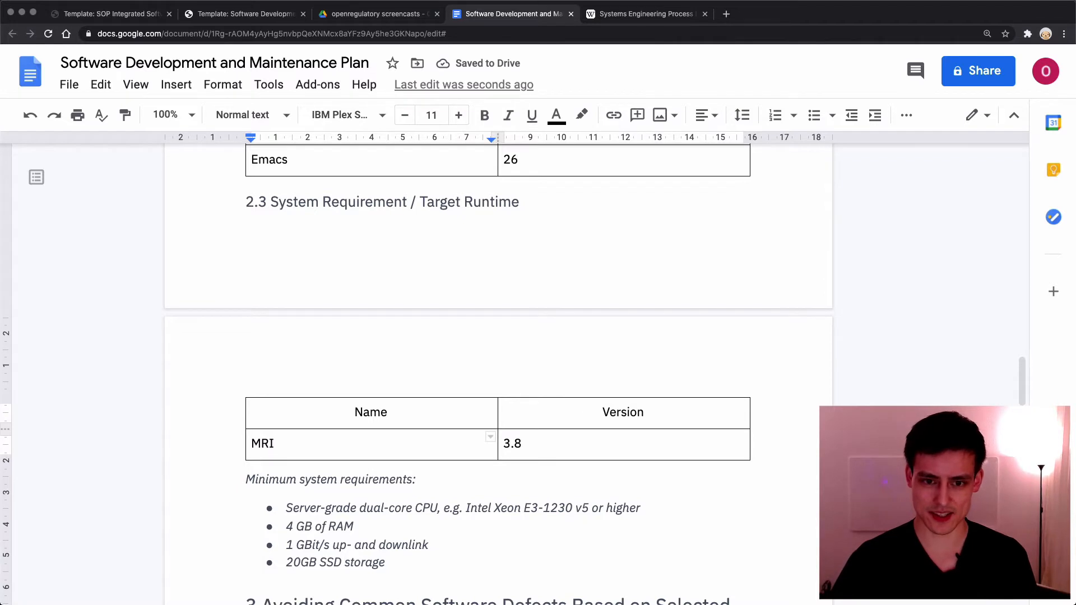
pyautogui.write('2.6')
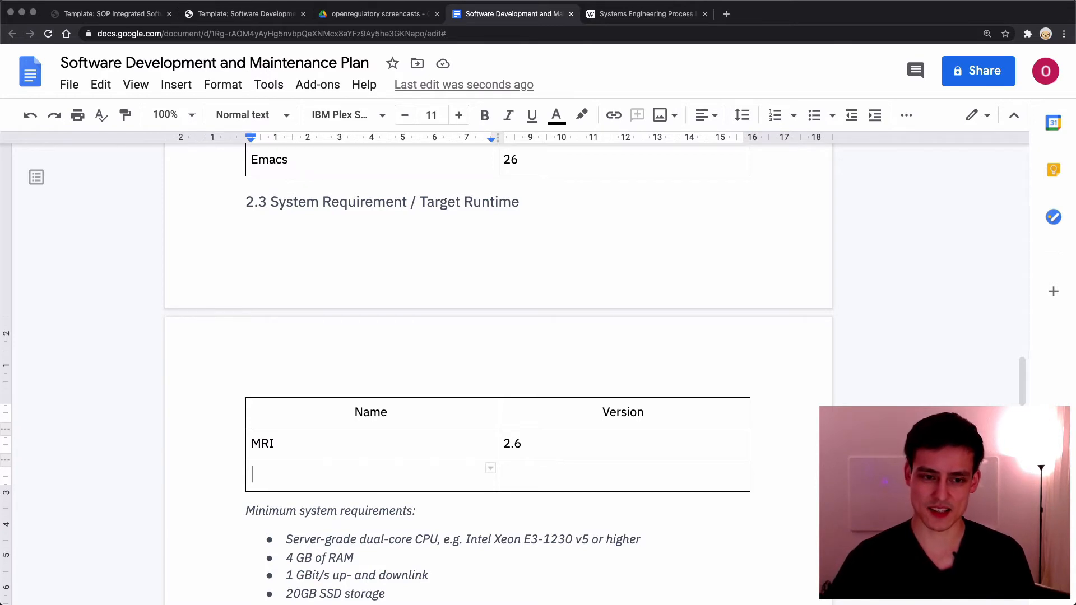
# Add a Chrome v8 JavaScript Runtime row with version >= 60.3.2.3.2
pyautogui.write('Chrome')
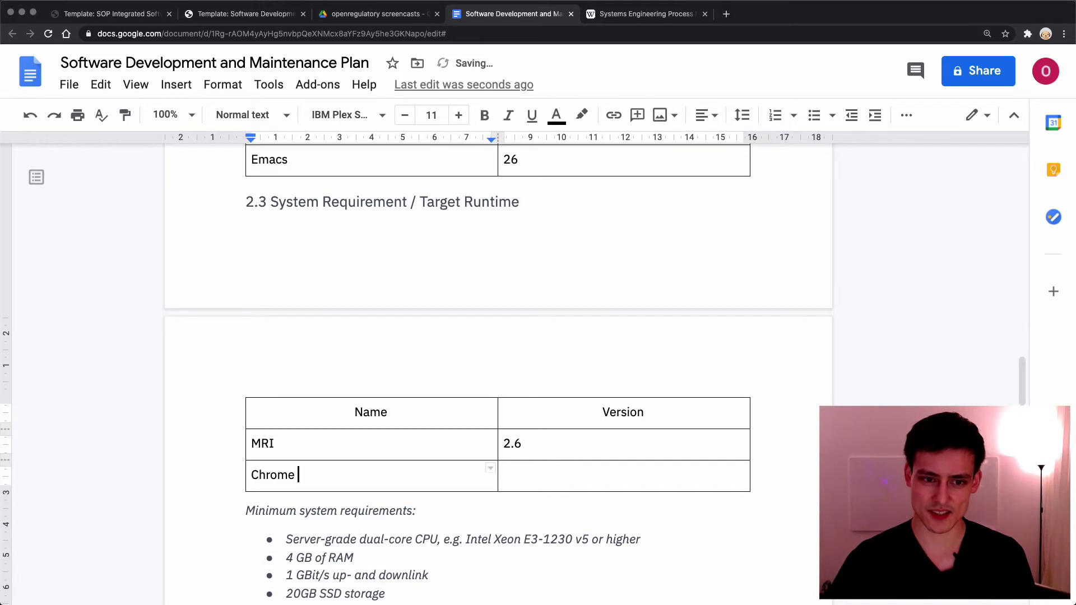
pyautogui.write('v8 JavaScript Ru')
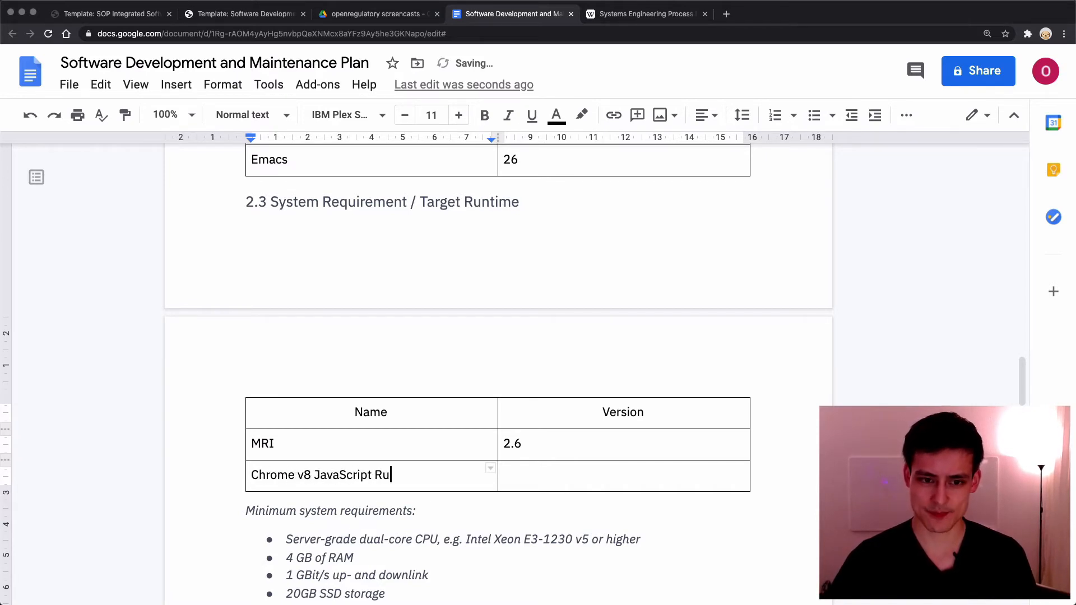
pyautogui.write('ntime')
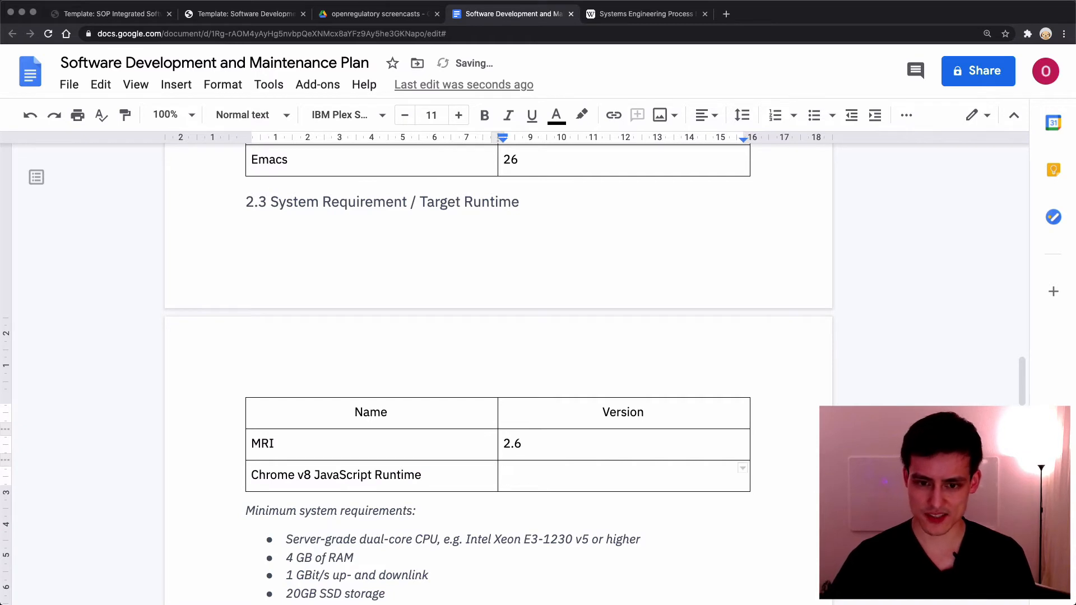
pyautogui.write('>')
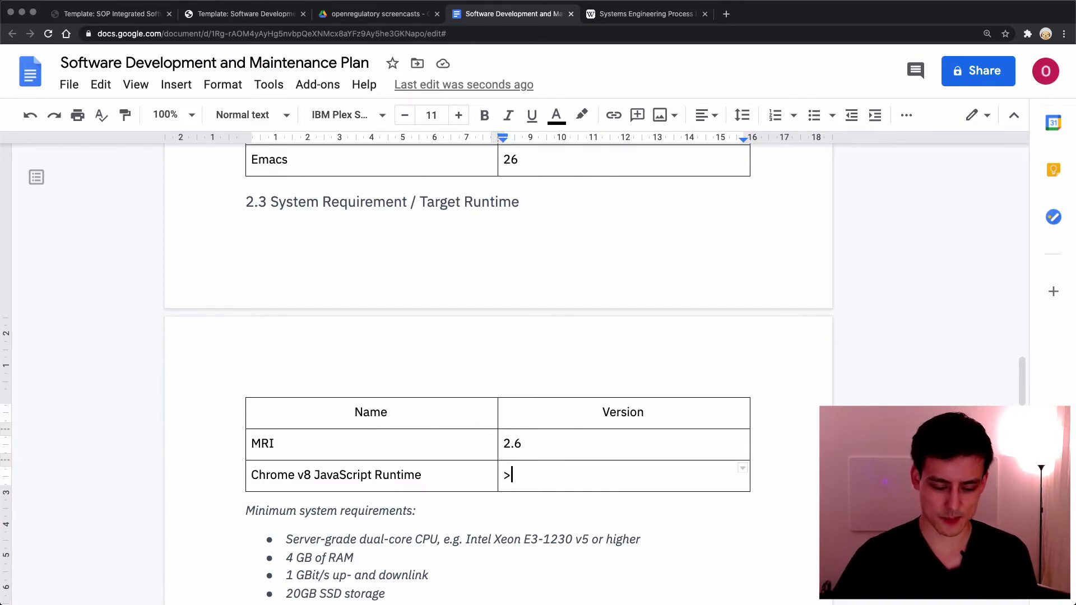
pyautogui.write('60.3.2.3')
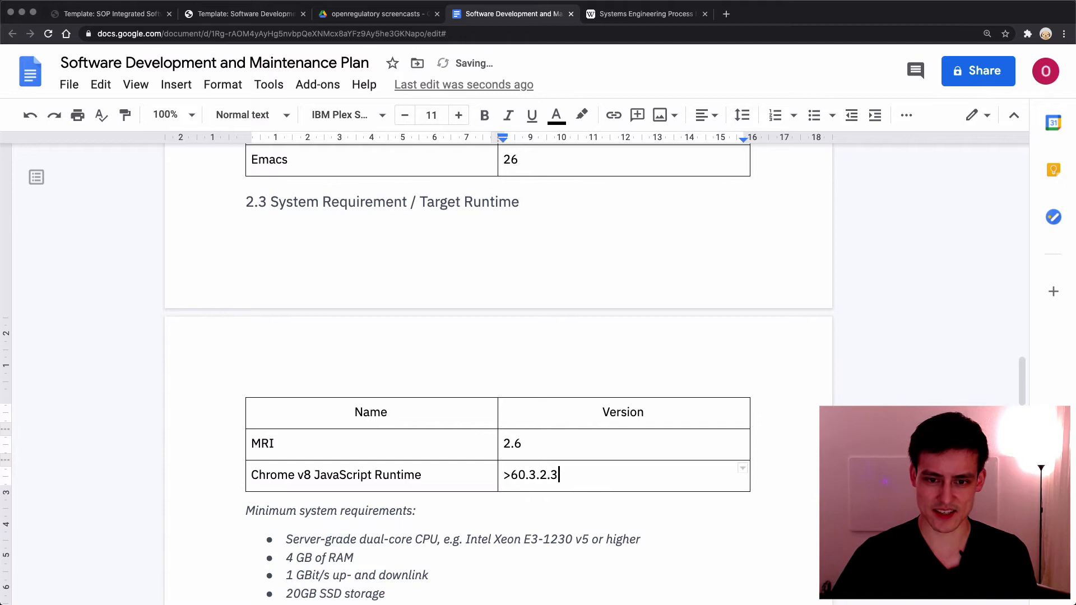
pyautogui.write('2')
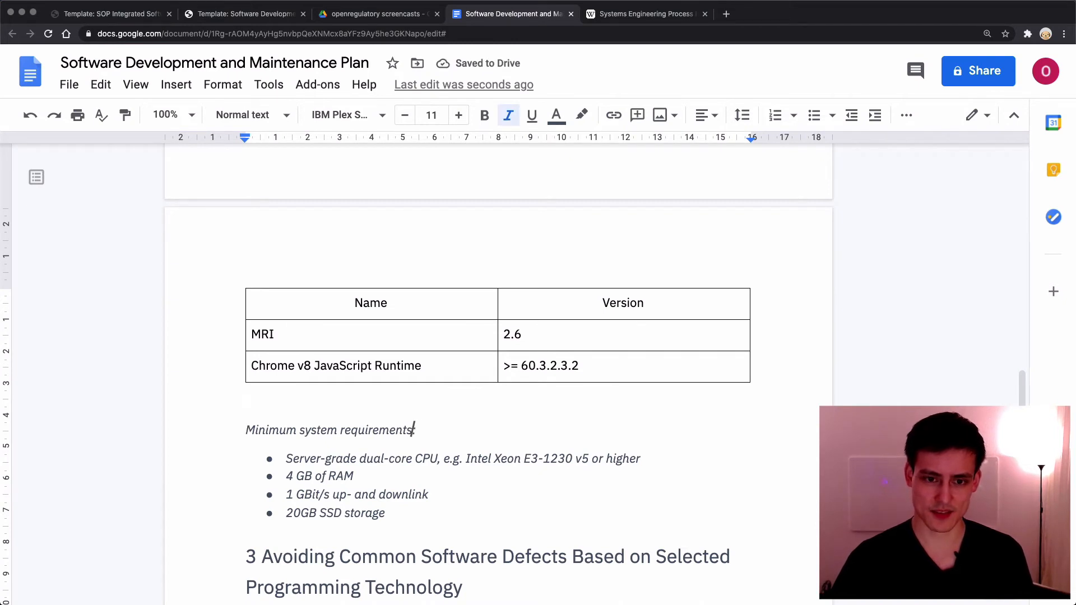
# Note 'for backend', add a bold System column (Backend, Frontend), and un-italicise the requirements
pyautogui.write('for backend')
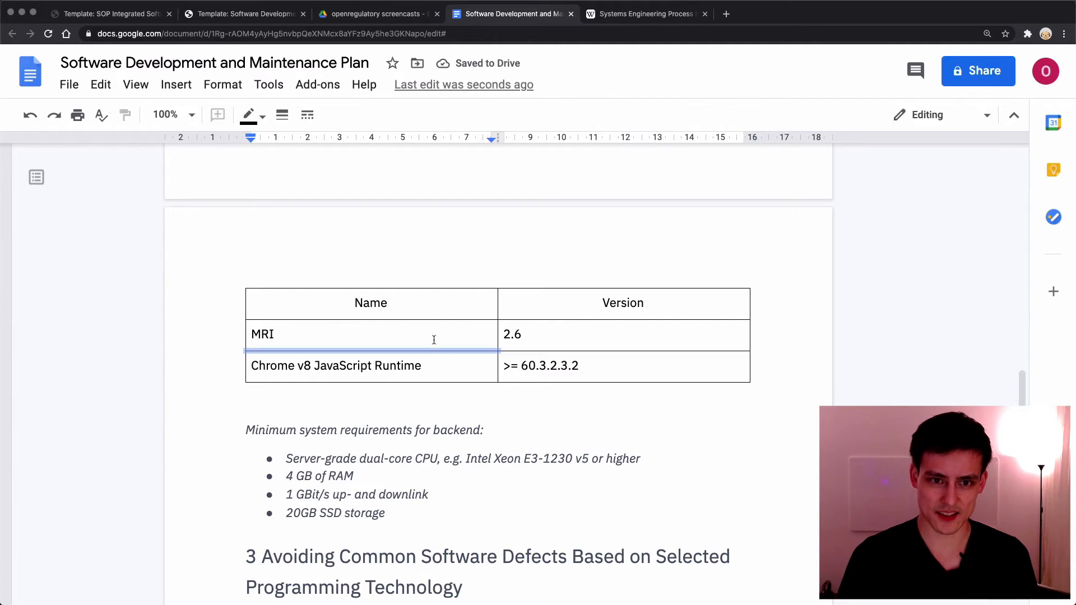
pyautogui.rightClick(371, 302)
pyautogui.write('System')
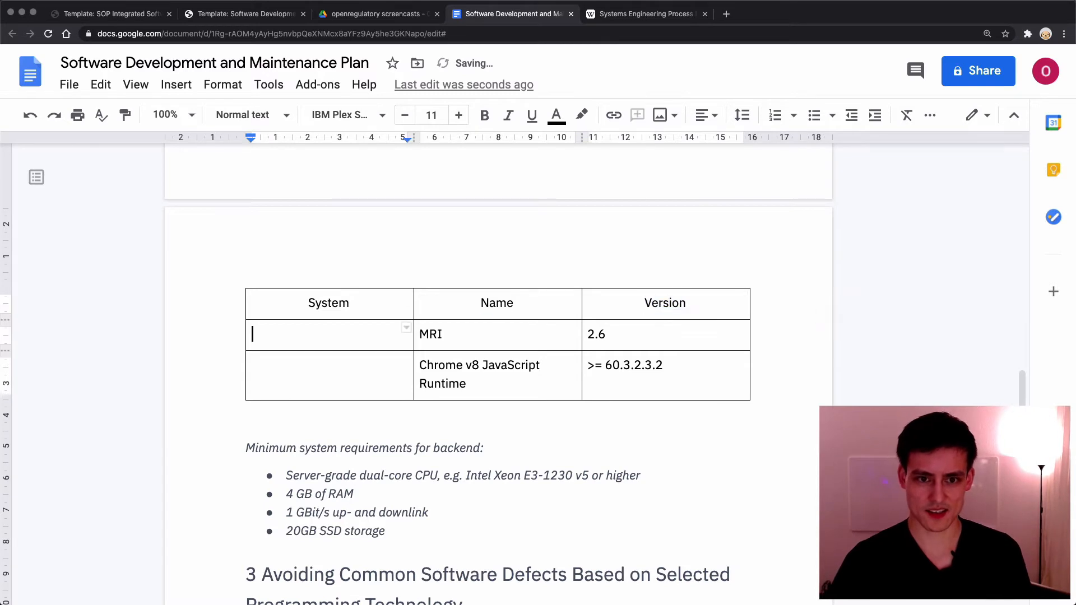
pyautogui.write('Backend')
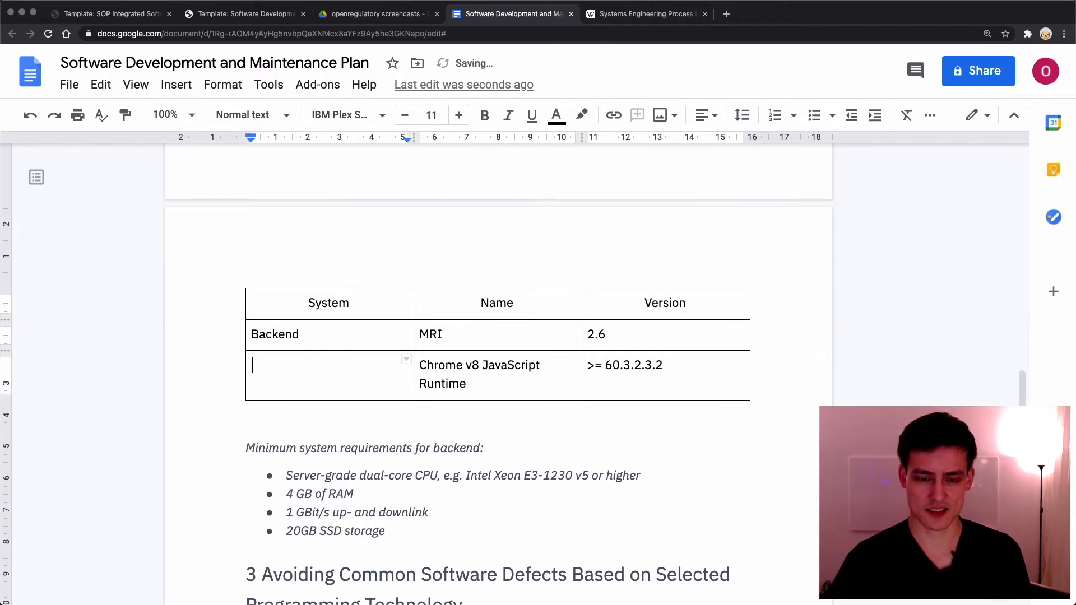
pyautogui.write('Frontend')
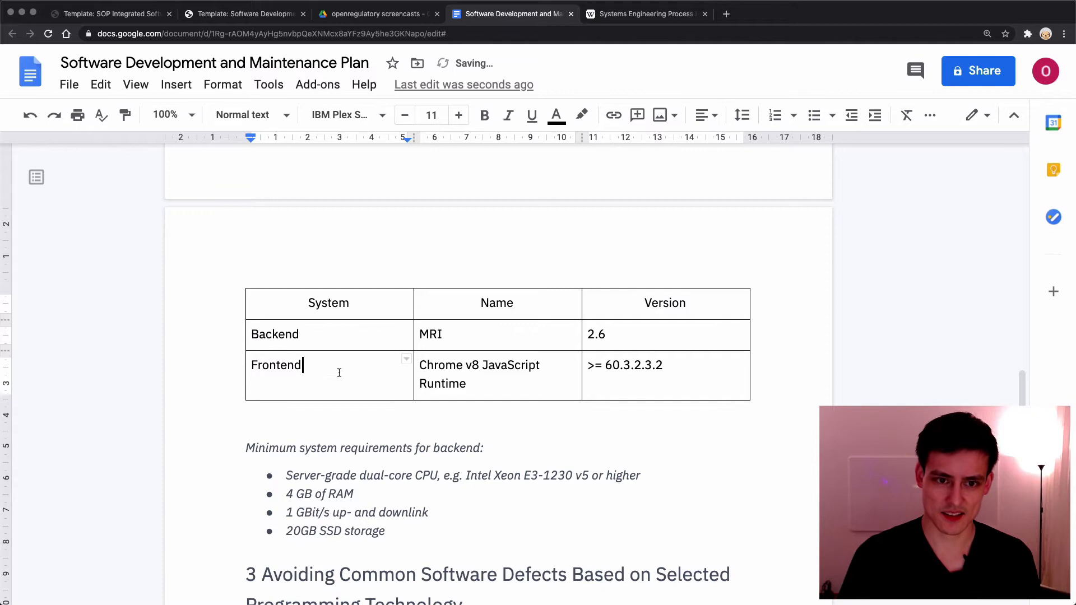
pyautogui.moveTo(496, 304); pyautogui.dragTo(664, 303)
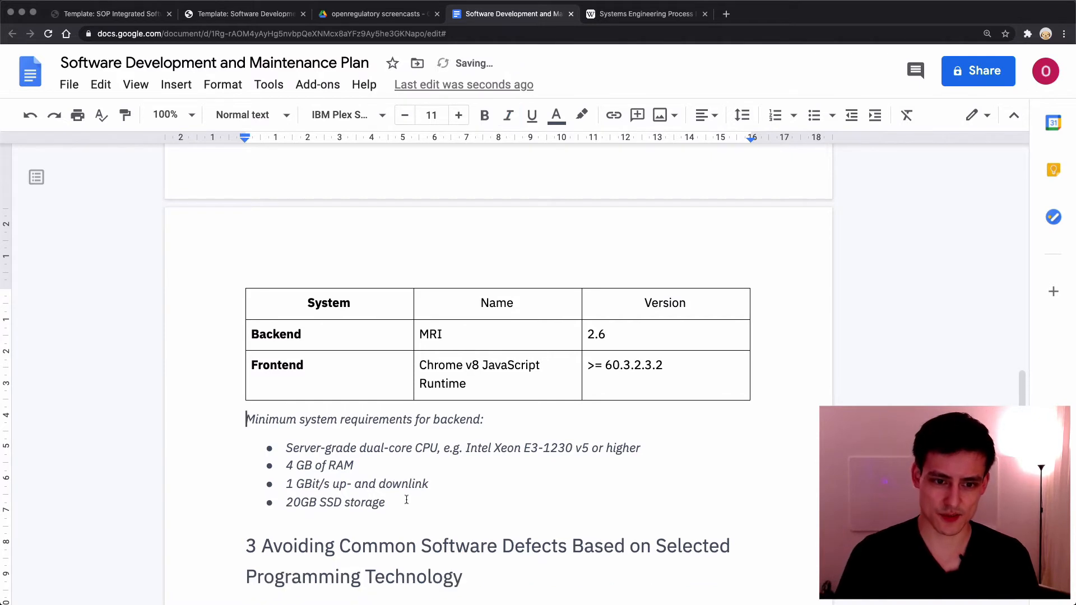
pyautogui.moveTo(245, 419); pyautogui.dragTo(386, 503)
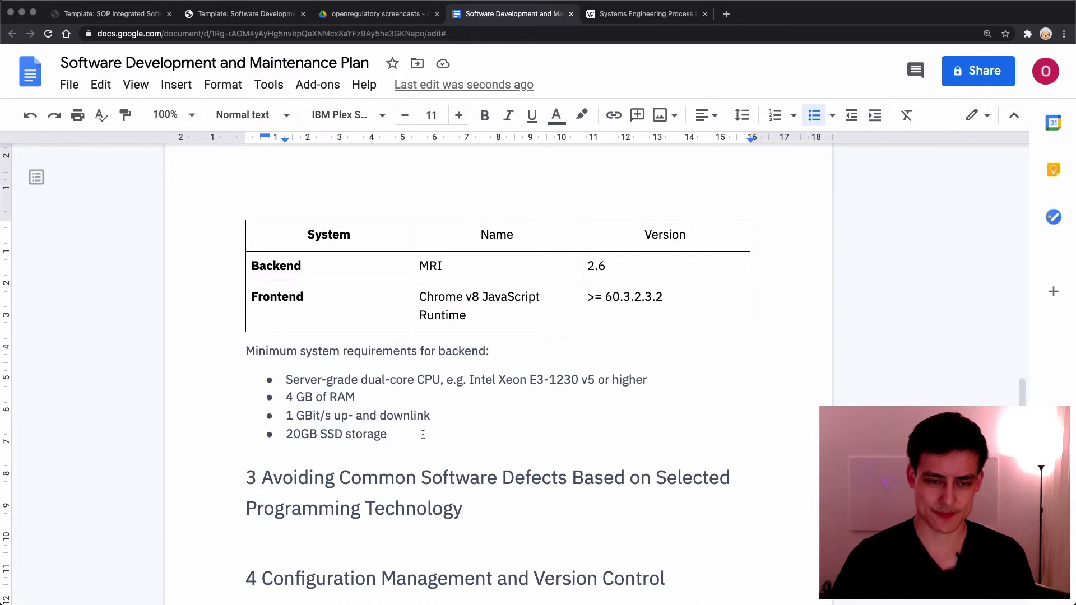
# Add a Frontend: requirements list with Intel i3 1234 CPU and 2 GB RAM
pyautogui.write('Fronte')
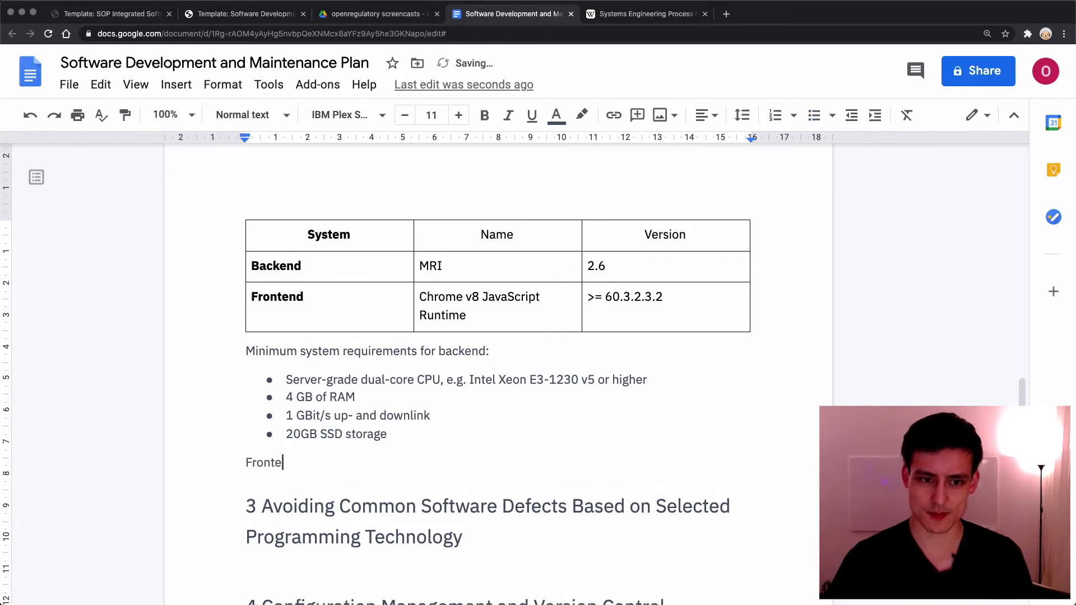
pyautogui.write('nd:')
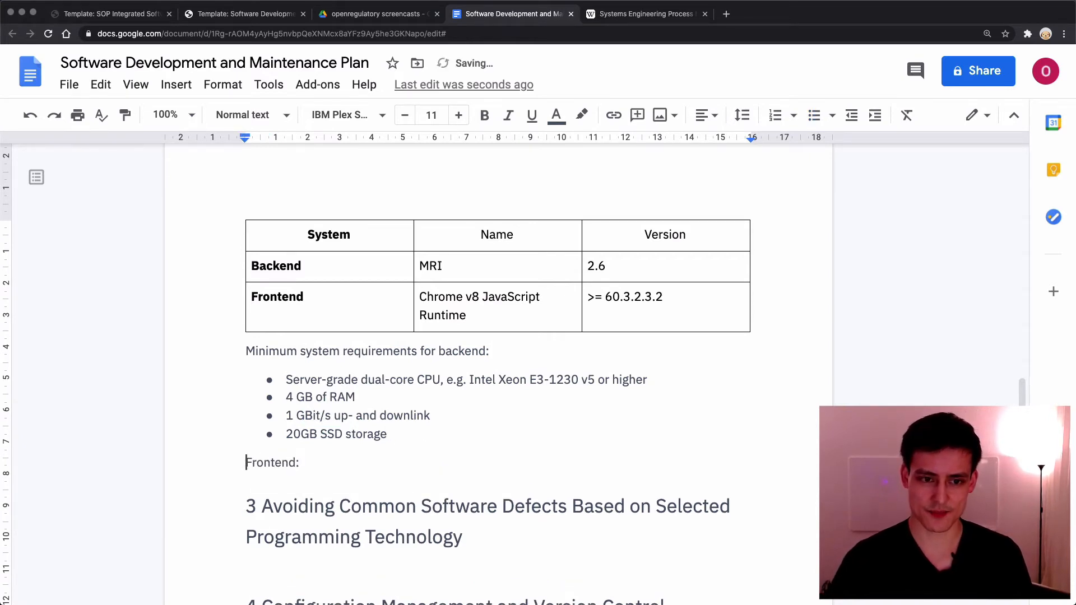
pyautogui.moveTo(288, 350); pyautogui.dragTo(435, 351)
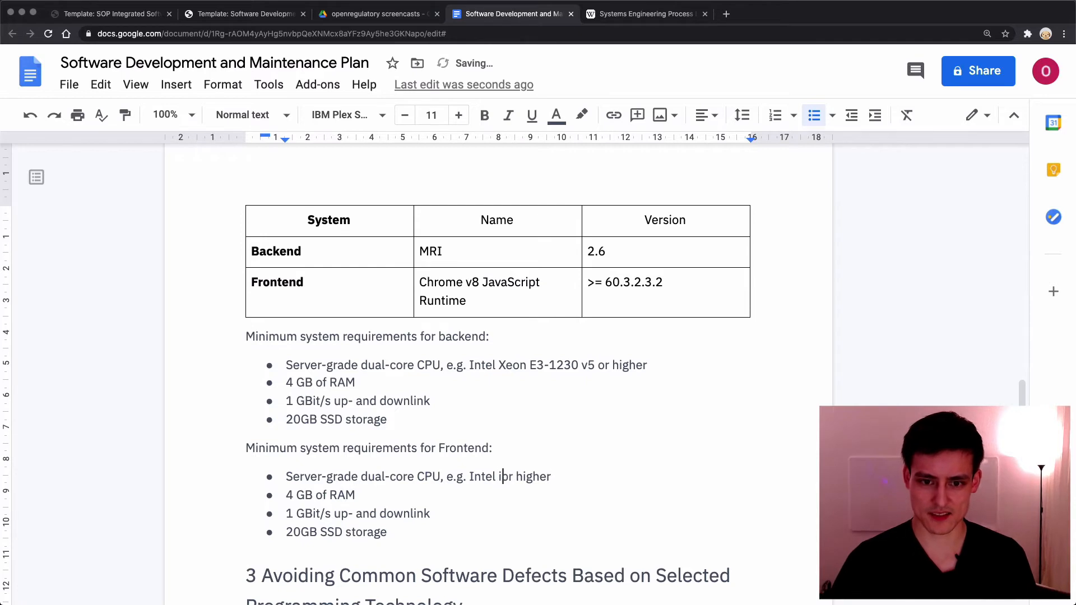
pyautogui.write('3')
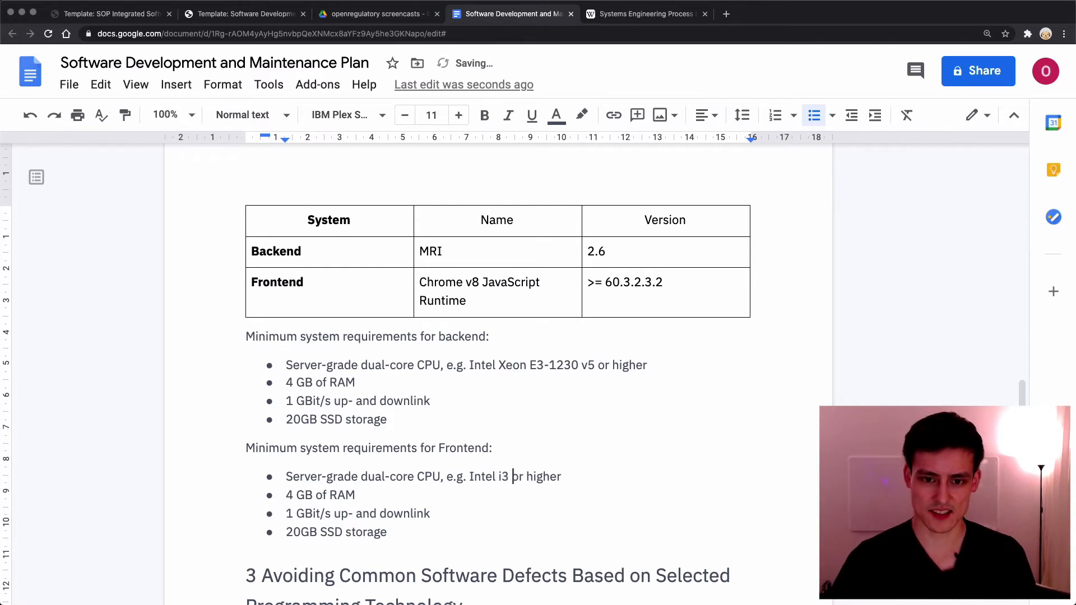
pyautogui.write('1234')
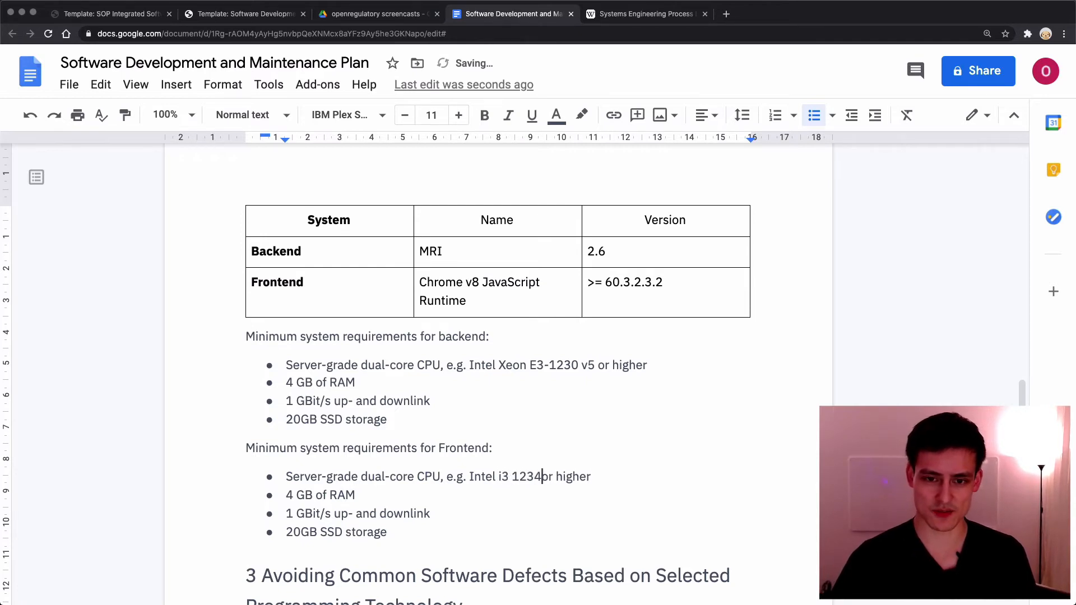
pyautogui.write('2')
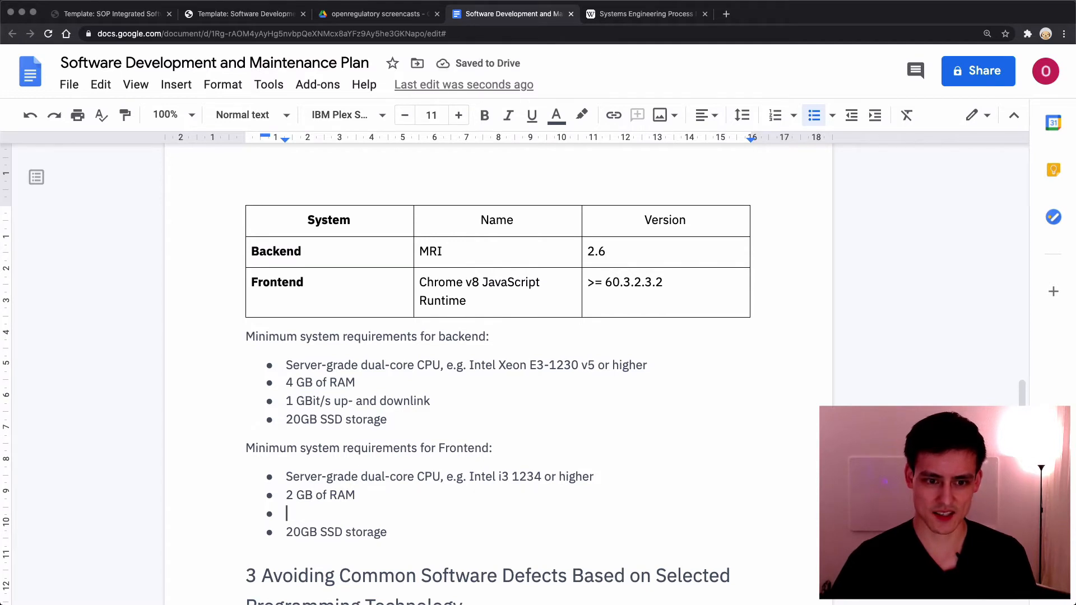
# Make the network bullet 'Broadband connection with at least 1mbit/s up/download'
pyautogui.write('1mbit/s')
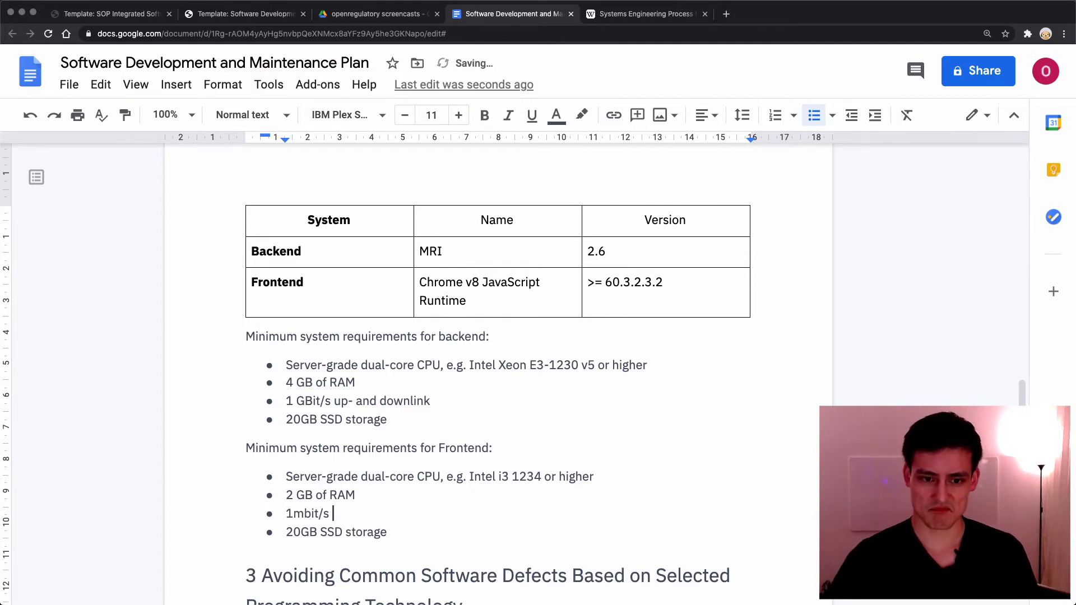
pyautogui.write('up/down')
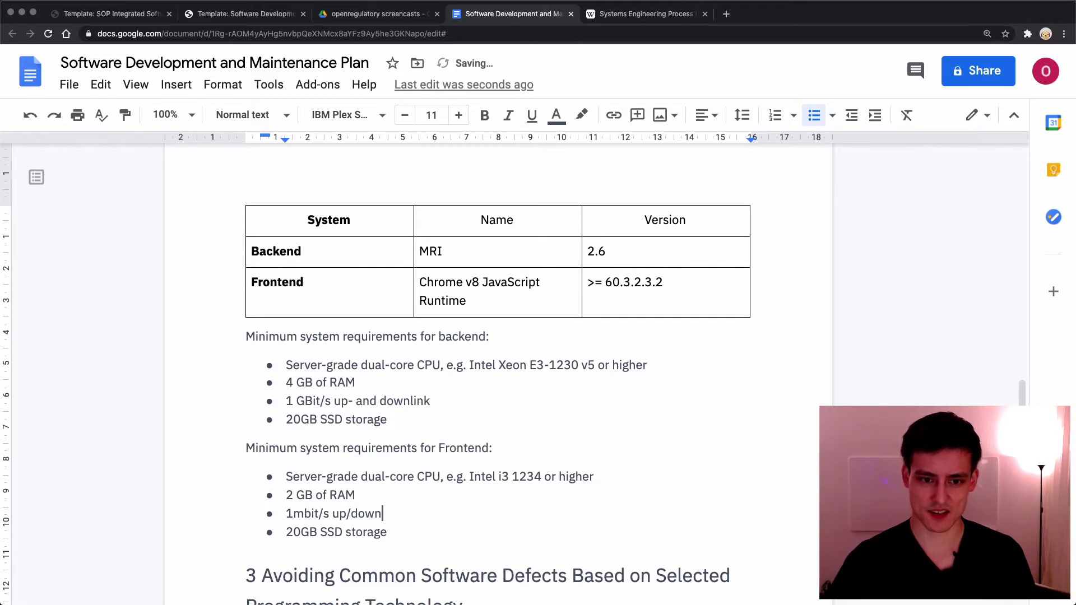
pyautogui.write('do')
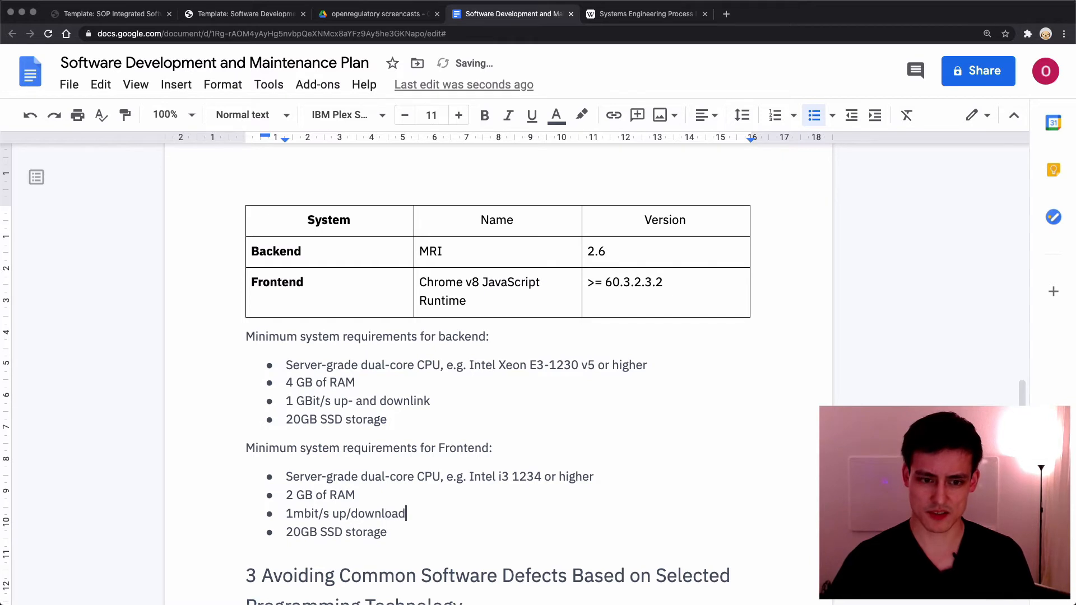
pyautogui.write('Broad')
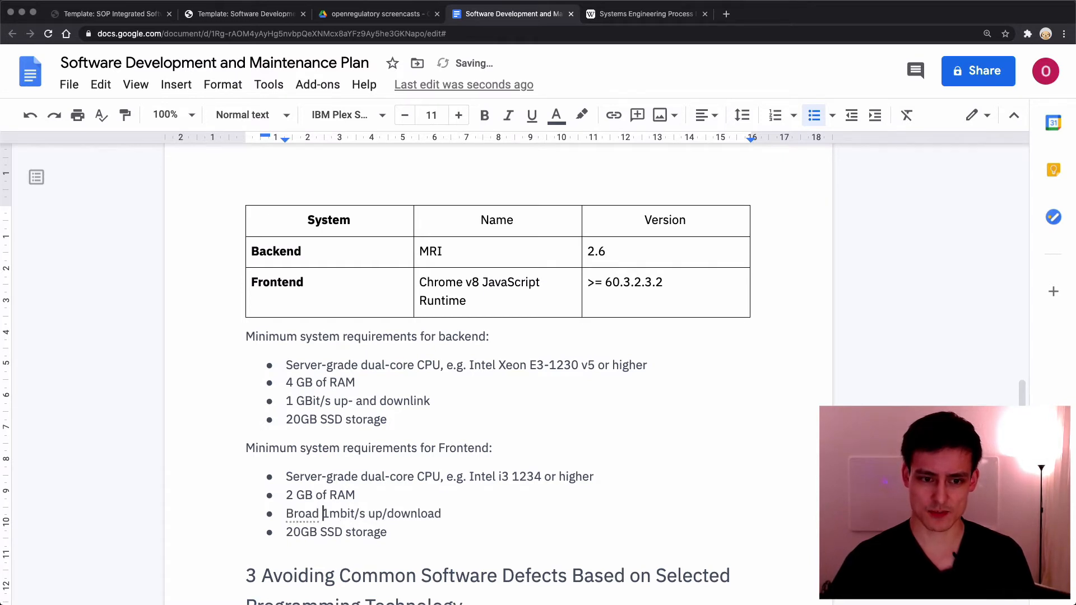
pyautogui.write('band')
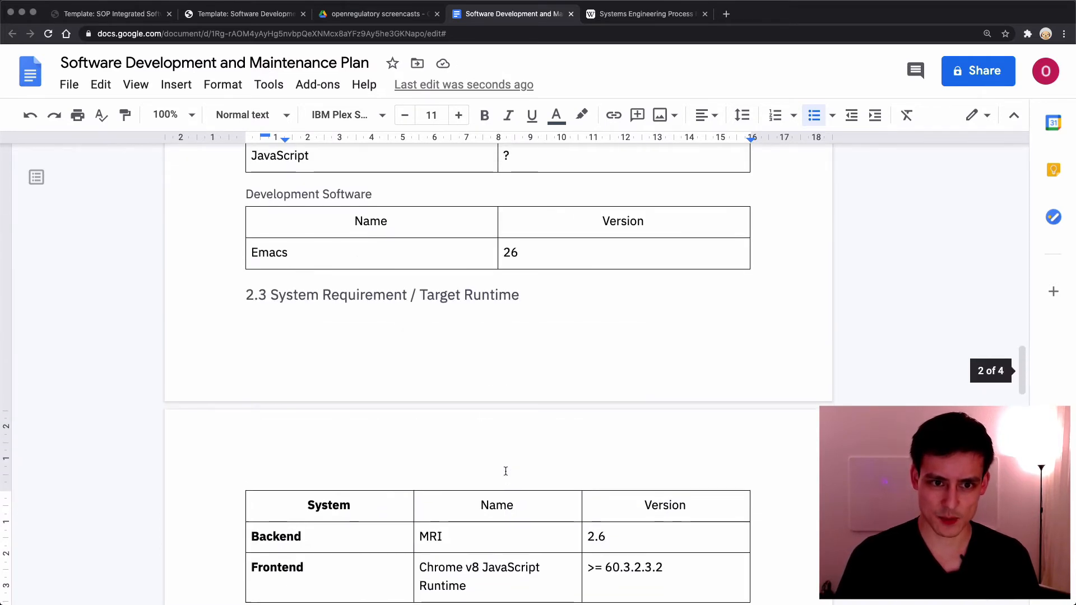
# Put the cursor on a new blank line under the section 3 heading
pyautogui.scroll(-3)
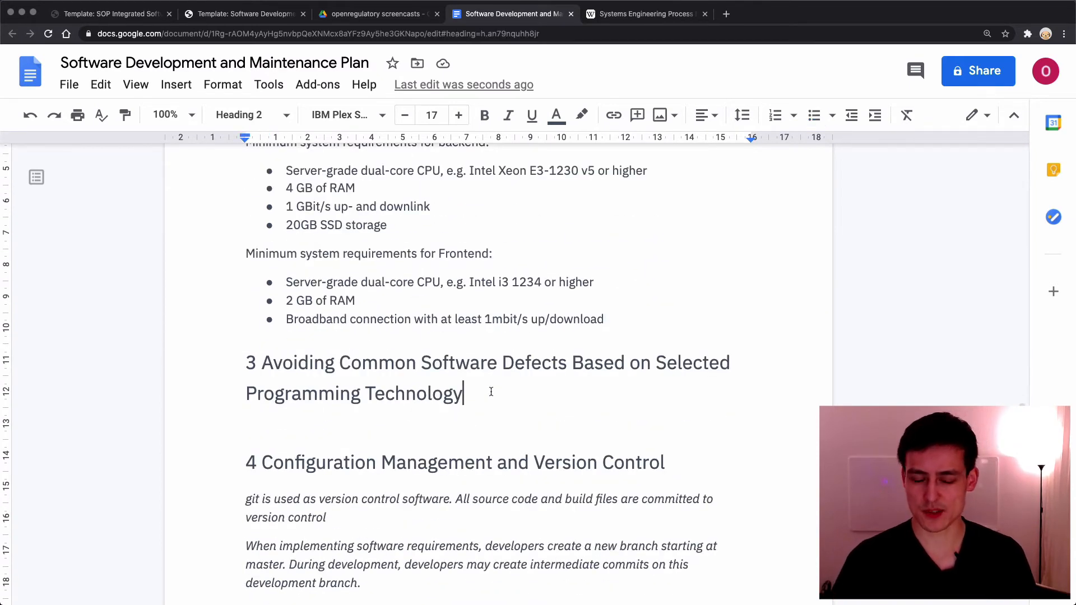
pyautogui.press('enter')
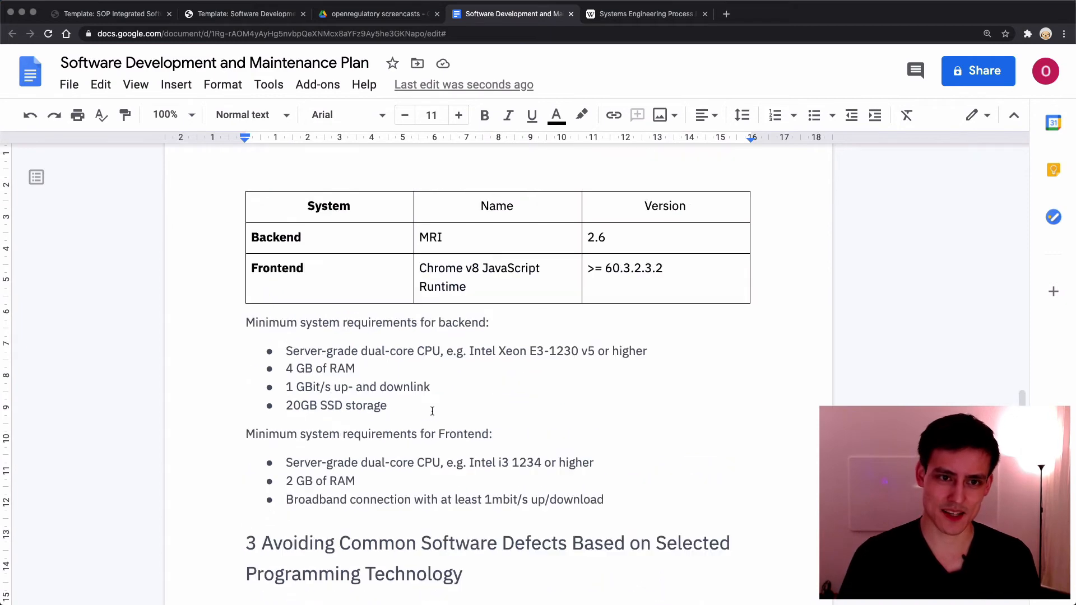
pyautogui.scroll(-3)
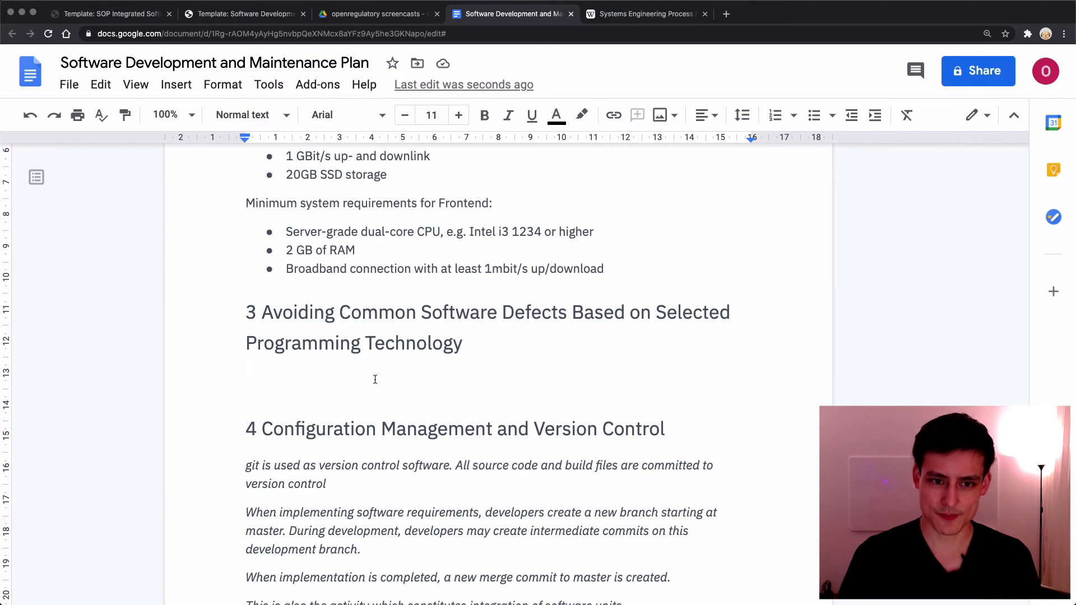
pyautogui.click(343, 114)
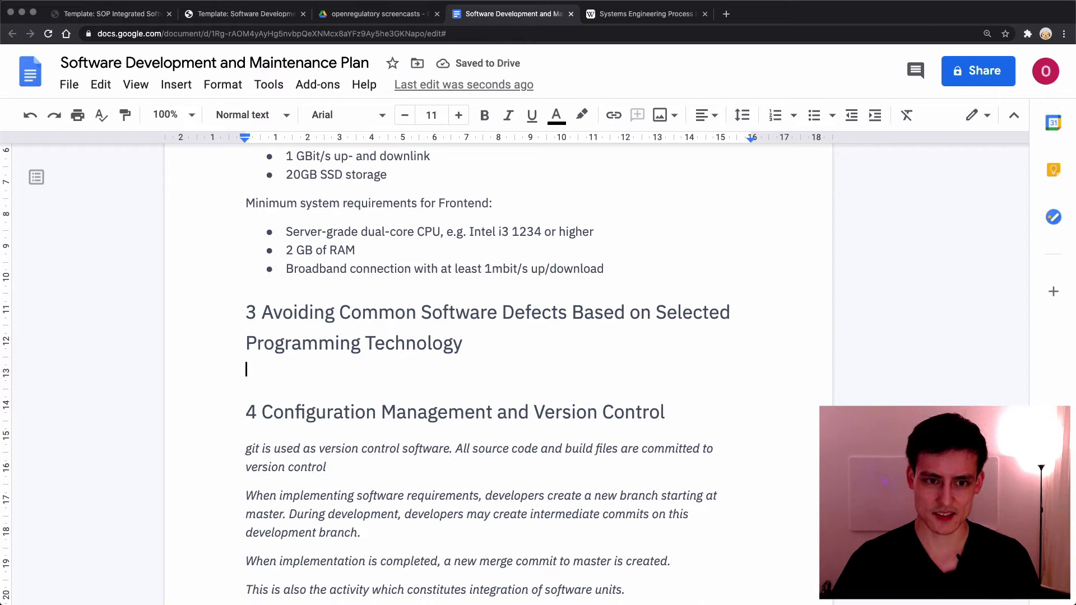
# Write that dynamically-typed languages risk runtime type errors, reduced through additional testing
pyautogui.write('D')
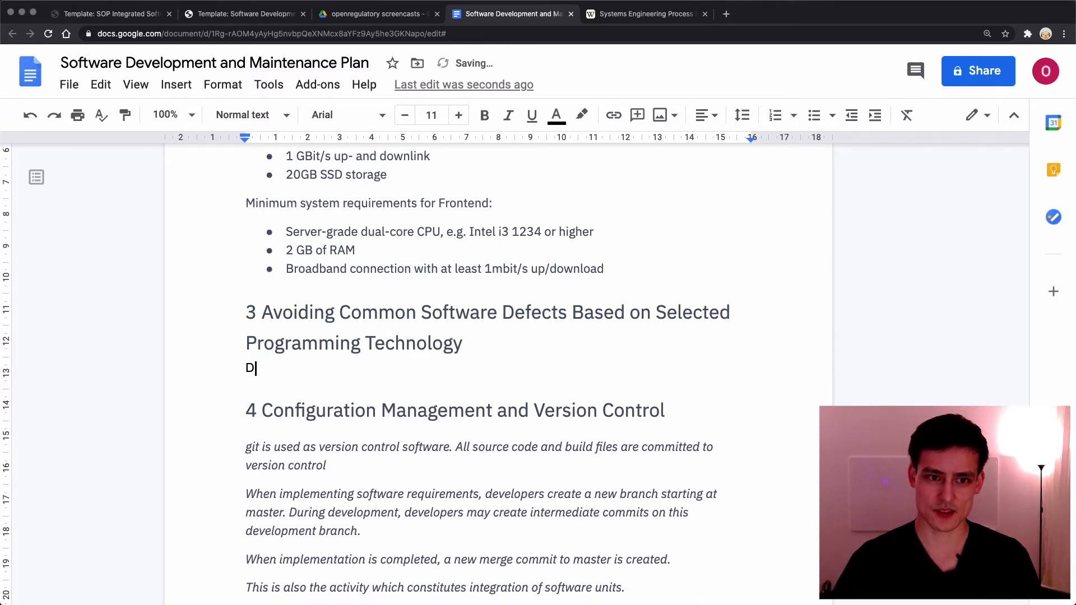
pyautogui.write('yn')
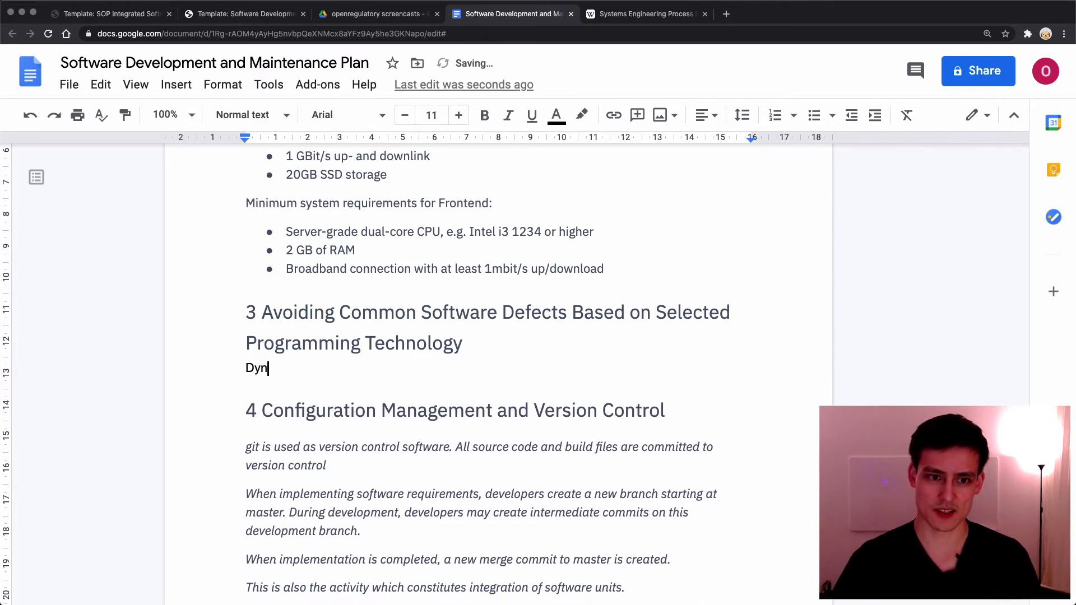
pyautogui.write('amically-typed languages are used which may lead to')
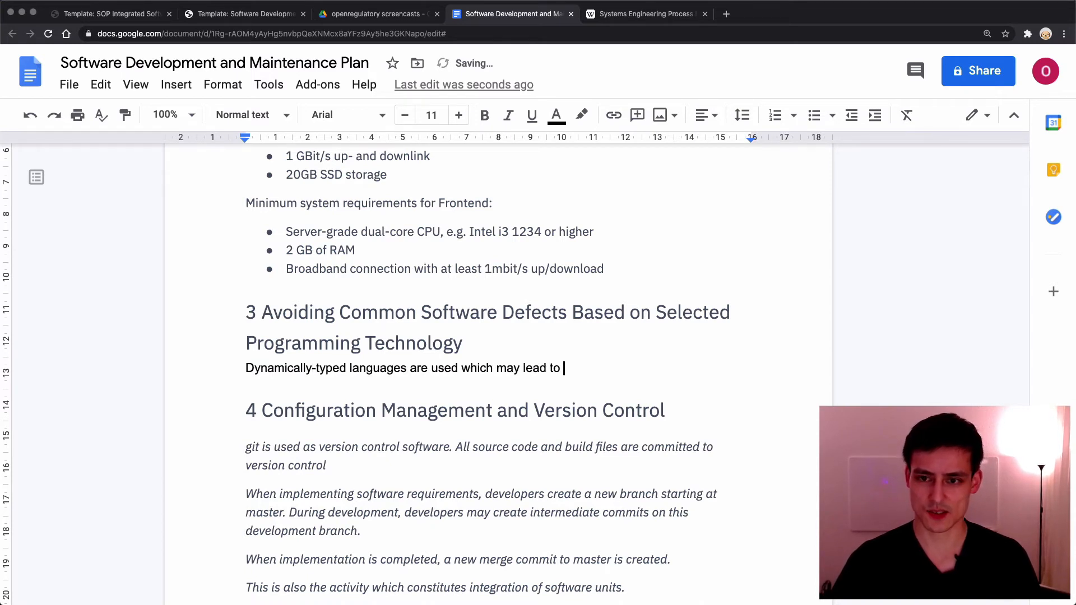
pyautogui.write('addition')
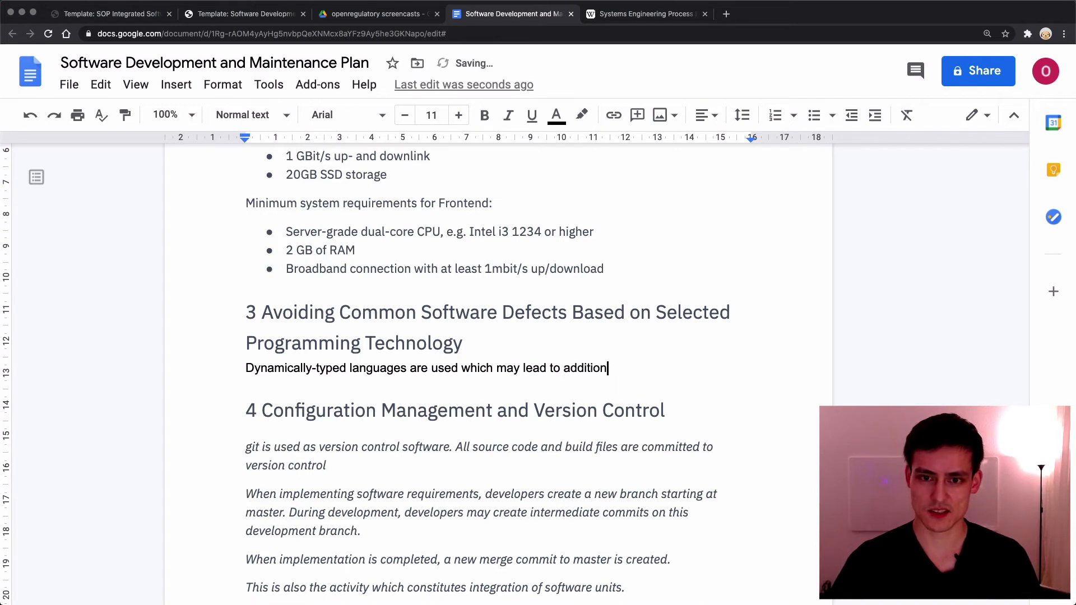
pyautogui.write('al runtime errors due to type error')
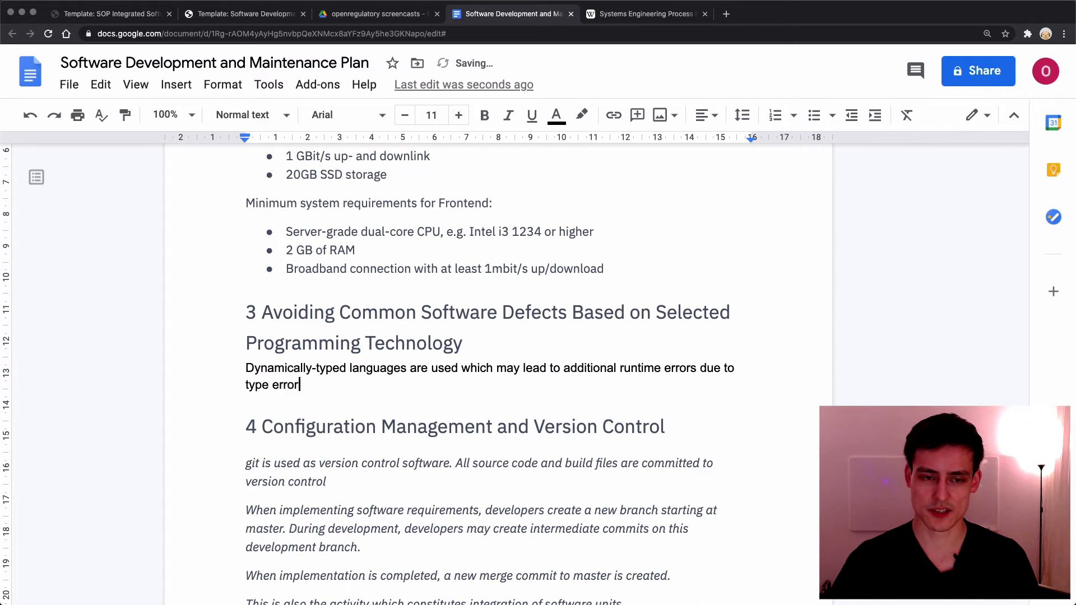
pyautogui.write('s. This will')
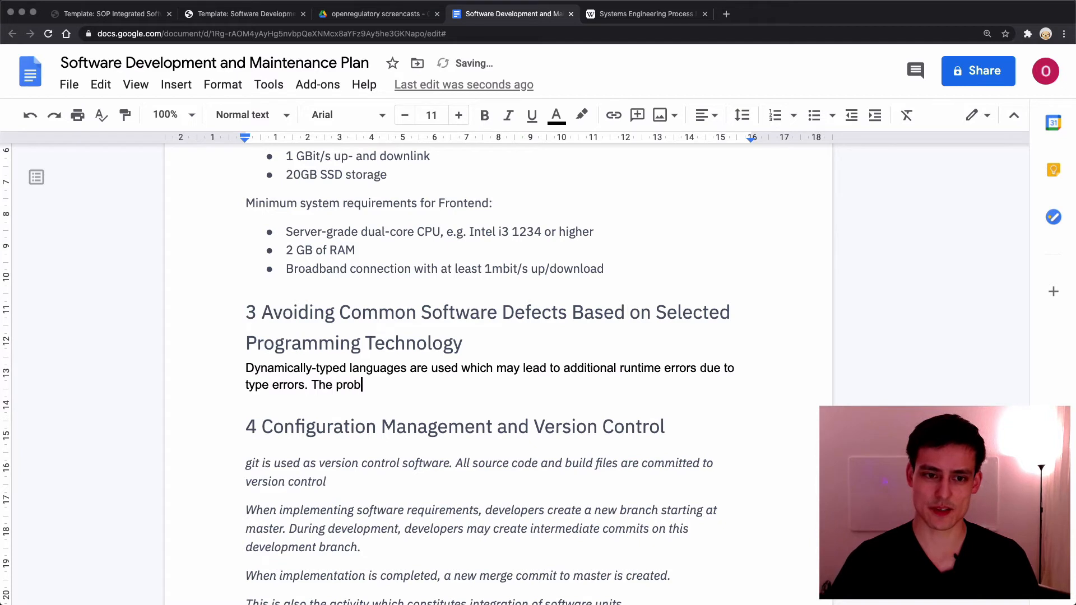
pyautogui.write('ability w')
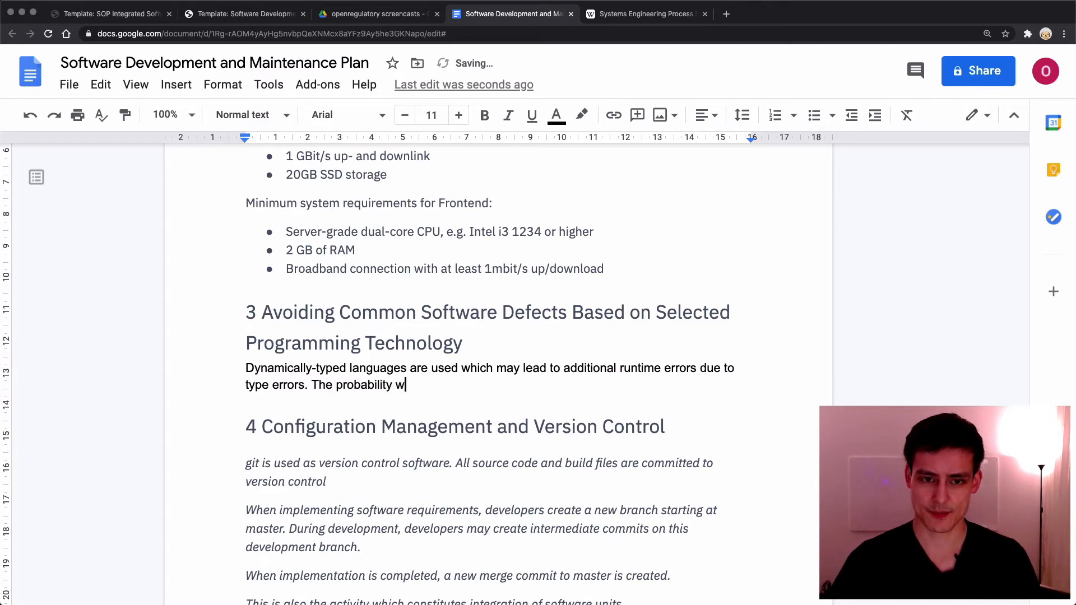
pyautogui.write('ill be reduce through')
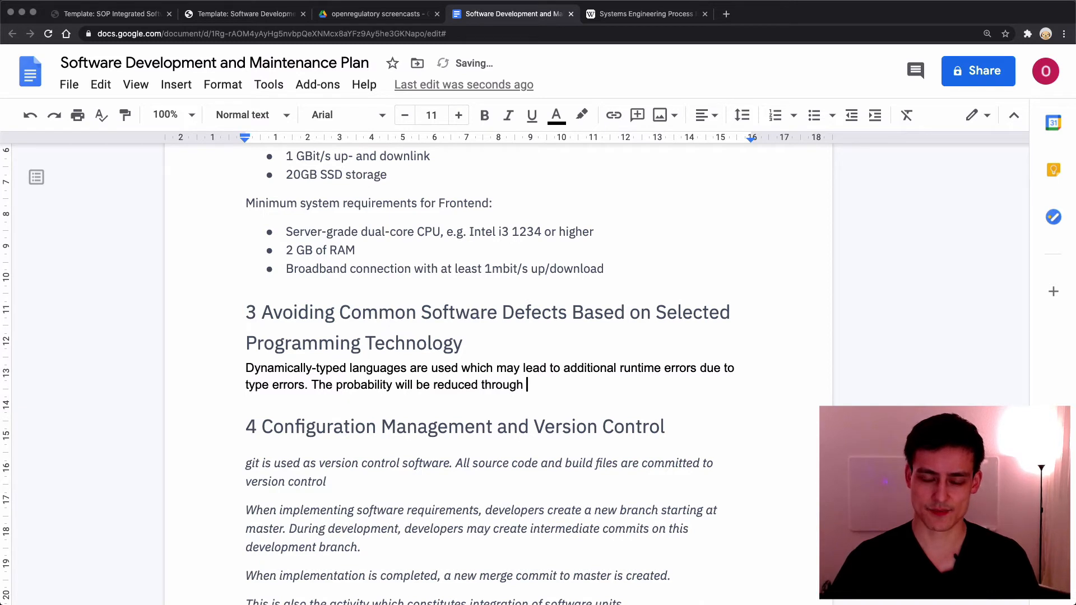
pyautogui.write('additional testing.')
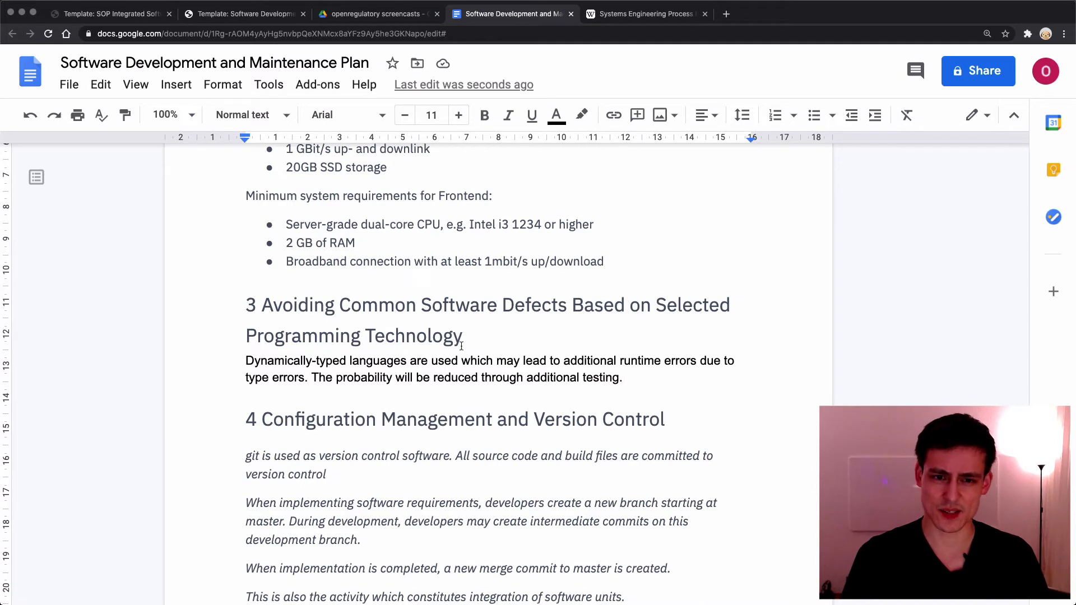
pyautogui.moveTo(542, 336)
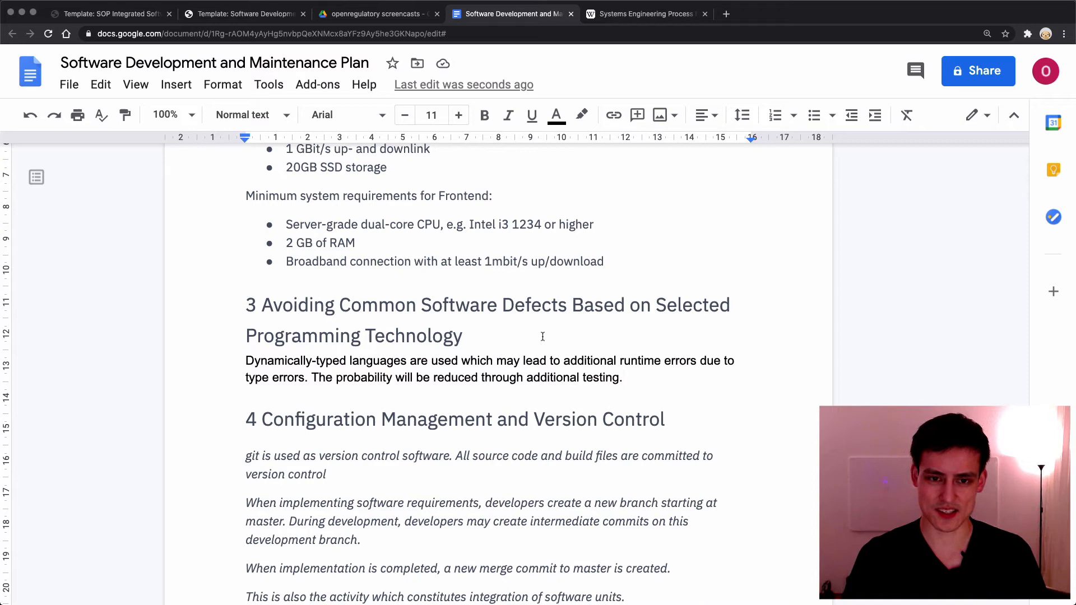
pyautogui.scroll(-3)
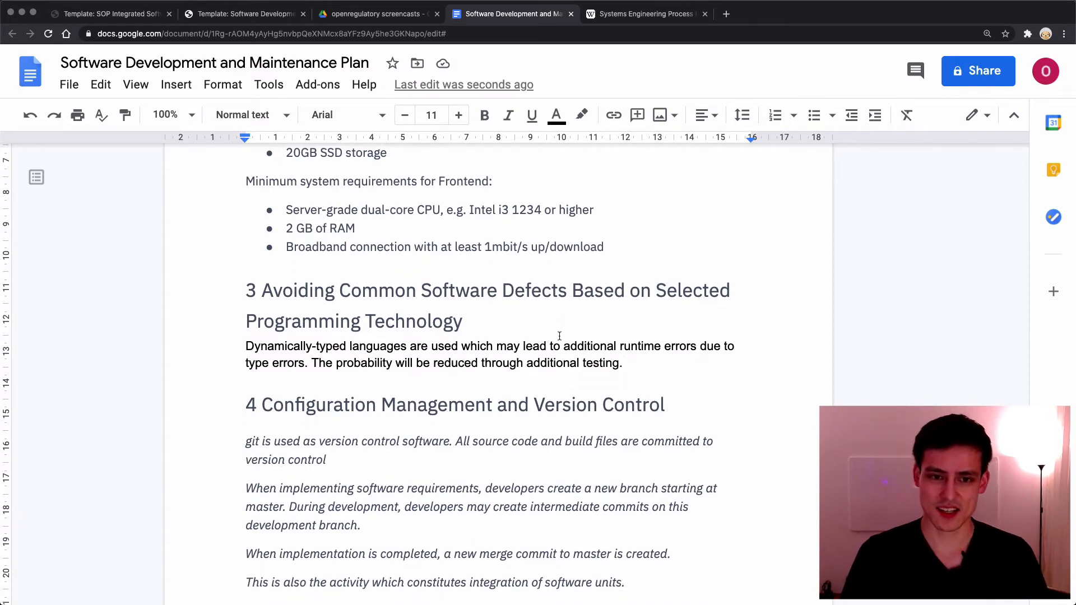
pyautogui.scroll(-3)
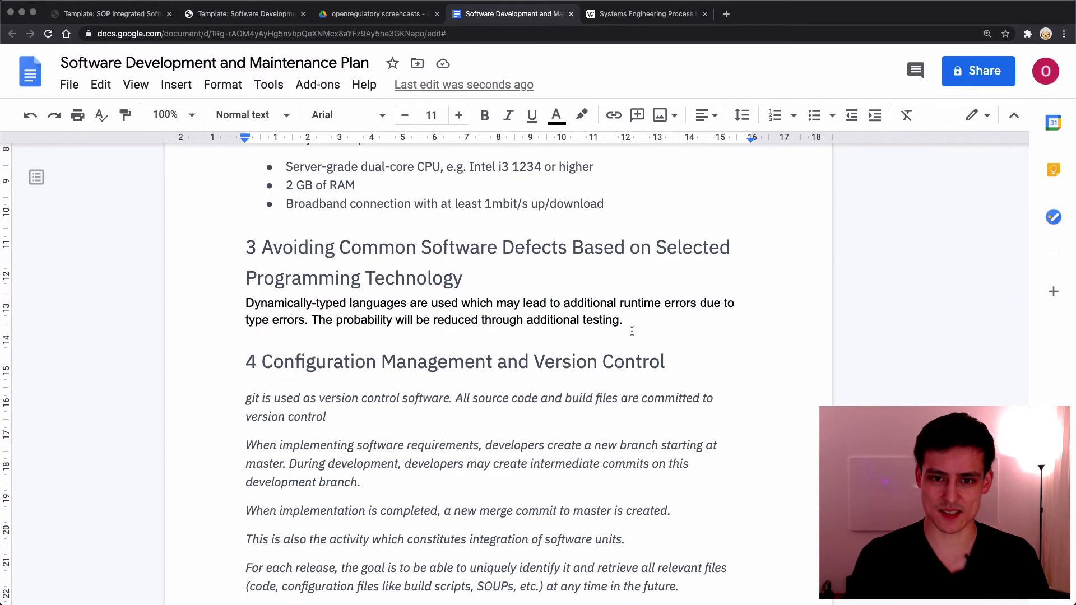
pyautogui.scroll(-3)
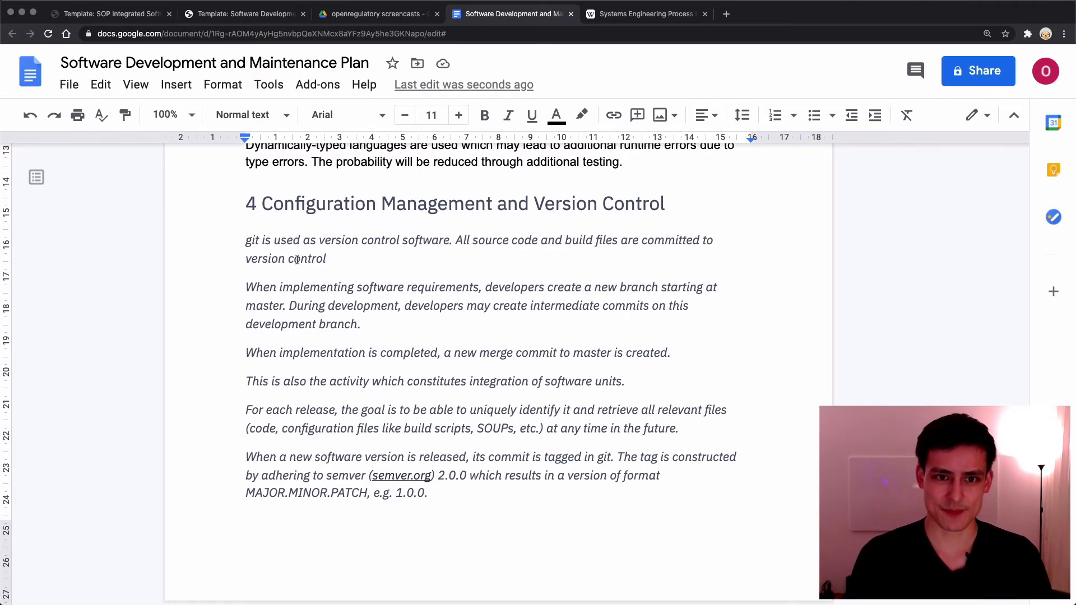
# Remove italics from the section 4 paragraphs and select the phrase 'its commit is tagged'
pyautogui.moveTo(262, 202); pyautogui.dragTo(464, 203)
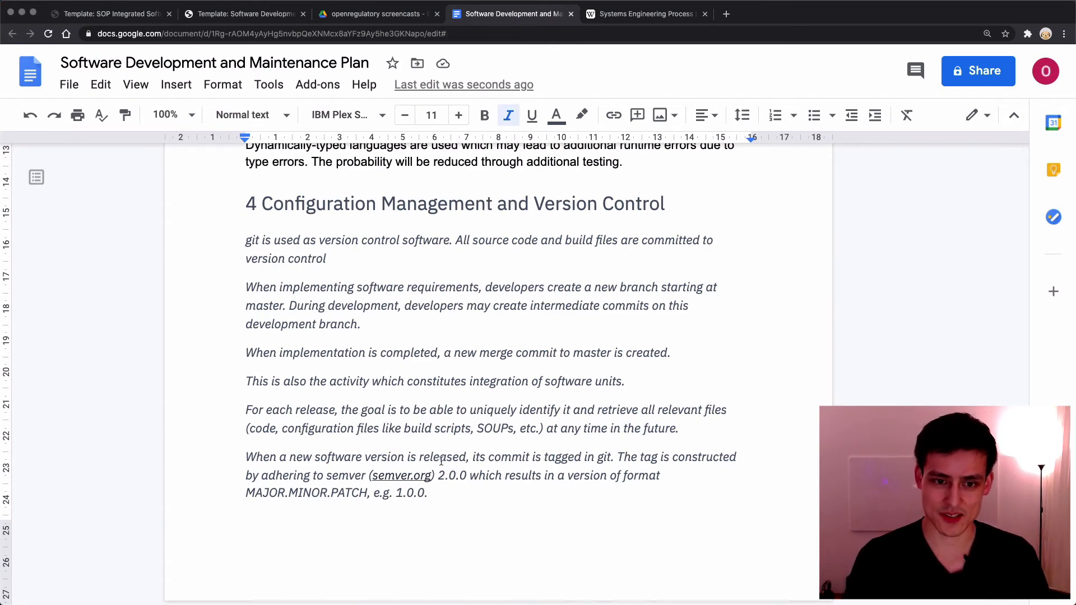
pyautogui.scroll(-3)
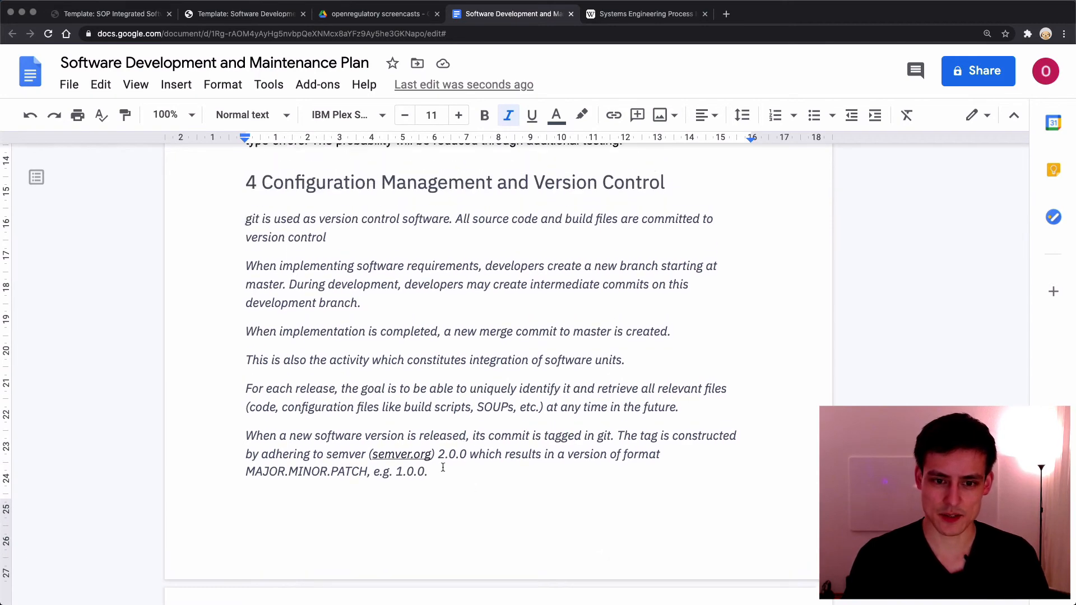
pyautogui.moveTo(245, 218); pyautogui.dragTo(427, 472)
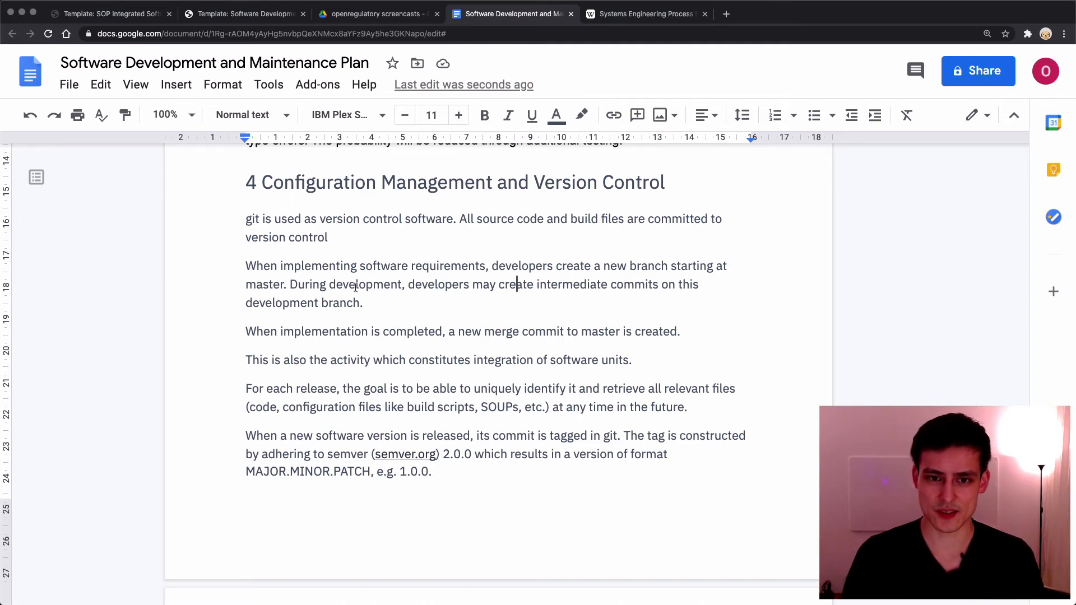
pyautogui.scroll(-3)
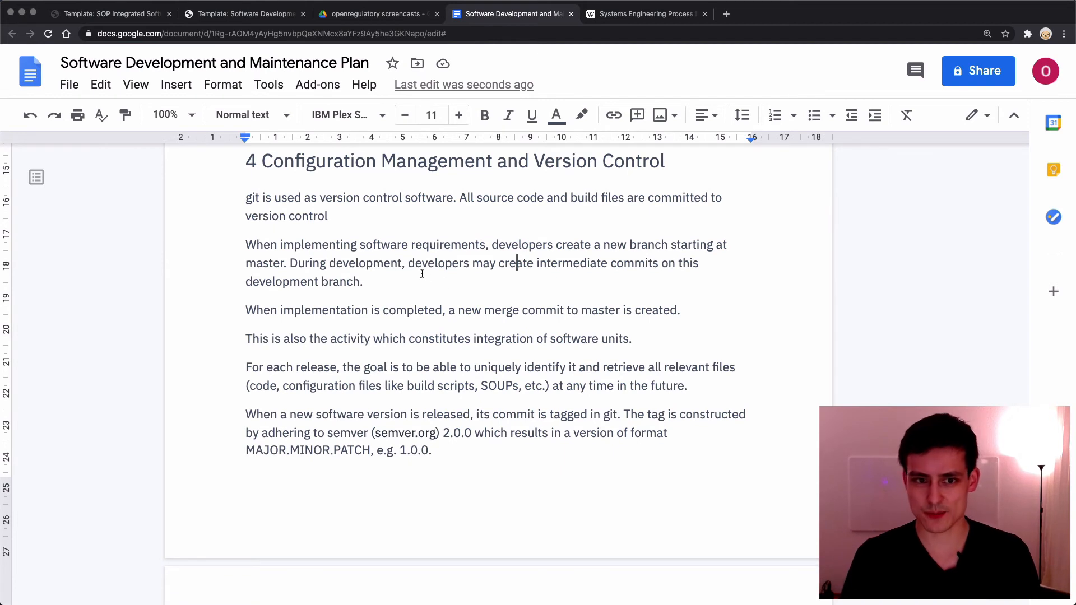
pyautogui.scroll(-3)
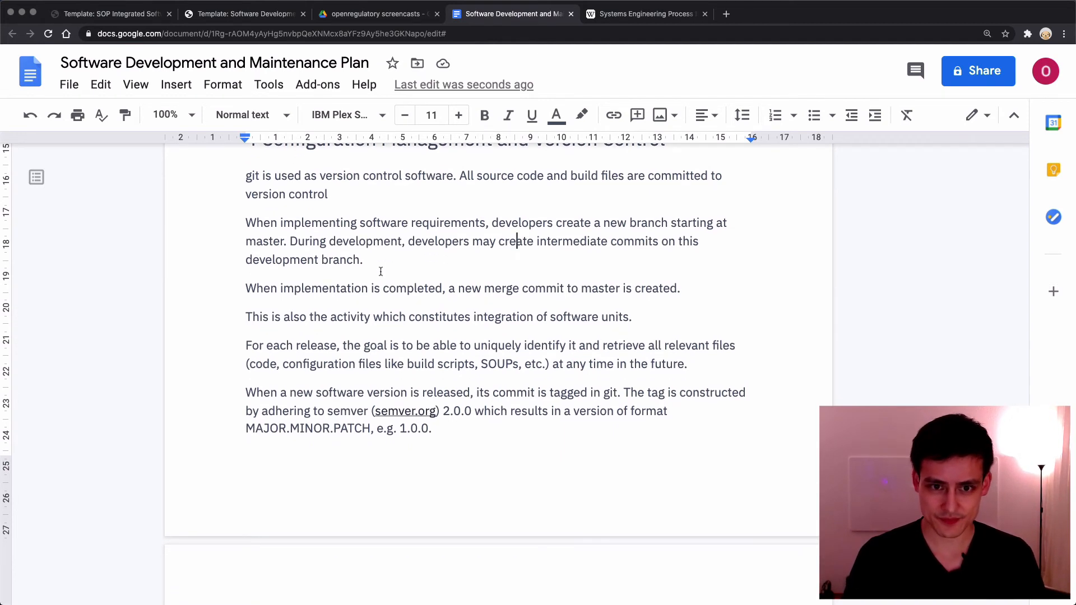
pyautogui.scroll(-3)
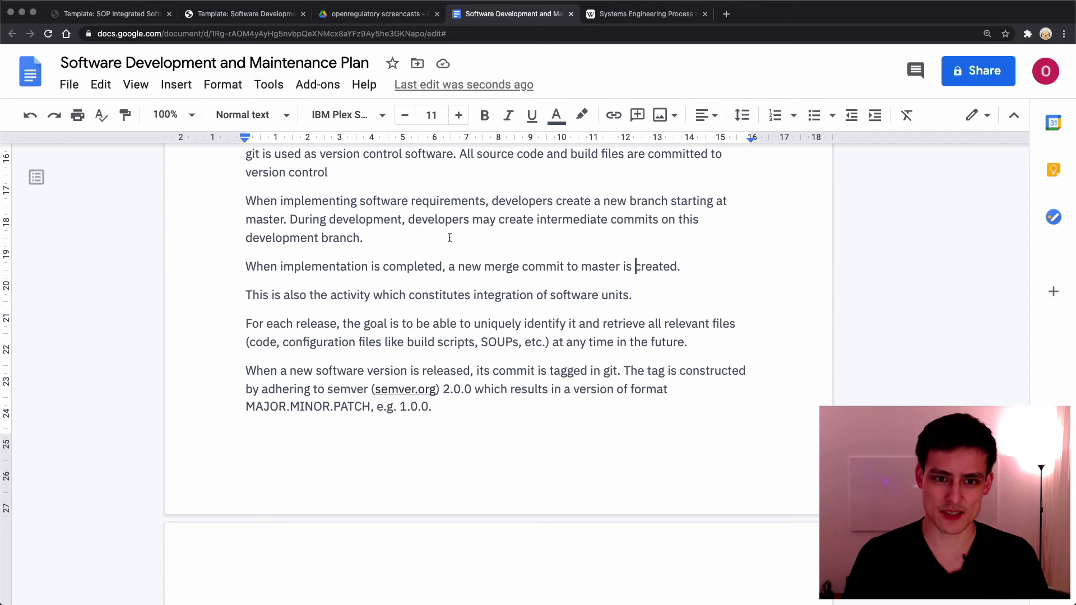
pyautogui.scroll(-3)
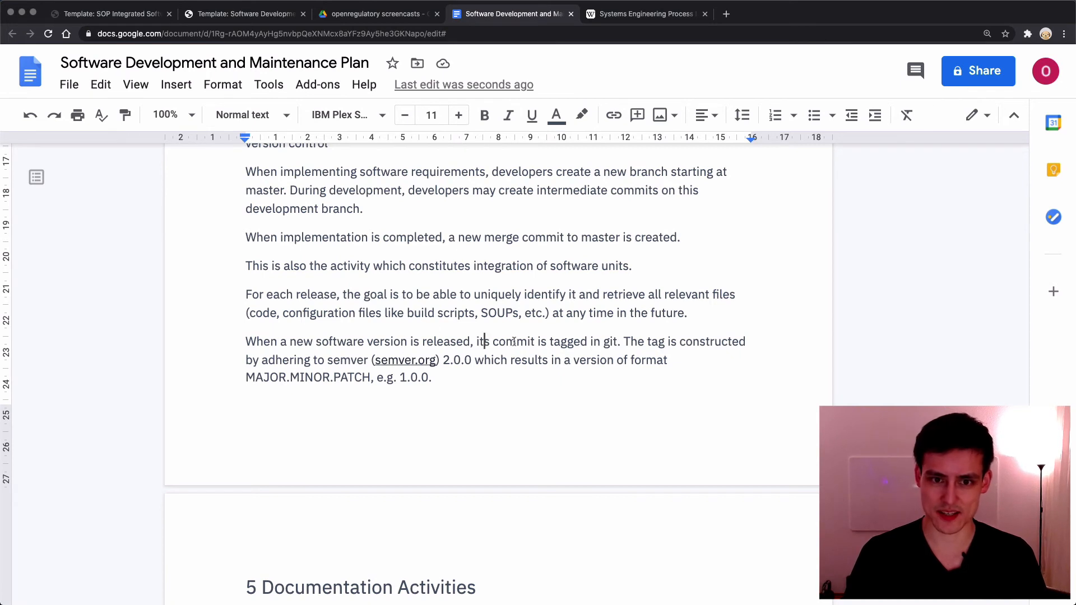
pyautogui.moveTo(476, 341); pyautogui.dragTo(586, 342)
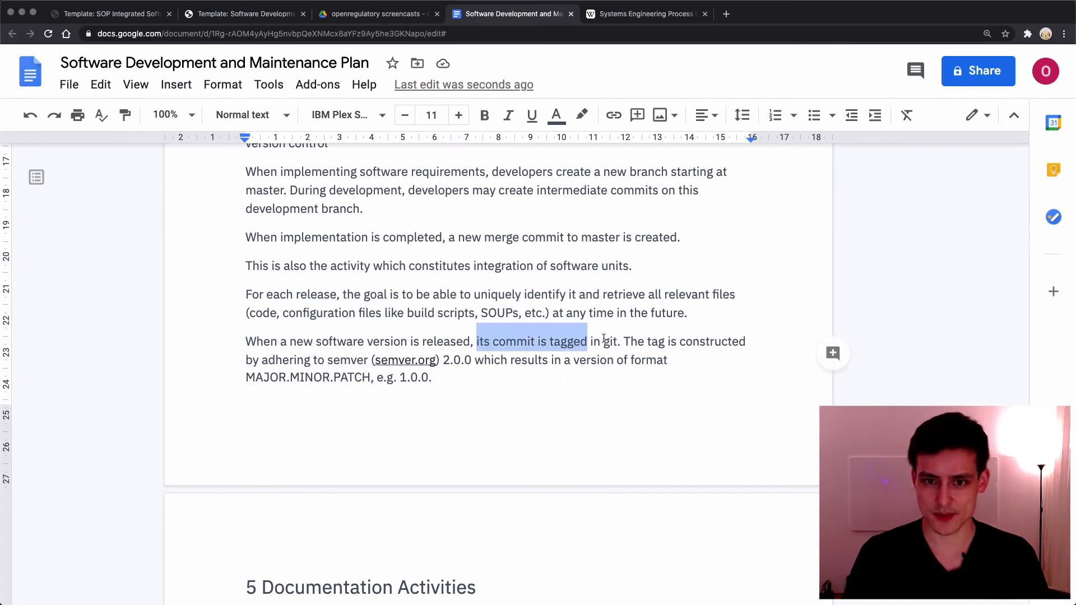
pyautogui.moveTo(586, 341); pyautogui.dragTo(617, 341)
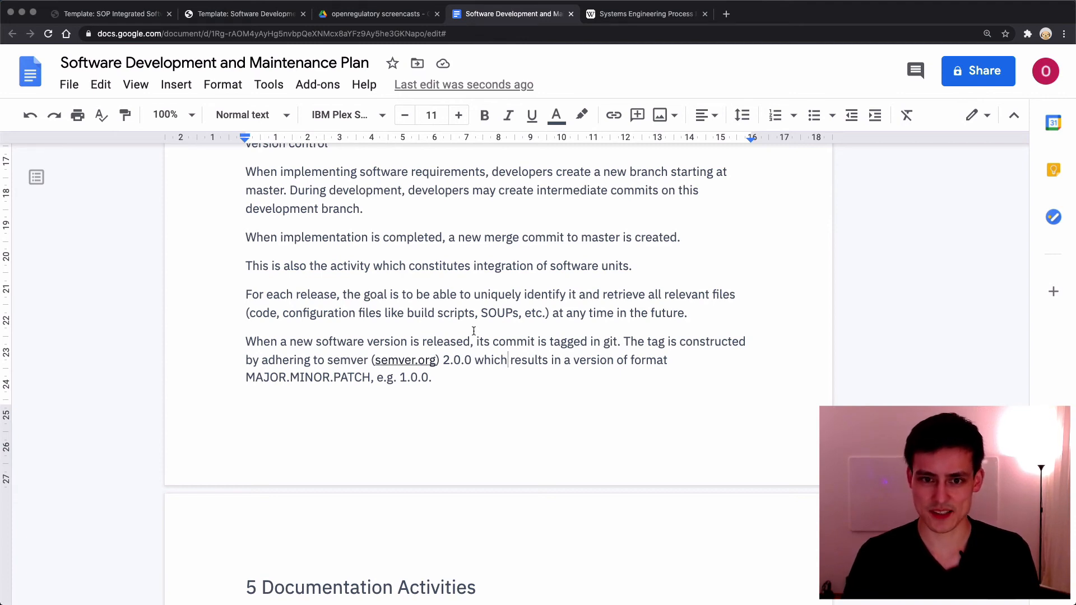
# Under '5 Documentation Activities', write 'All public functions will be documented through doc strings or comments.'
pyautogui.scroll(-3)
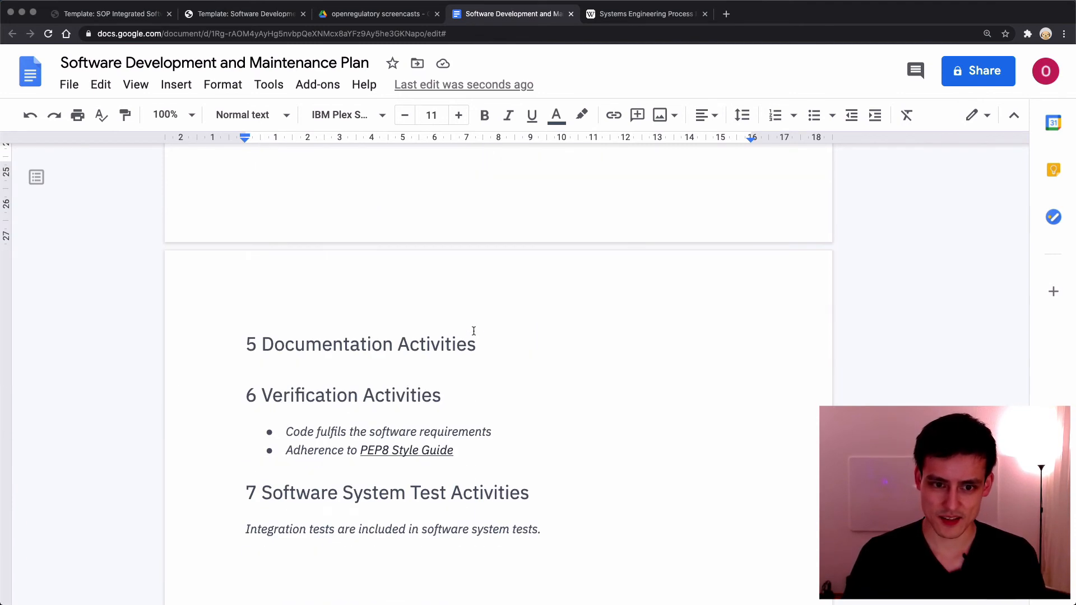
pyautogui.click(475, 343)
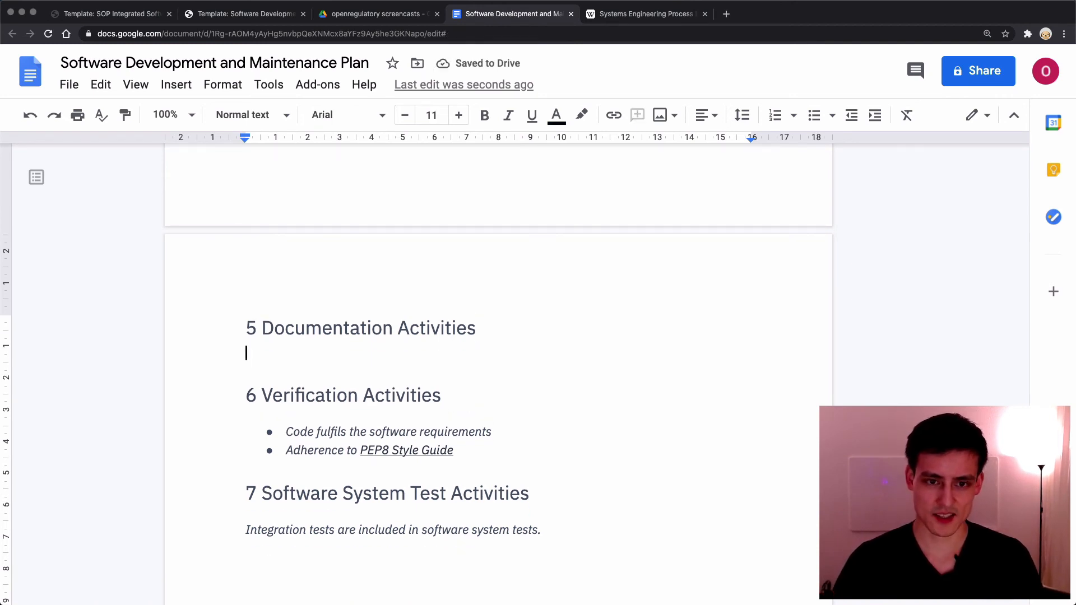
pyautogui.write('All public functions will be')
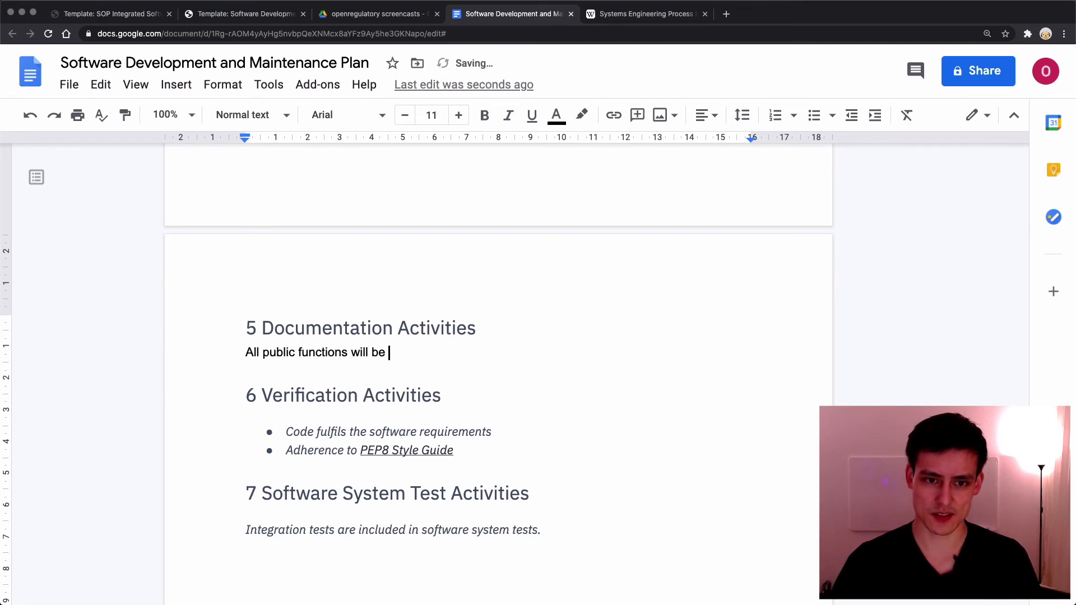
pyautogui.write('documented')
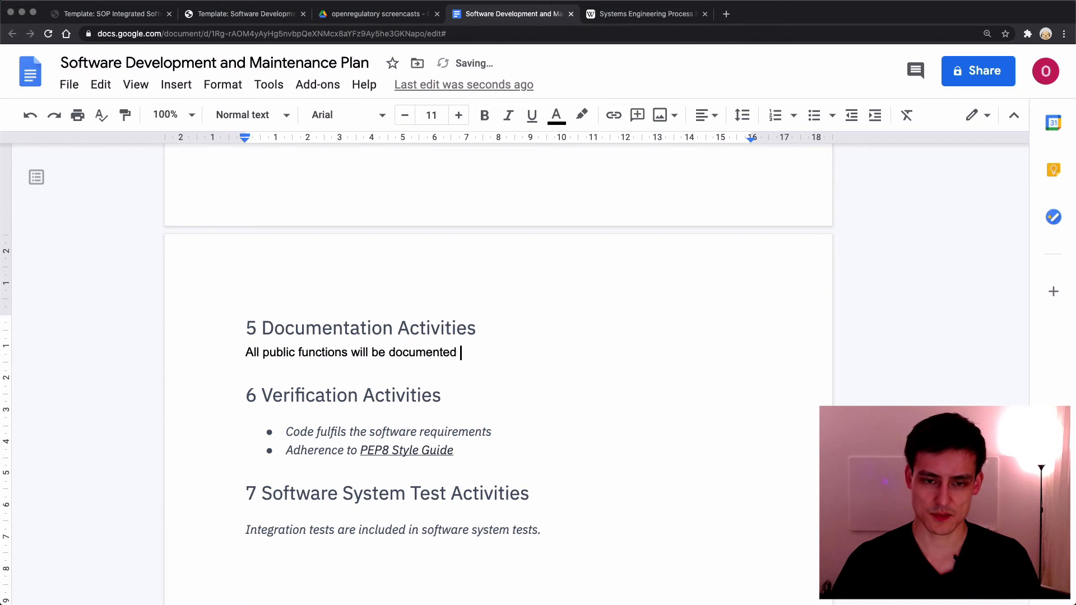
pyautogui.write('through doc strings')
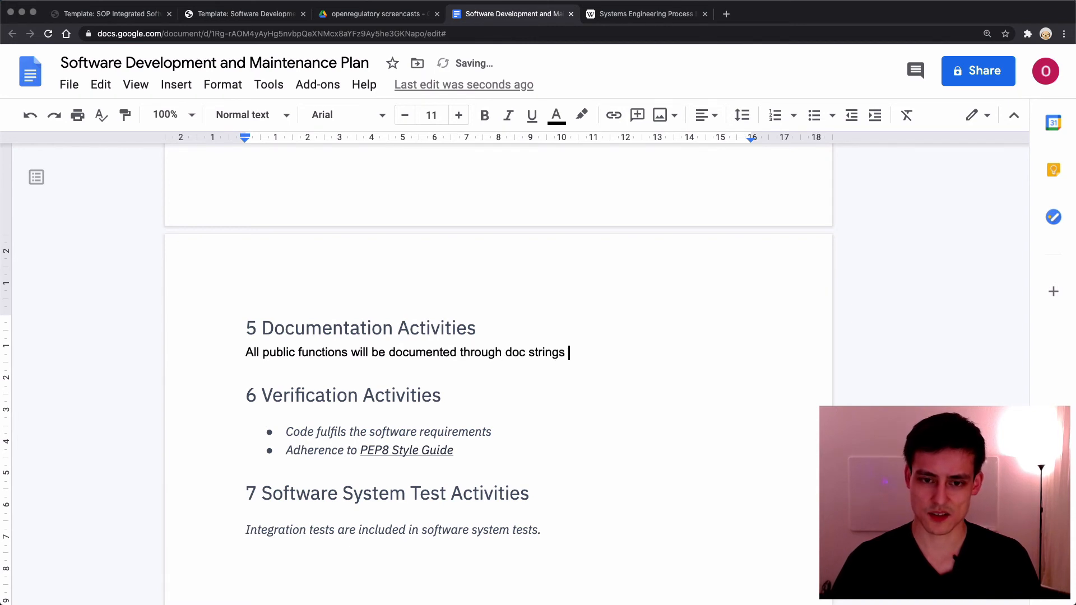
pyautogui.write('or comments')
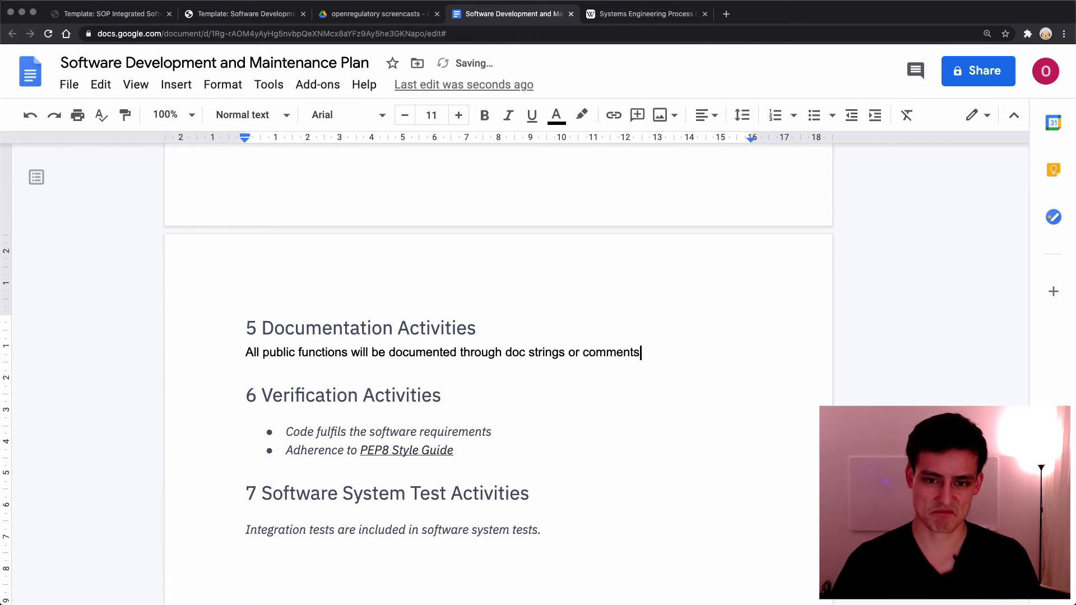
pyautogui.write('.')
pyautogui.write('C')
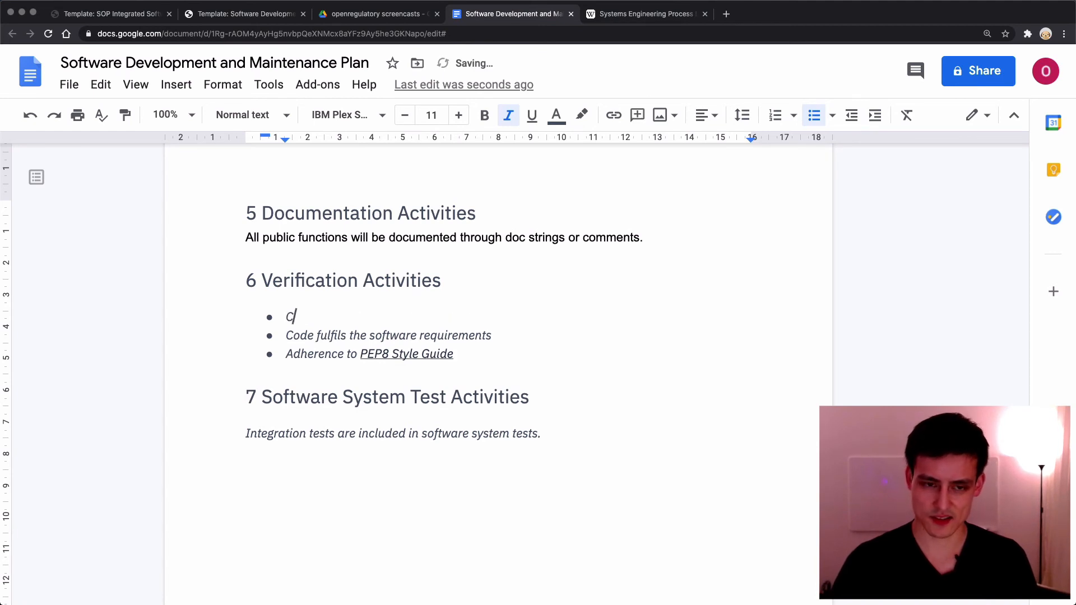
# Add a Verification Activities bullet on CircleCI continuous integration tests run for each pull request
pyautogui.write('ontinuous Integration / Del')
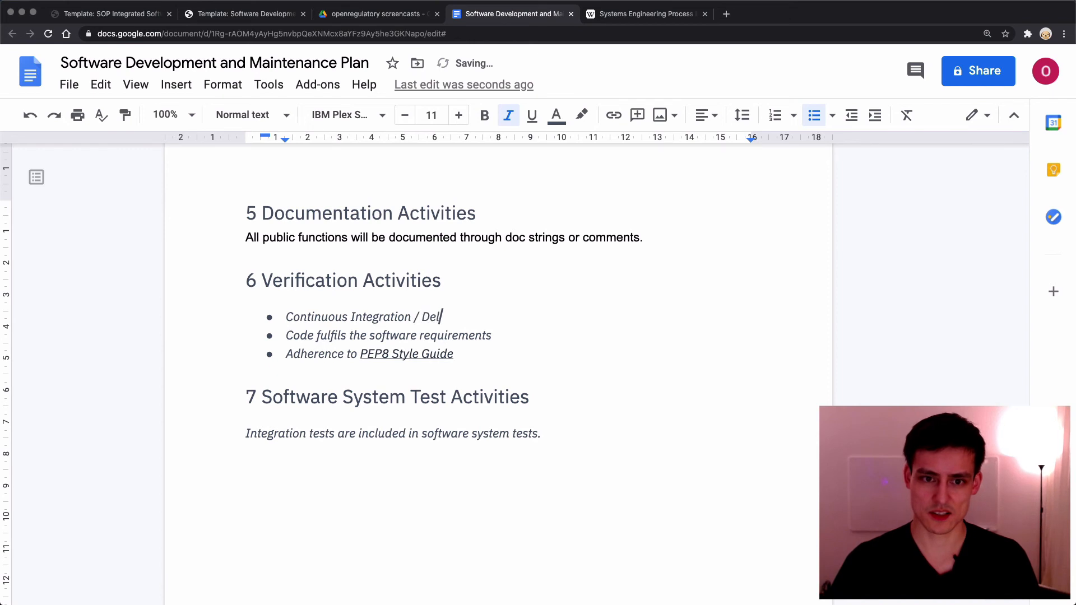
pyautogui.write('ivery:')
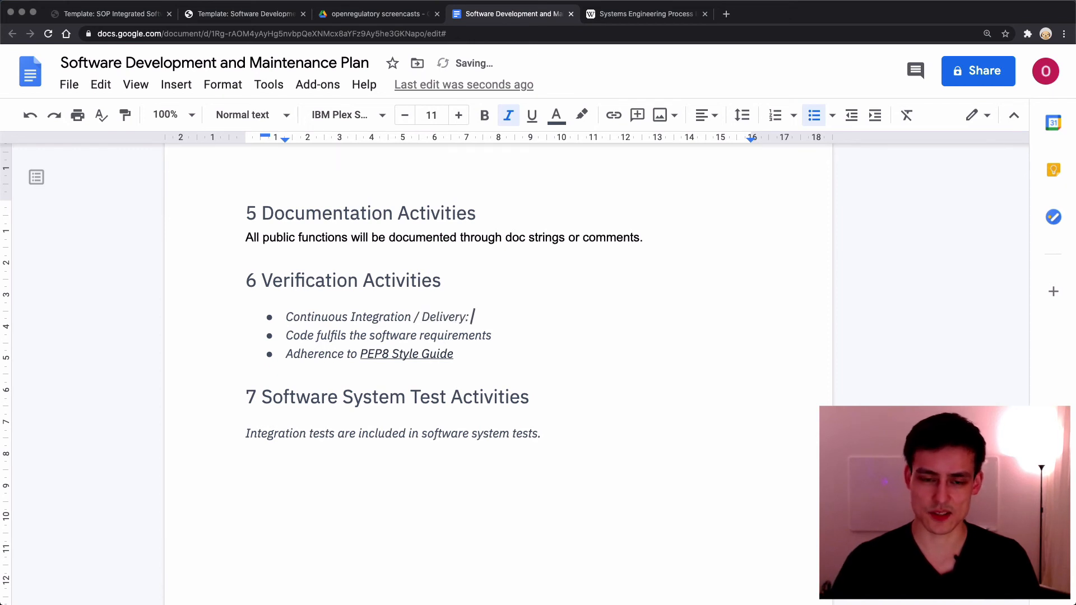
pyautogui.write('CircleCI runs on eac')
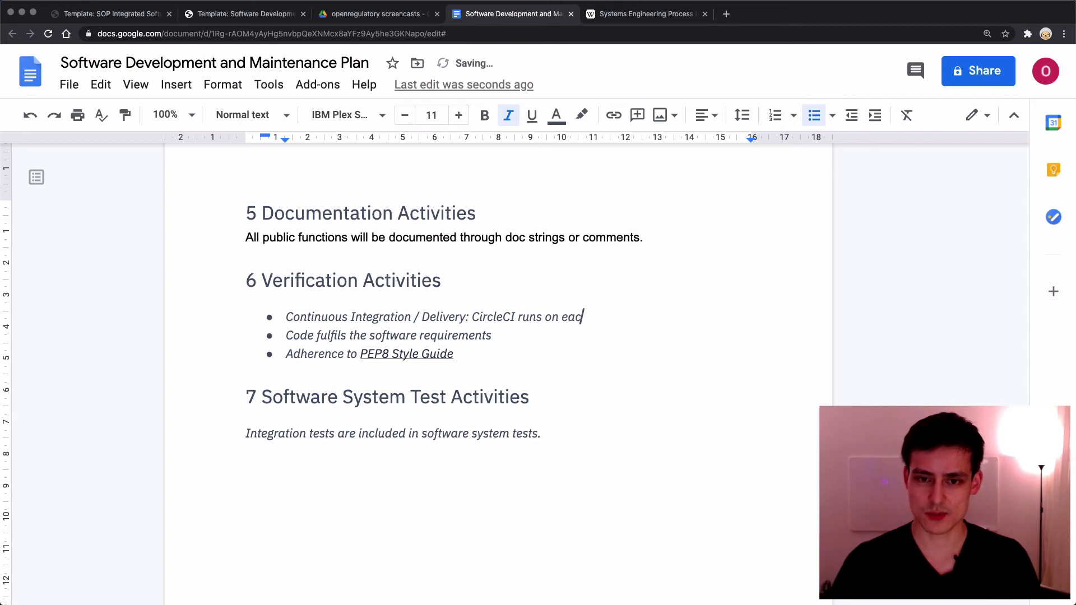
pyautogui.write('h pull request and contains unit and integrat')
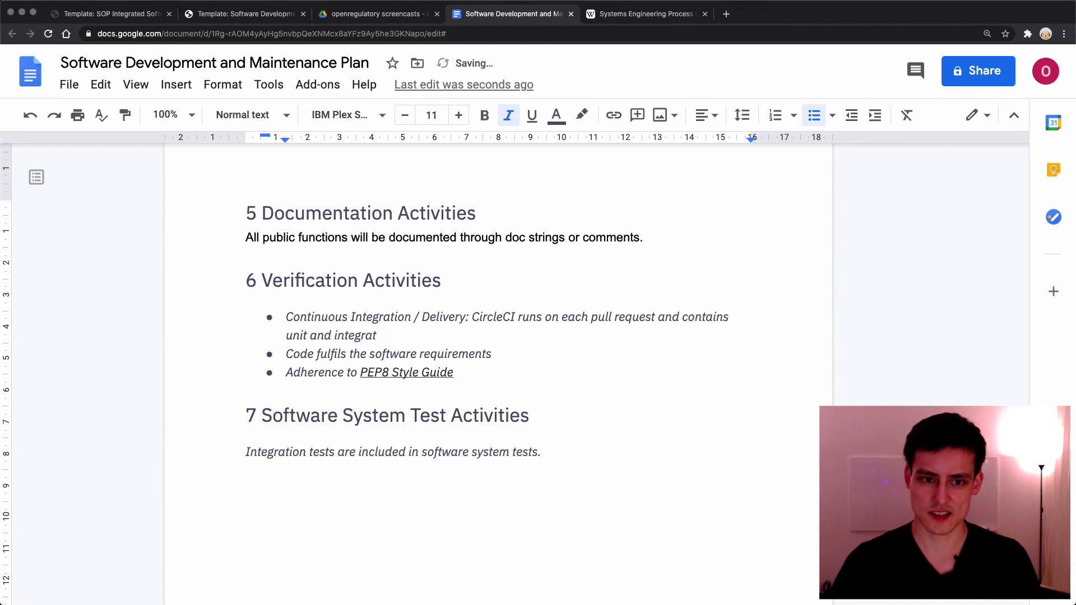
pyautogui.write('ion test.')
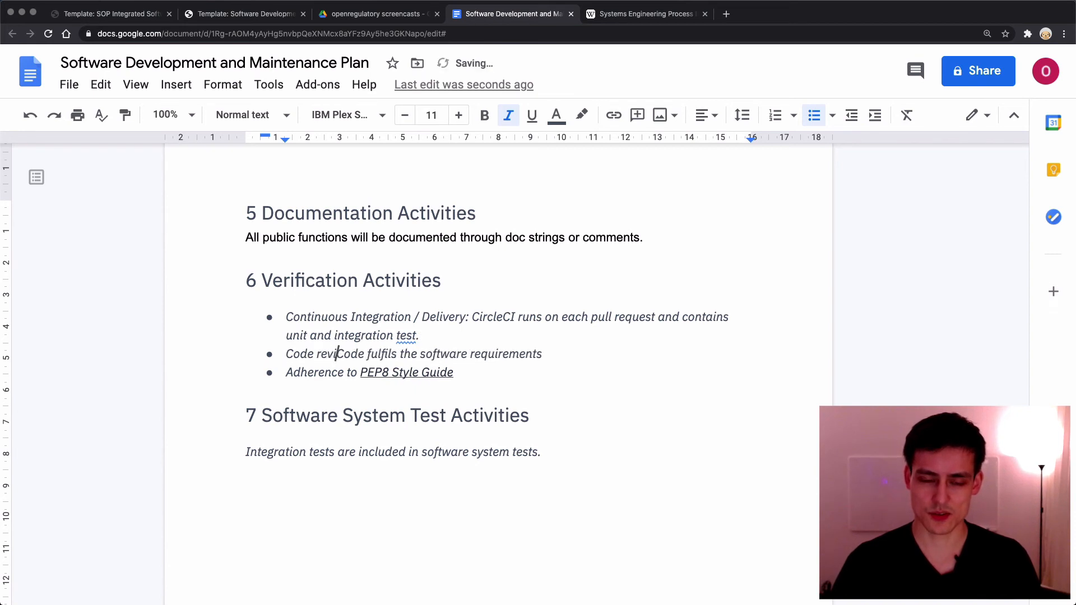
# Prefix the second bullet with review of the code by another developer
pyautogui.write('ew by')
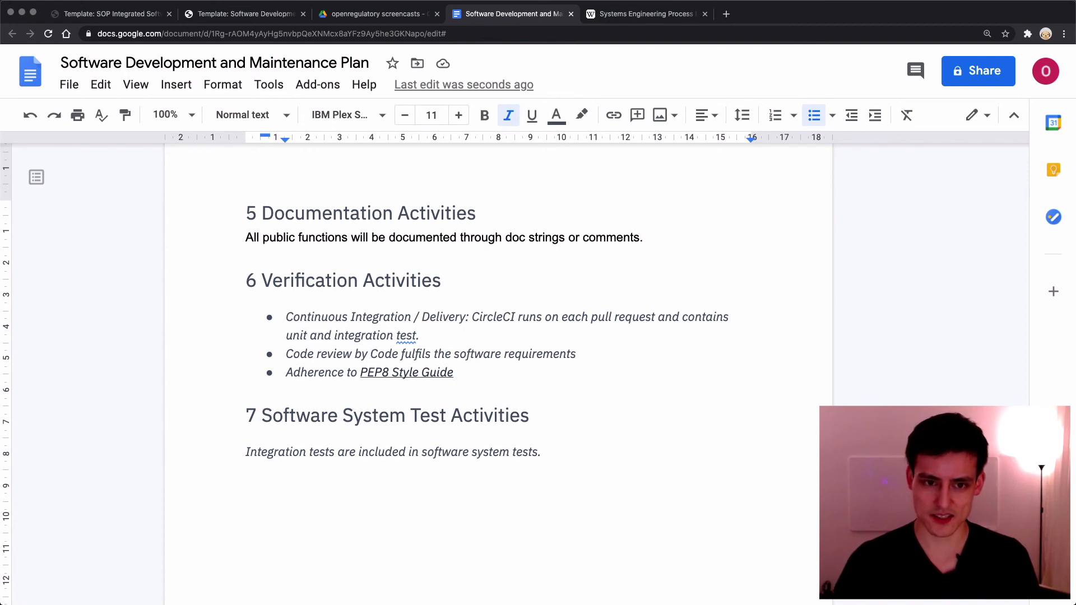
pyautogui.write('another dev')
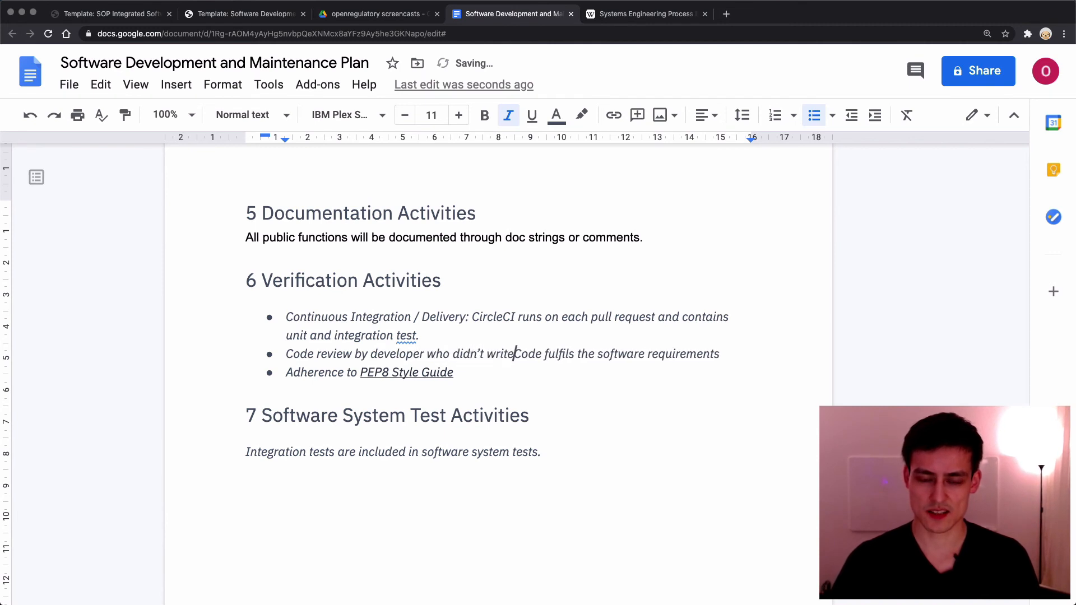
pyautogui.write('the code')
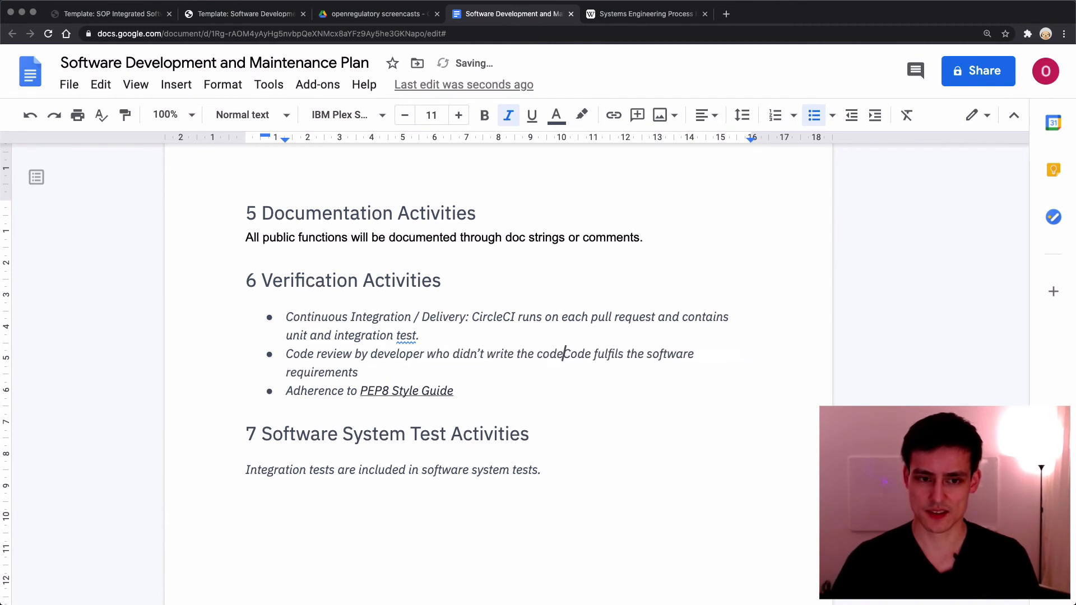
pyautogui.write('whether c')
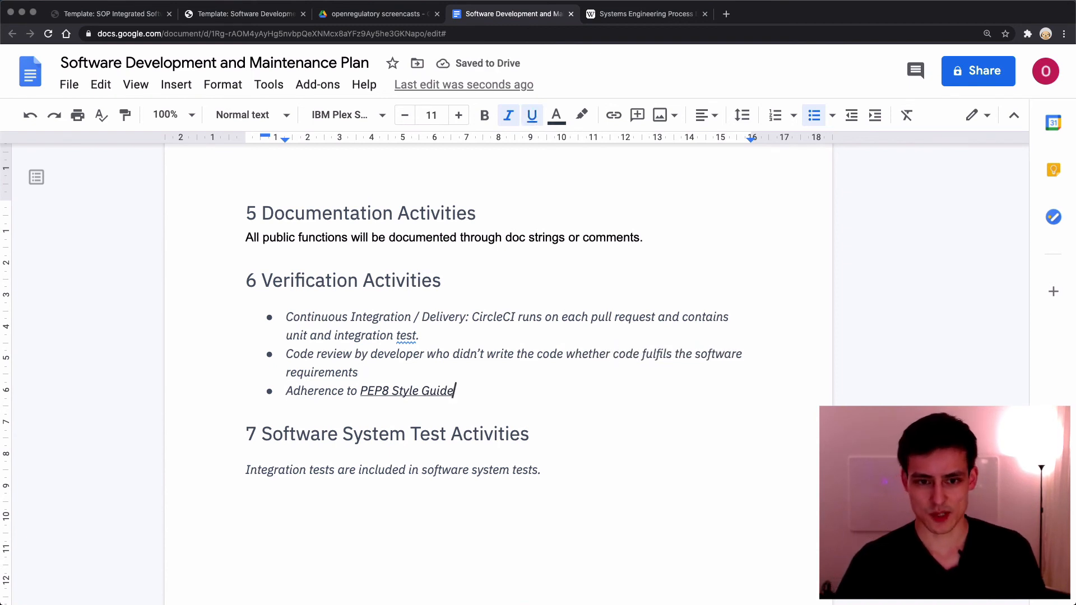
# Replace 'PEP8 Style Guide' with 'Ruby Style Guide'
pyautogui.click(359, 372)
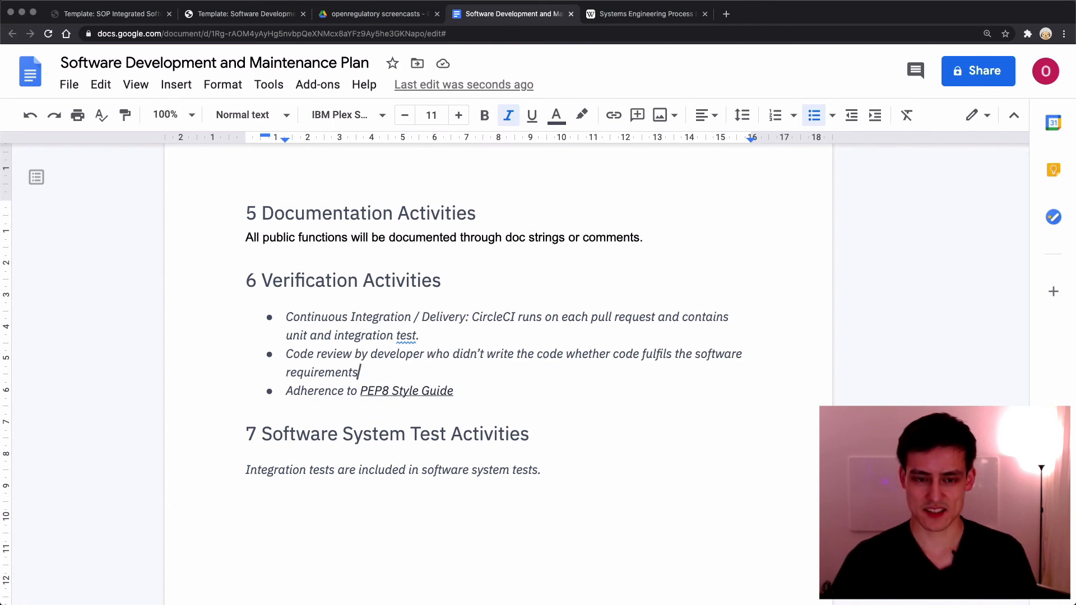
pyautogui.press('backspace')
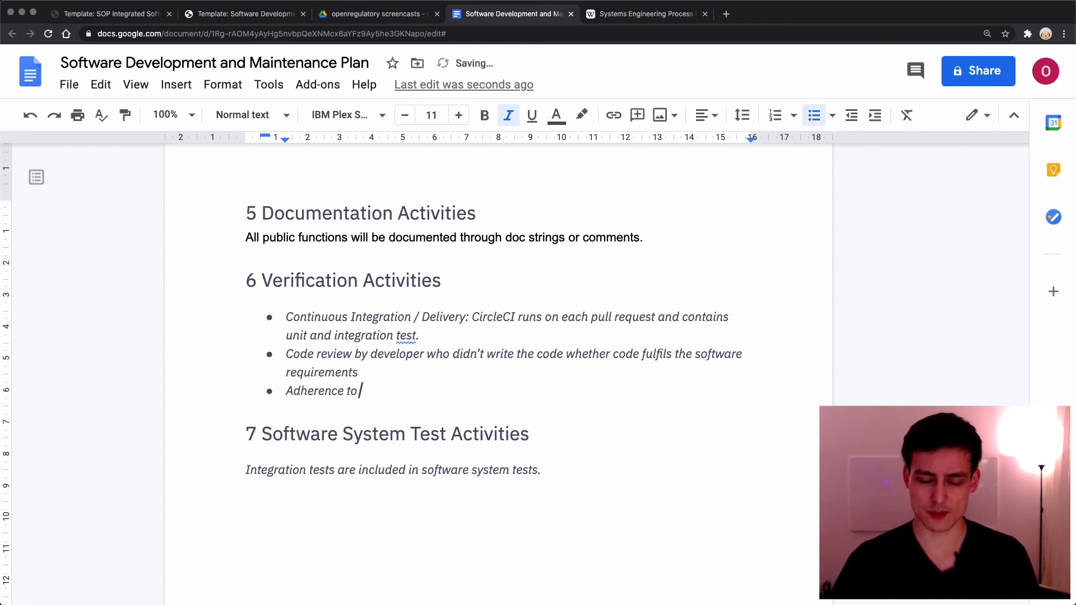
pyautogui.write('Ruby Style Guide')
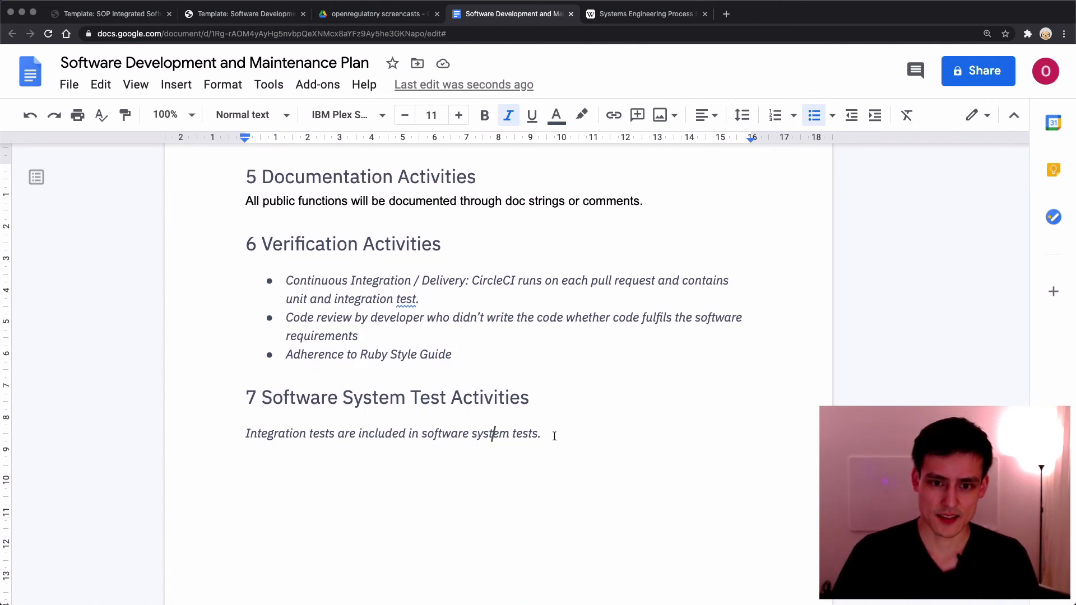
# Under System Test Activities, add 'Manual testing is done by QA engineers. It's documented in the System Test Plan and Report.'
pyautogui.scroll(-3)
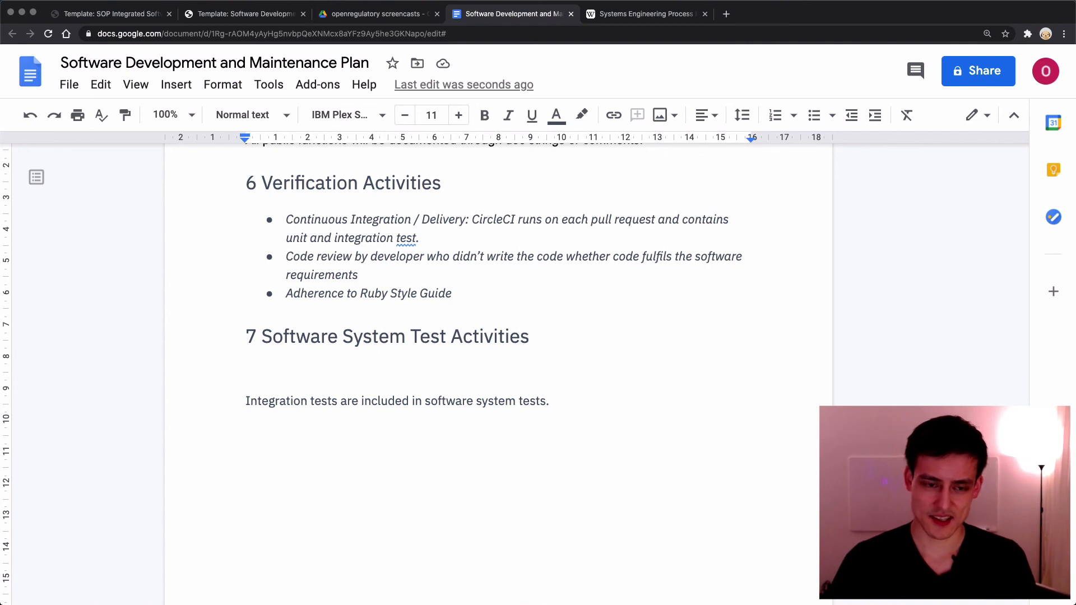
pyautogui.write('Manual testing')
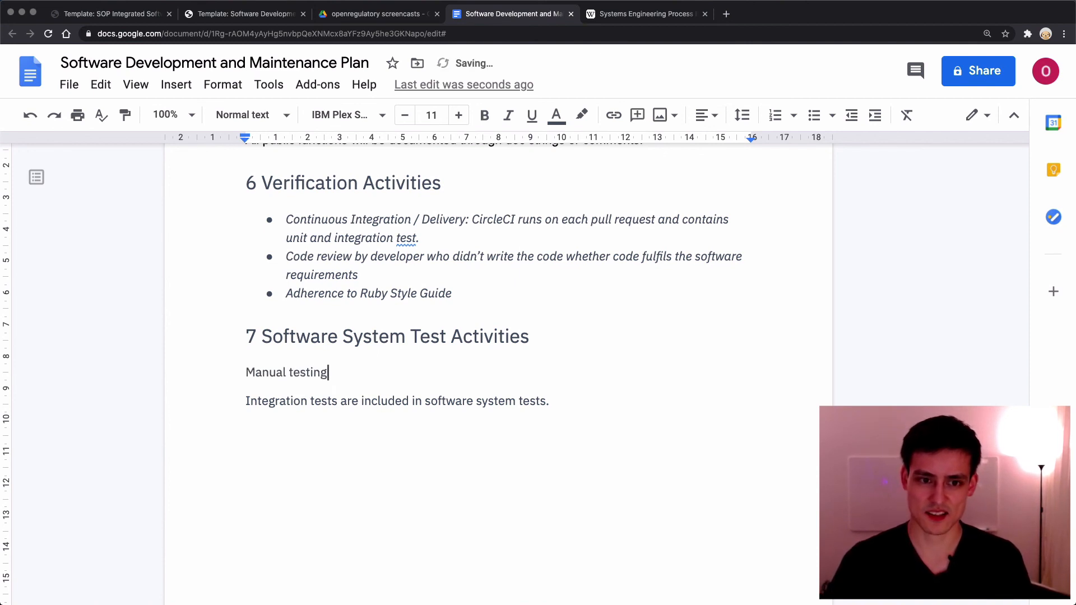
pyautogui.write('is done by QA eng')
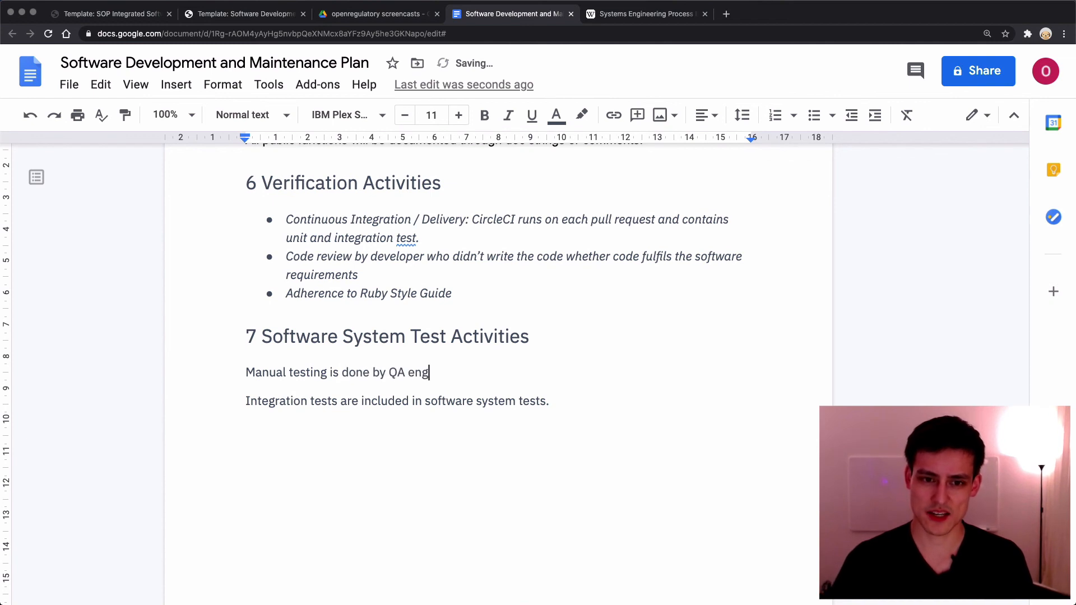
pyautogui.write('ineers.')
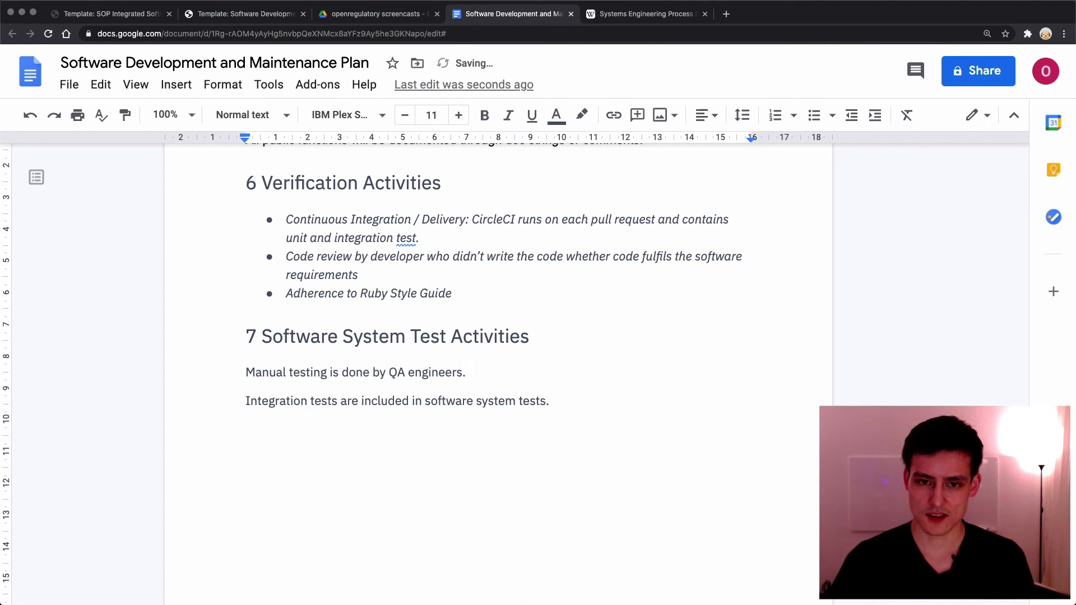
pyautogui.write("It's documente")
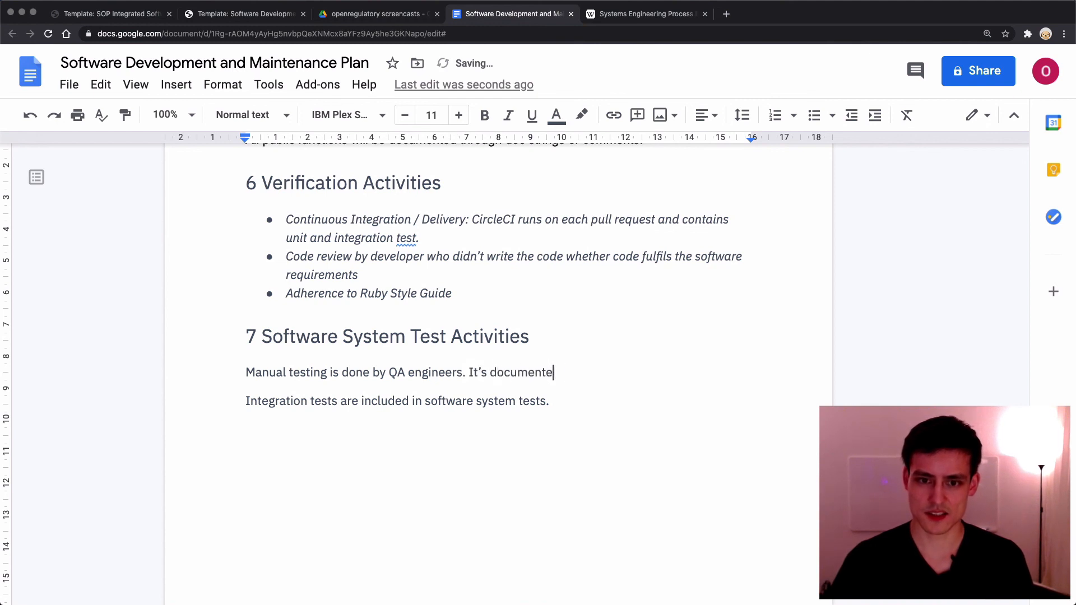
pyautogui.write('d in the System Test')
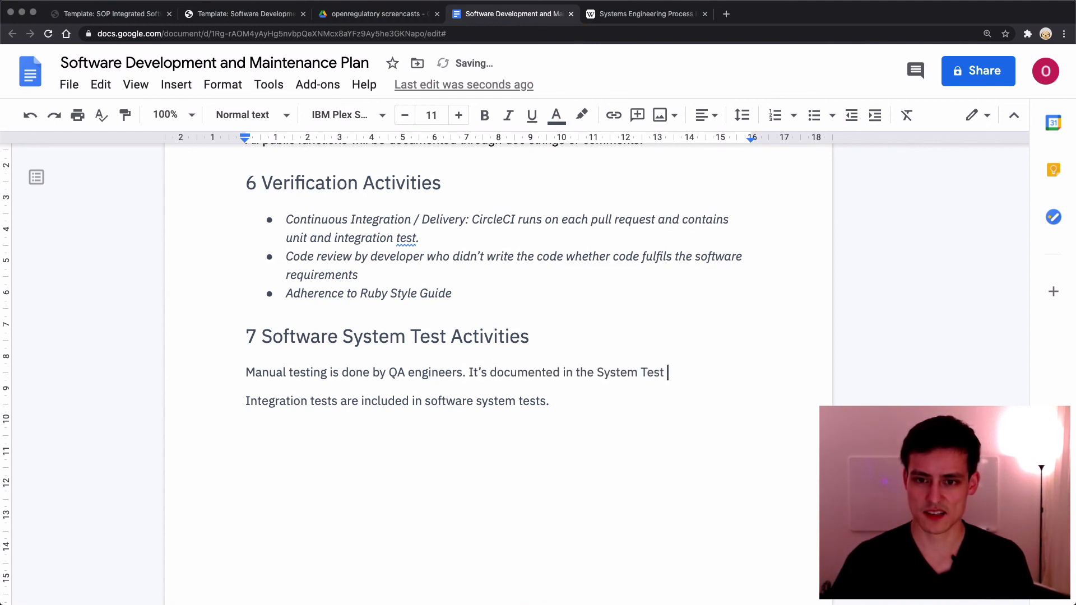
pyautogui.write('Pl')
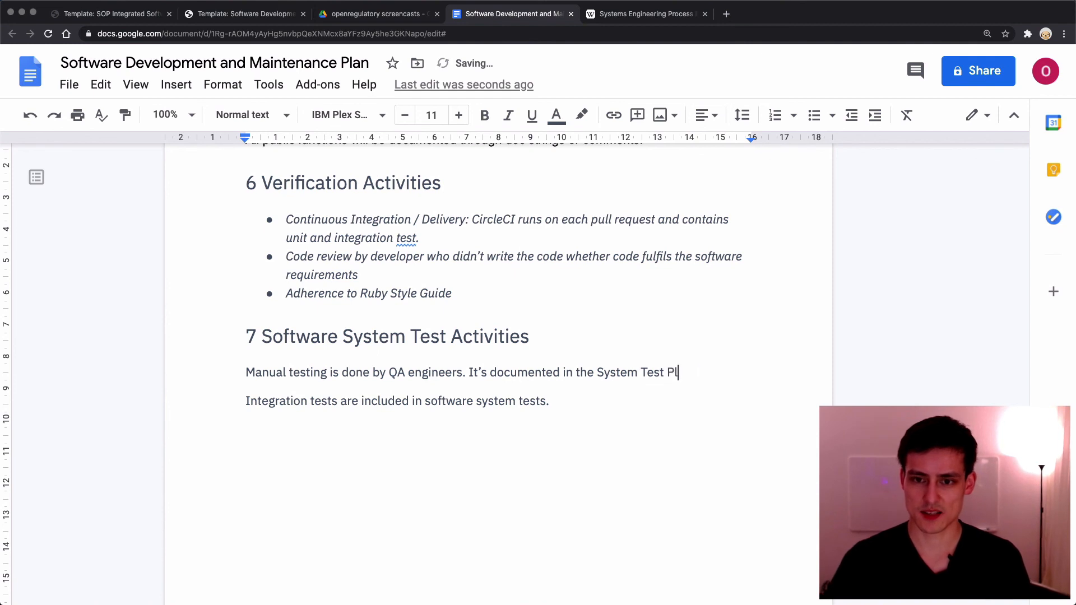
pyautogui.write('an and Report.')
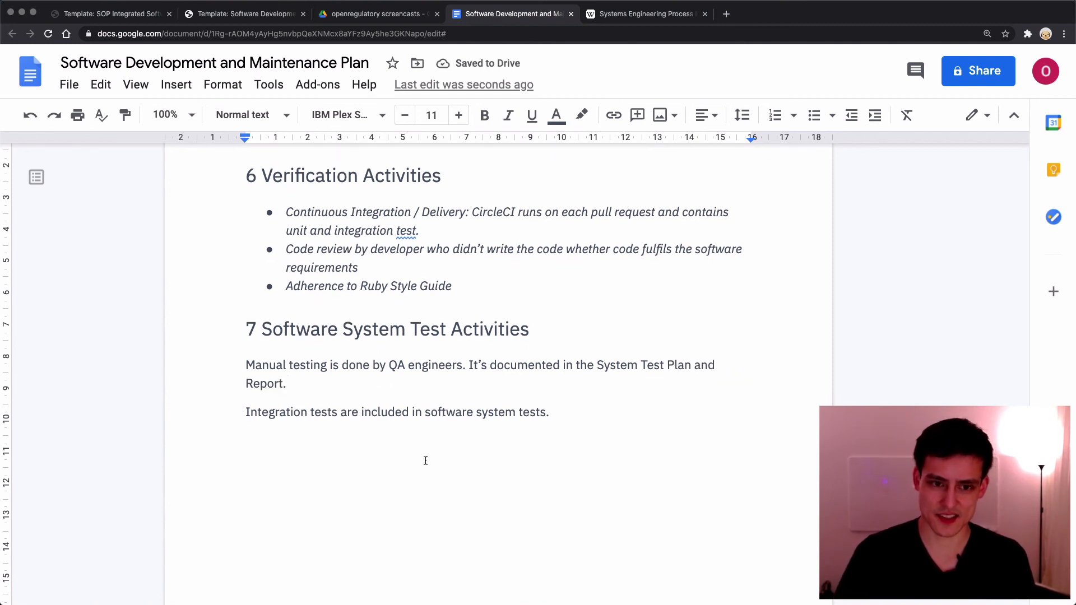
# Select the beginning of the integration tests sentence
pyautogui.scroll(-3)
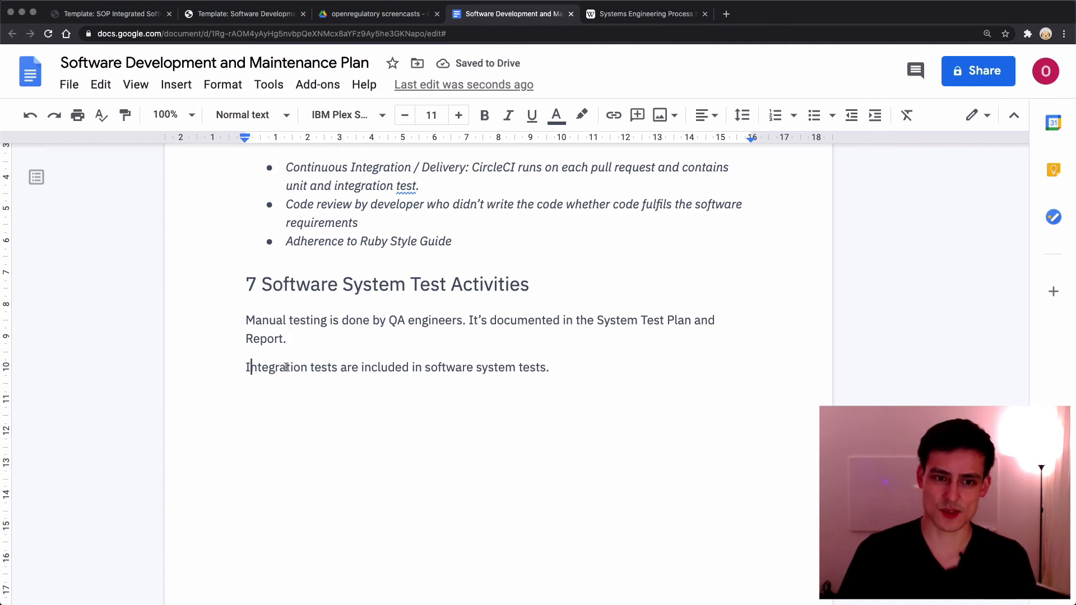
pyautogui.doubleClick(276, 368)
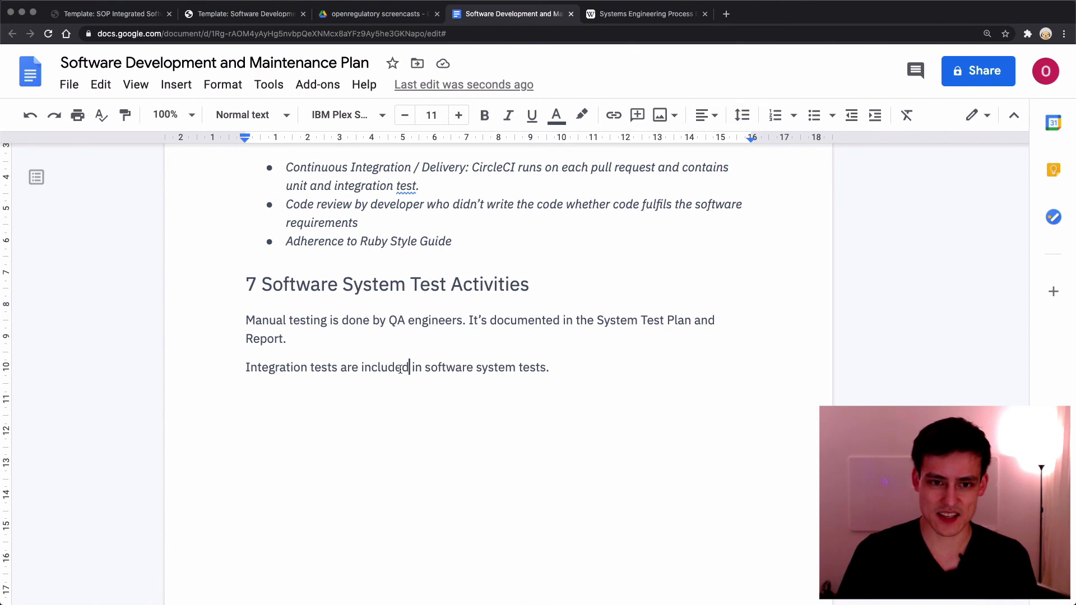
pyautogui.moveTo(245, 367); pyautogui.dragTo(421, 367)
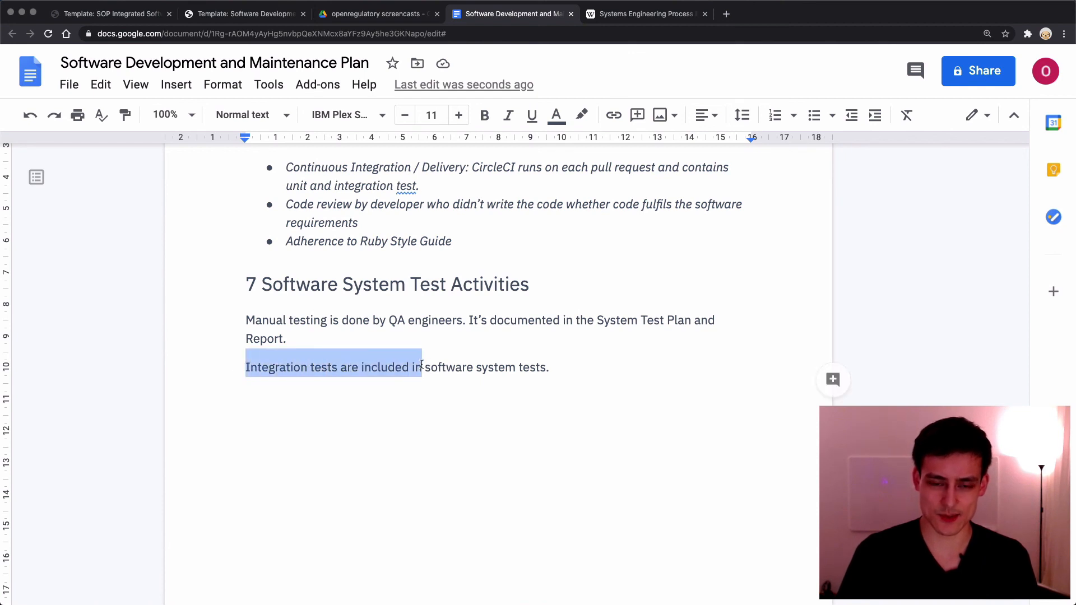